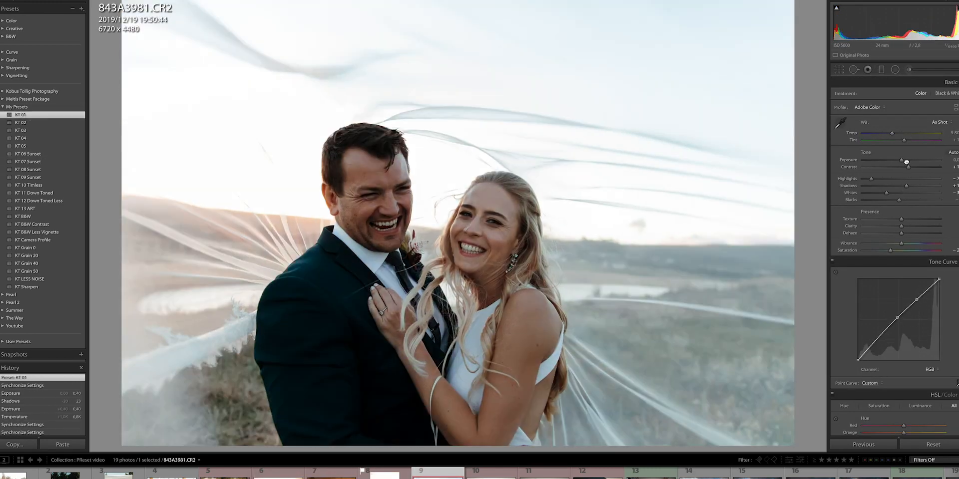
Step: Select the bride-with-hat photo 843A1449.CR2 and reset its develop settings
left_click(628, 473)
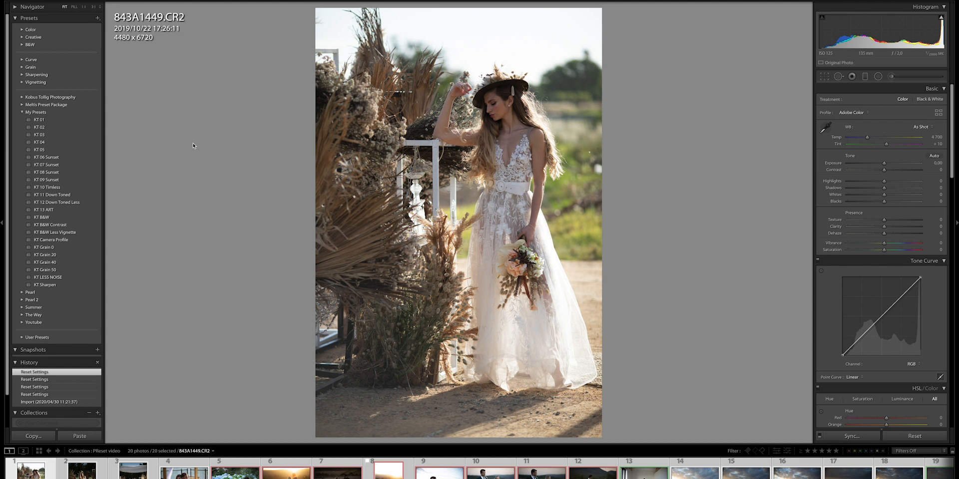
mouse_move(196, 146)
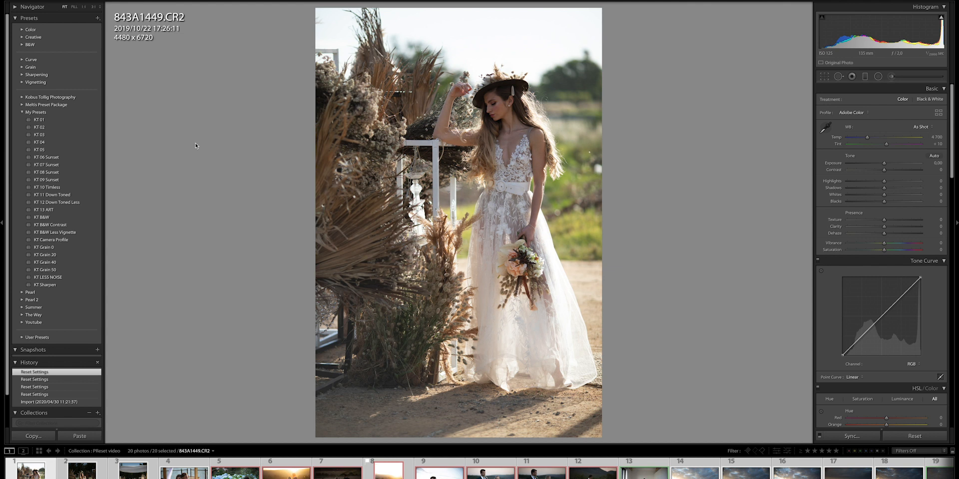
mouse_move(199, 145)
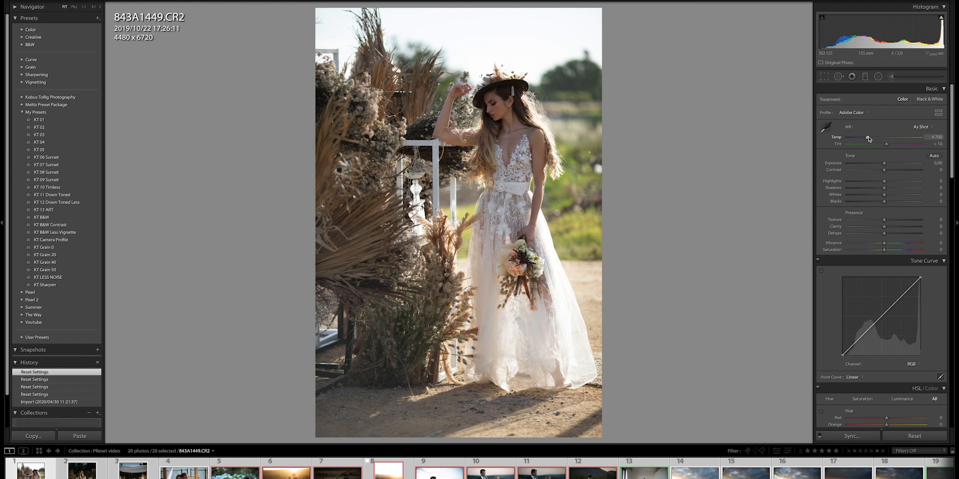
Step: Cool the bride photo to temperature 3203 and shift its tint green to -35
left_click_drag(868, 139, 856, 139)
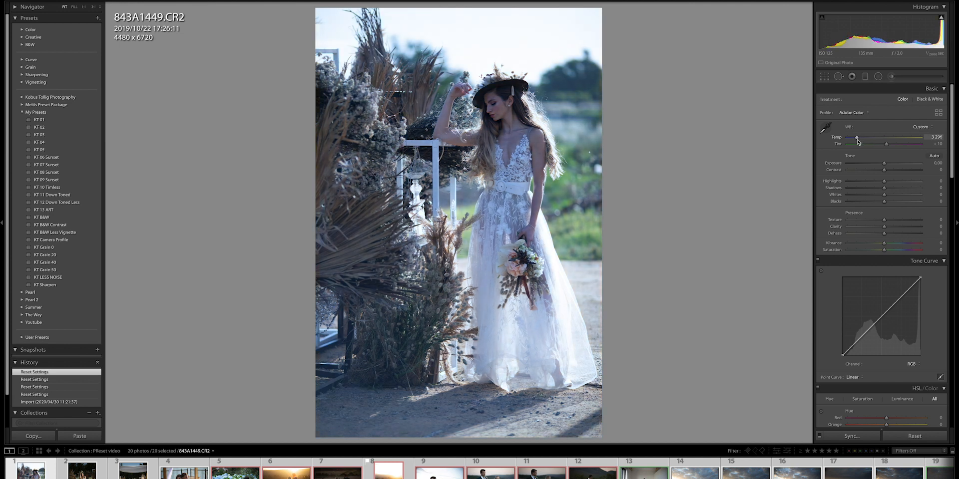
left_click_drag(857, 141, 855, 141)
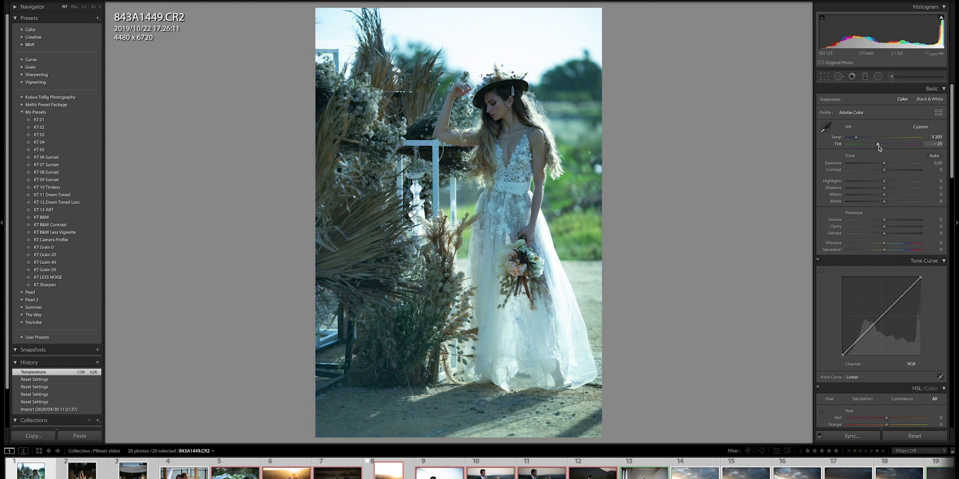
left_click_drag(899, 144, 891, 144)
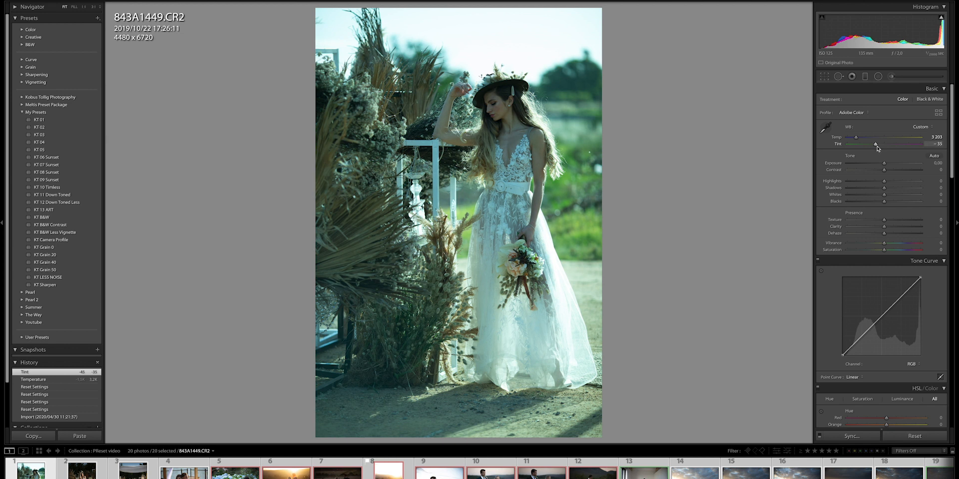
mouse_move(872, 141)
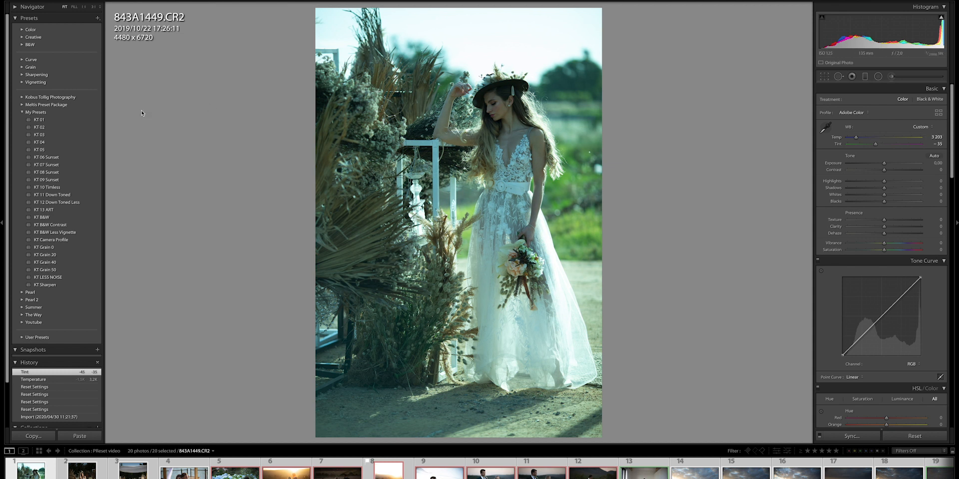
Step: Apply the KT 01 preset, then set temperature 4696, tint -5 and exposure +0.70
left_click(39, 119)
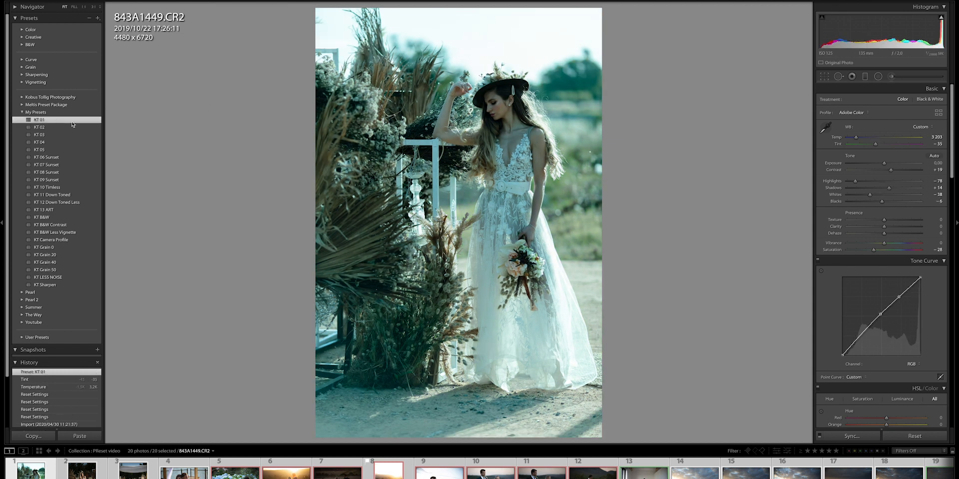
mouse_move(258, 184)
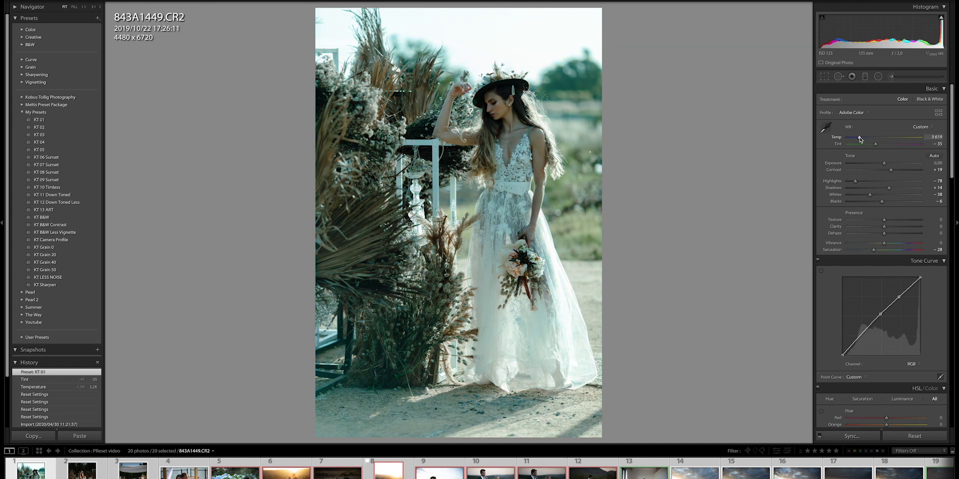
left_click_drag(859, 140, 868, 139)
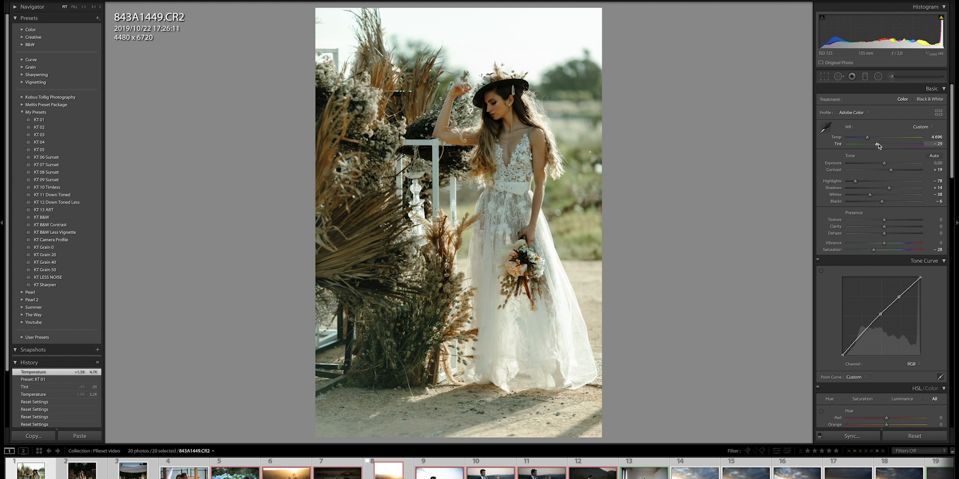
left_click_drag(875, 144, 892, 144)
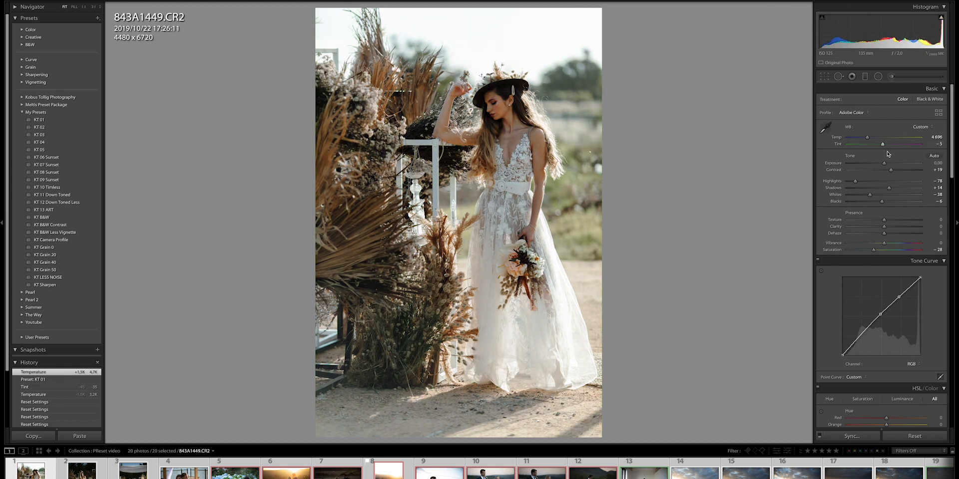
left_click_drag(882, 164, 893, 163)
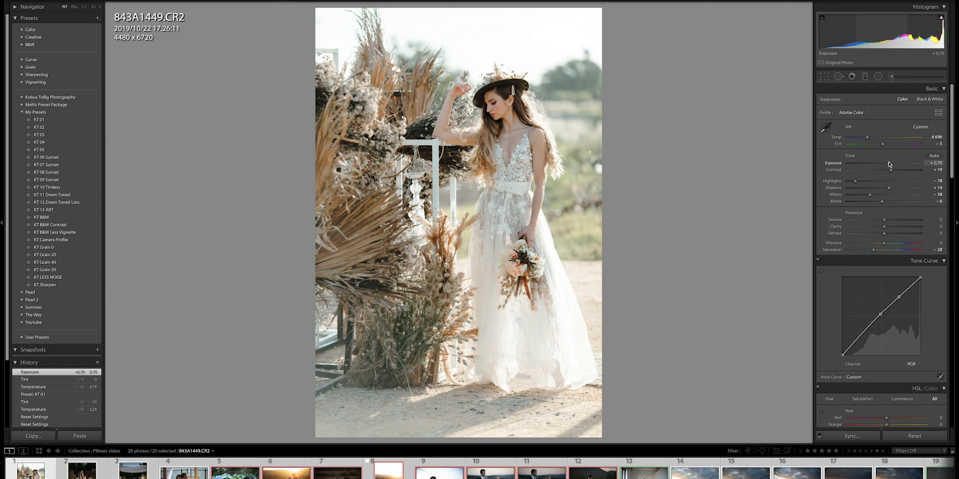
mouse_move(883, 166)
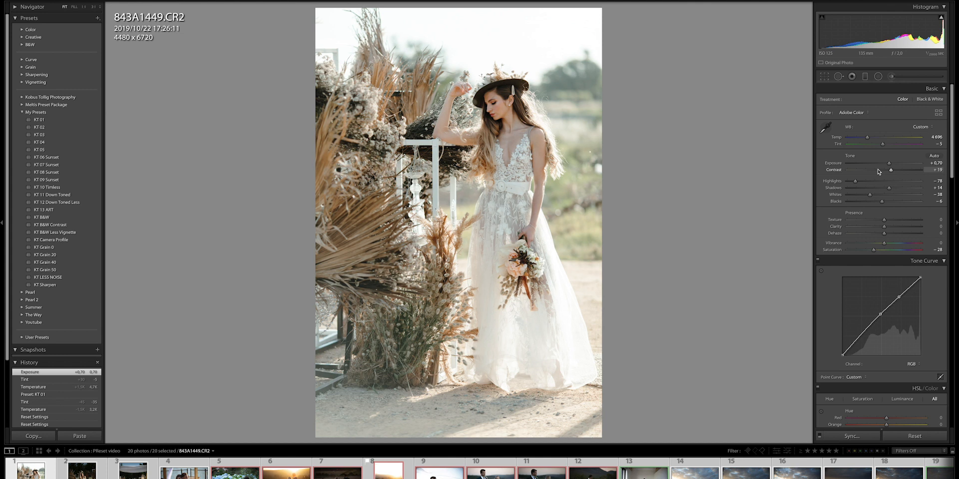
mouse_move(859, 169)
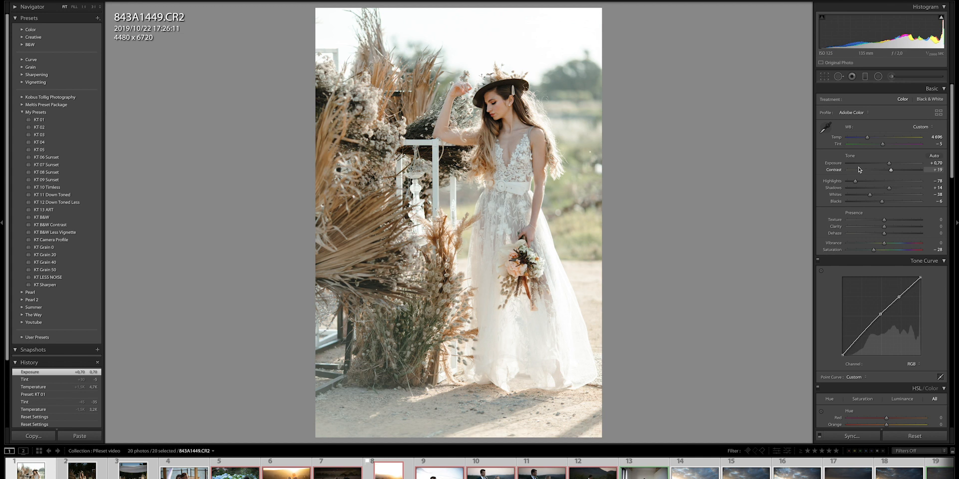
mouse_move(883, 176)
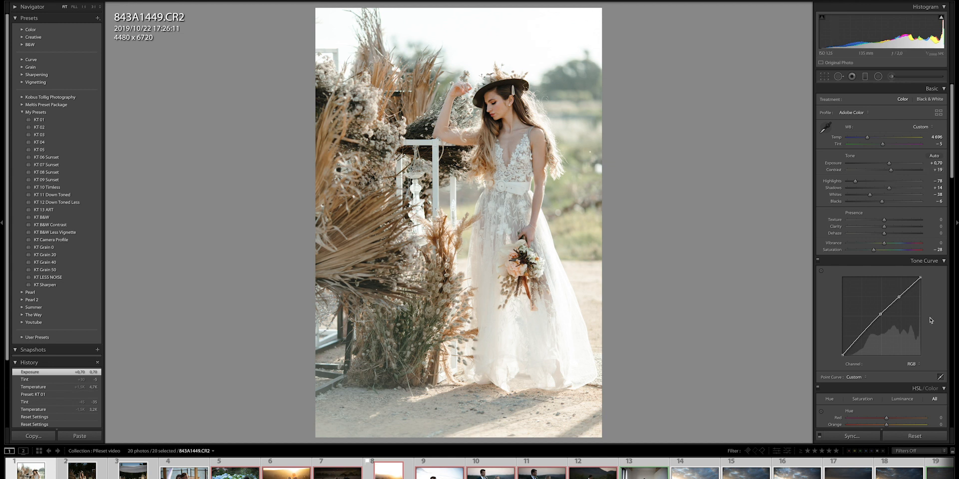
mouse_move(929, 353)
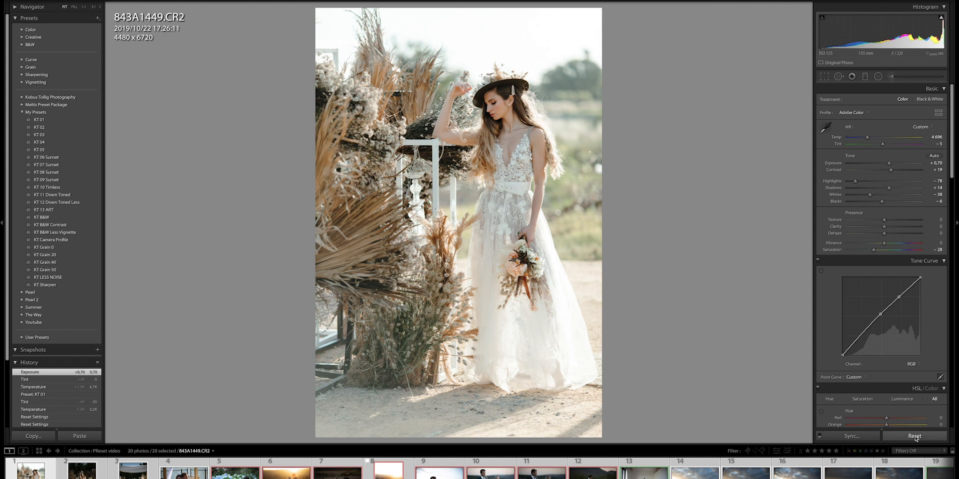
Step: Reset the bride photo, then set exposure +0.90, temperature 4836 and tint -1
left_click(912, 436)
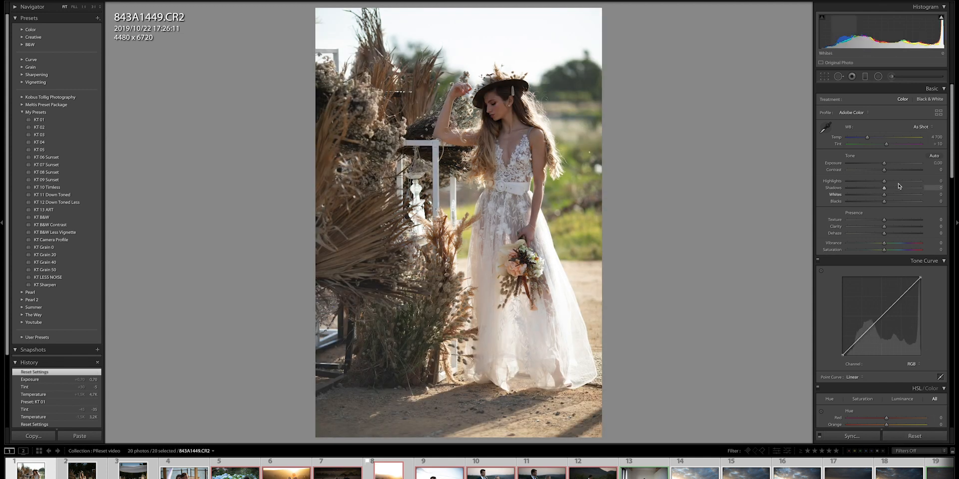
left_click_drag(884, 163, 911, 163)
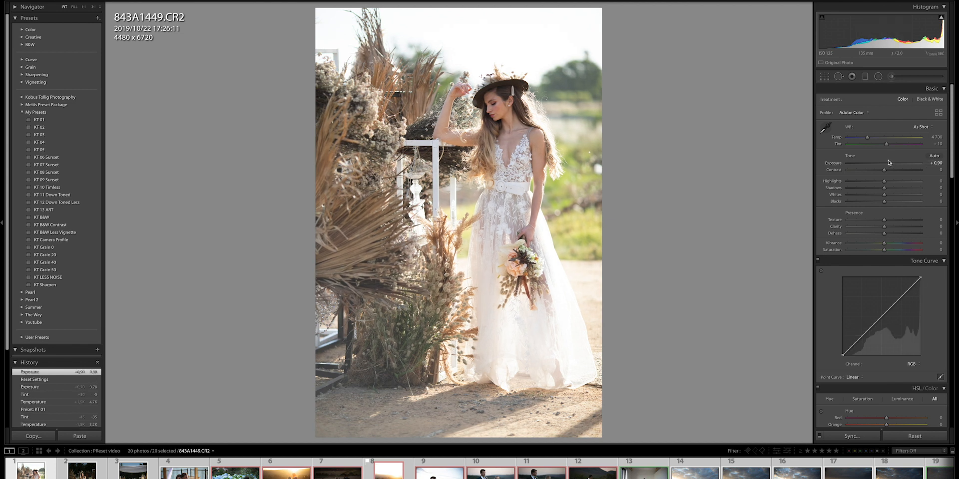
left_click_drag(900, 144, 885, 144)
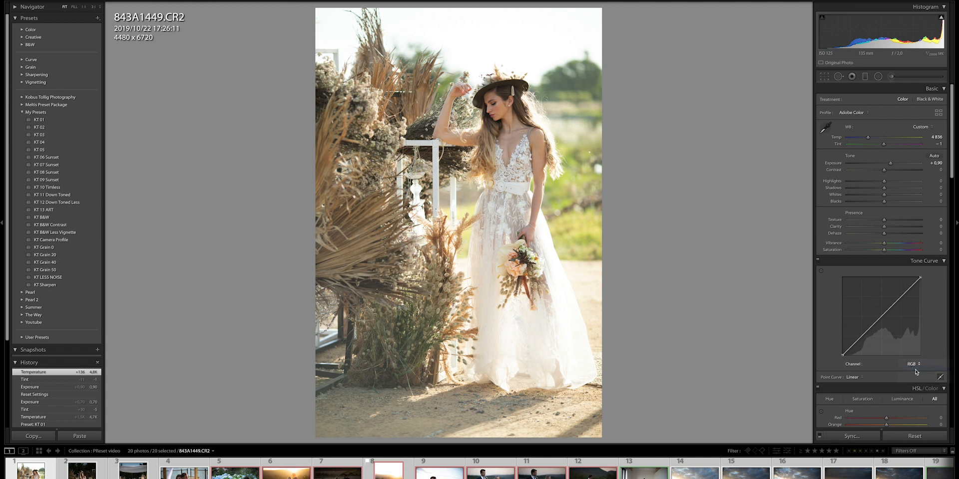
Step: Select the Red tone curve channel and add midtone and shadow points
left_click(912, 364)
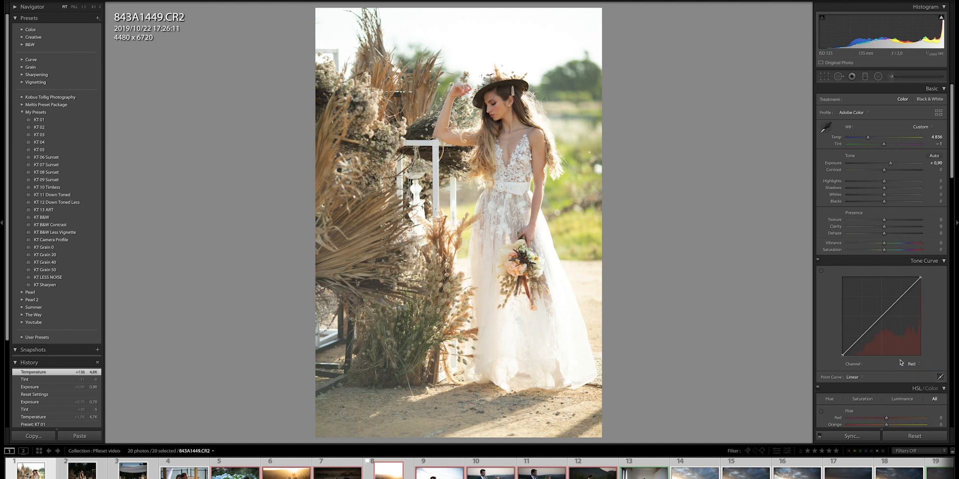
left_click(912, 364)
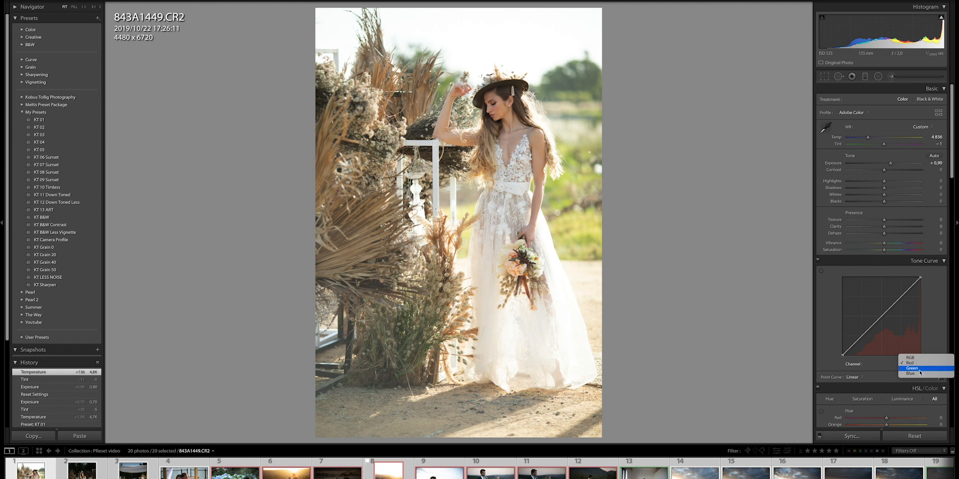
mouse_move(914, 364)
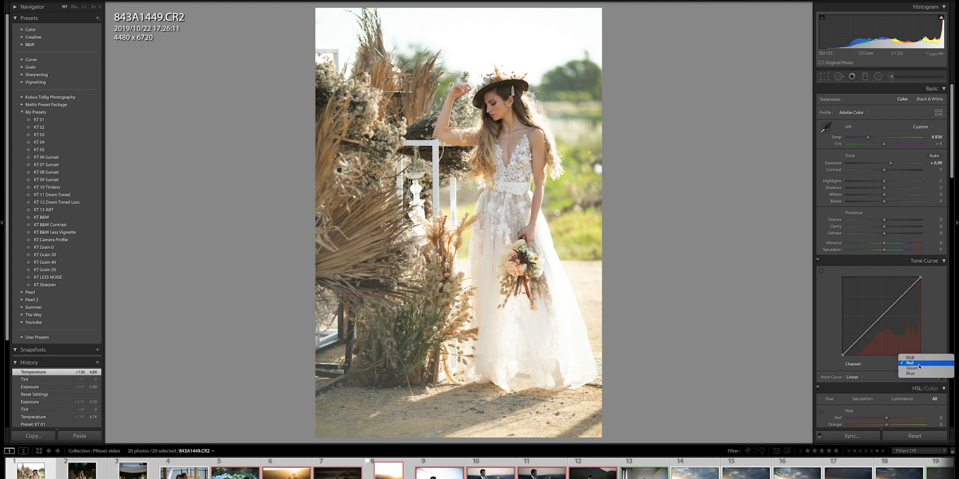
left_click(910, 362)
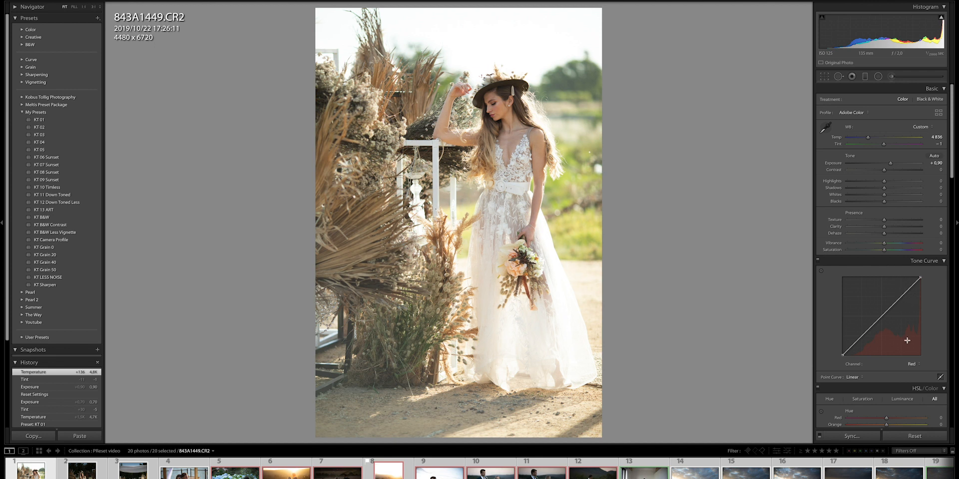
mouse_move(921, 370)
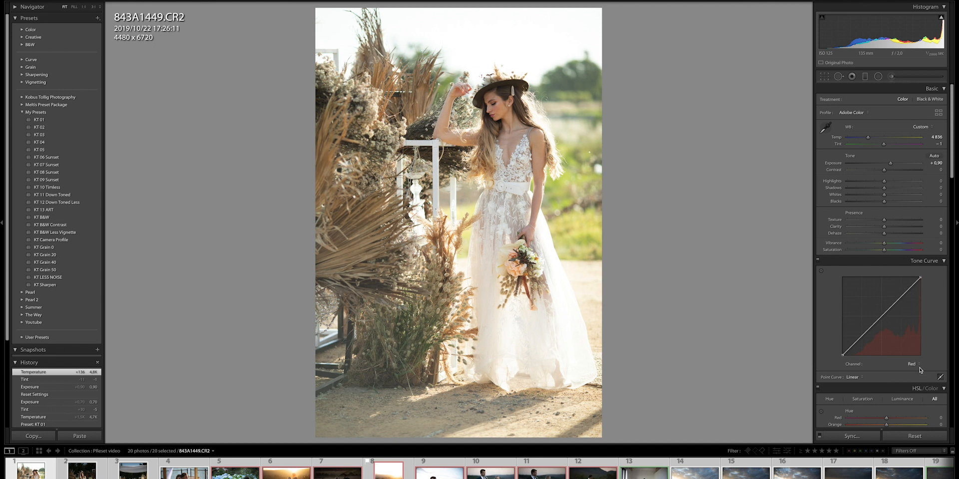
mouse_move(901, 296)
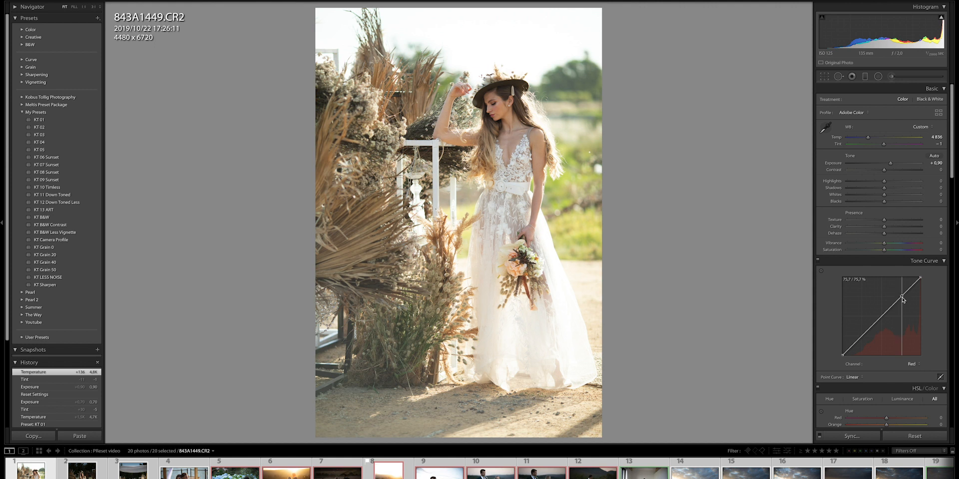
left_click_drag(904, 300, 881, 316)
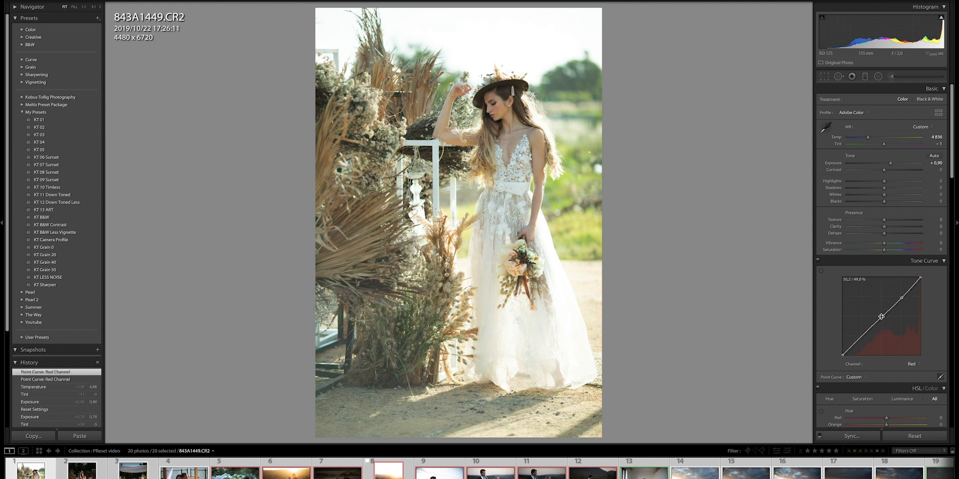
left_click_drag(880, 316, 874, 337)
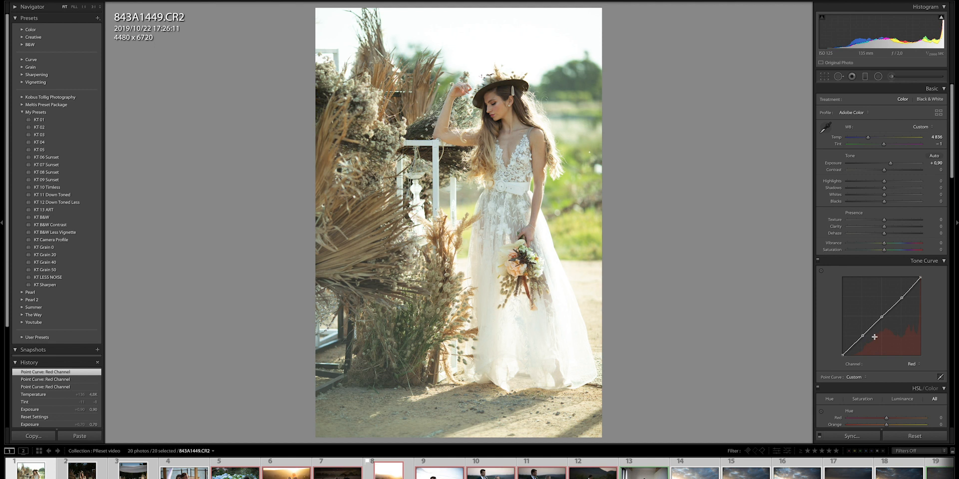
Step: Fine-tune the red curve's shadow and midtone points to recolour the darker tones
left_click_drag(865, 341, 864, 338)
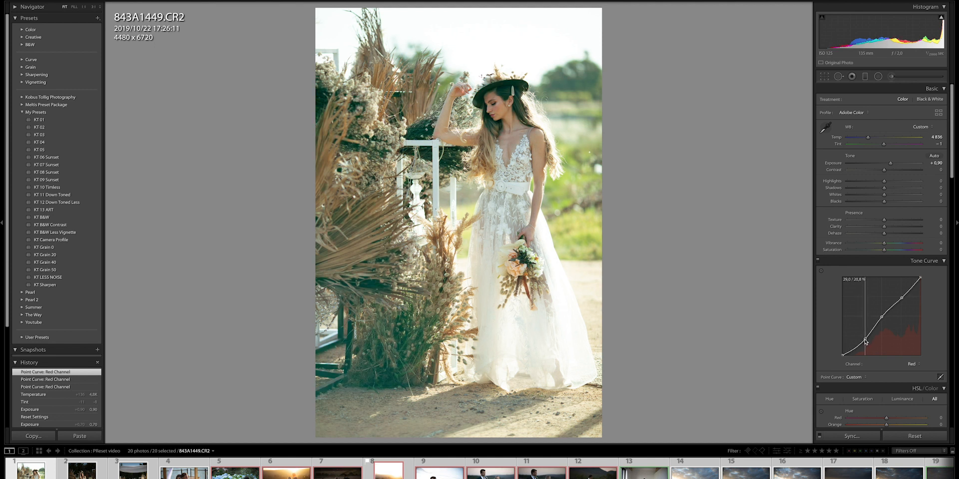
left_click_drag(863, 342, 856, 334)
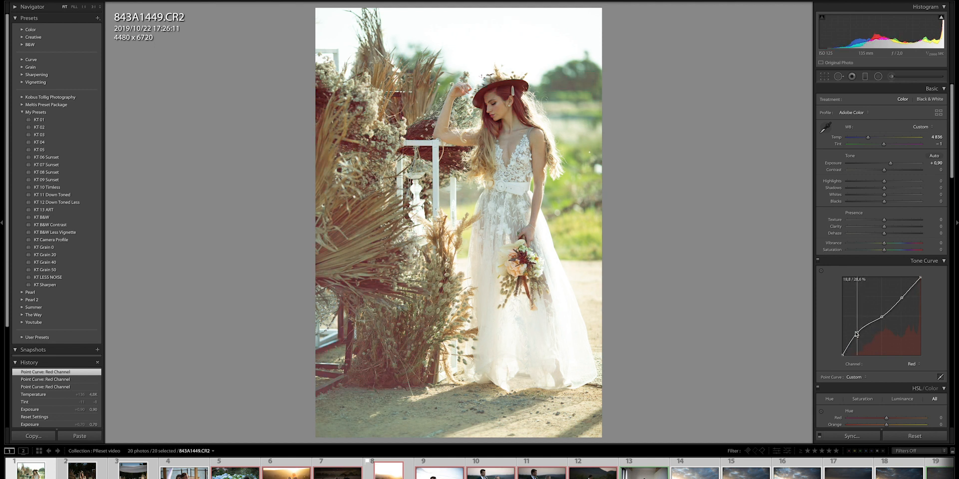
left_click_drag(855, 334, 851, 338)
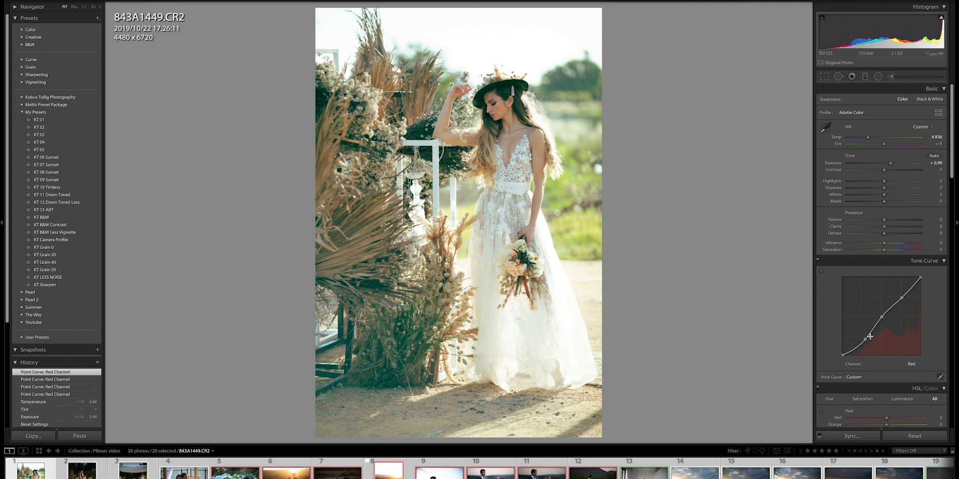
left_click_drag(880, 327, 880, 318)
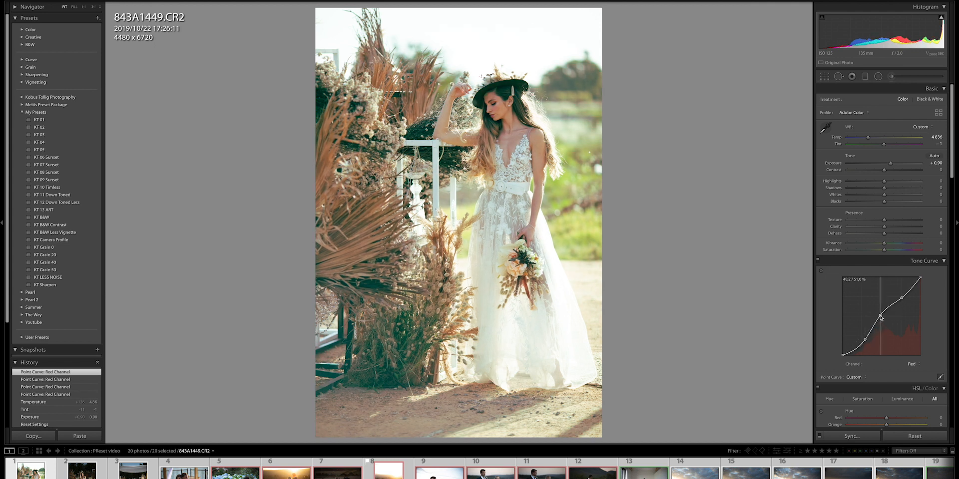
left_click_drag(880, 318, 883, 321)
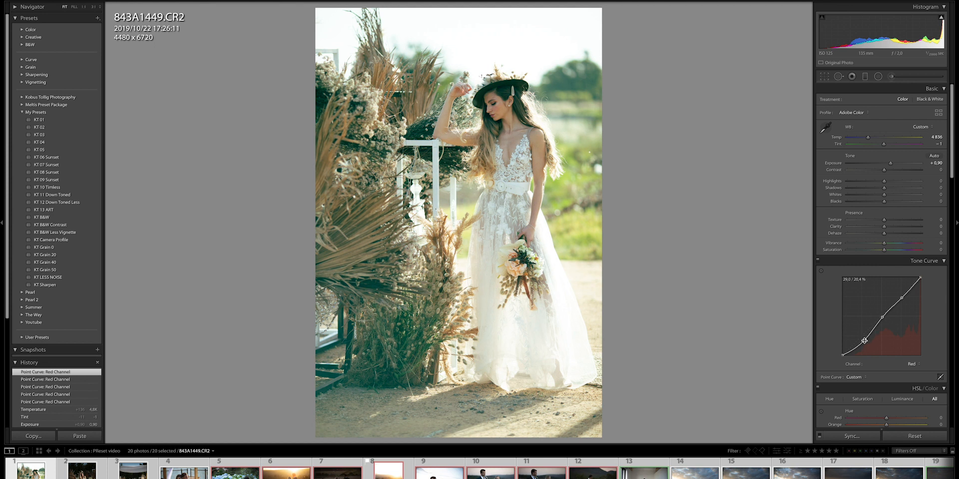
left_click_drag(865, 340, 864, 338)
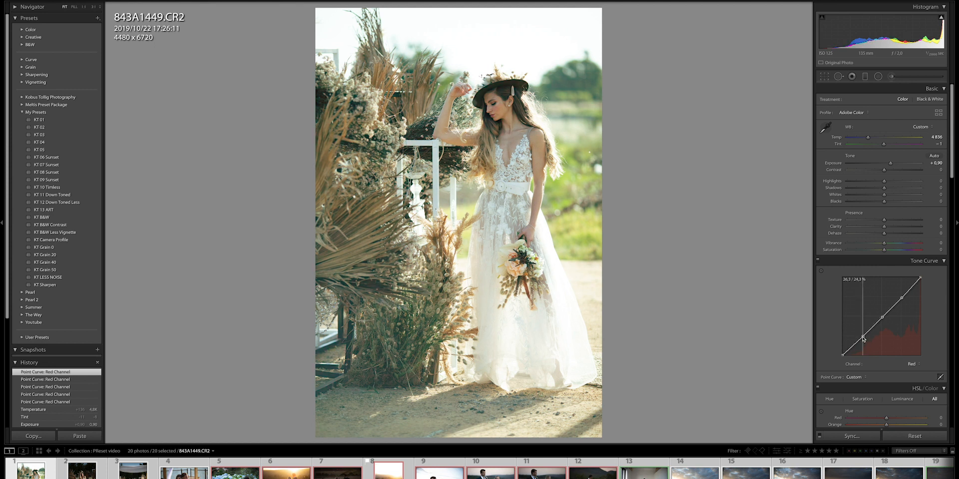
left_click_drag(864, 338, 863, 341)
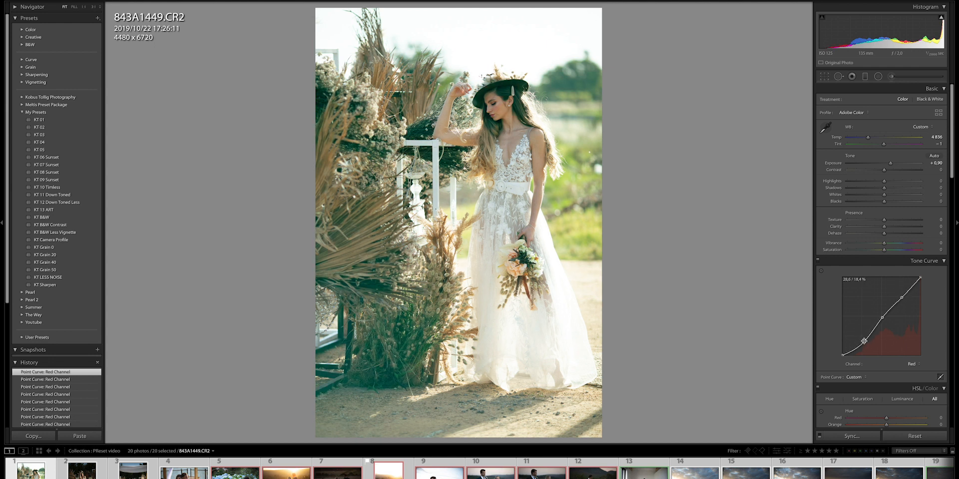
Step: Bend the Green channel curve, then shape the Blue channel curve into an S-shape
left_click(907, 364)
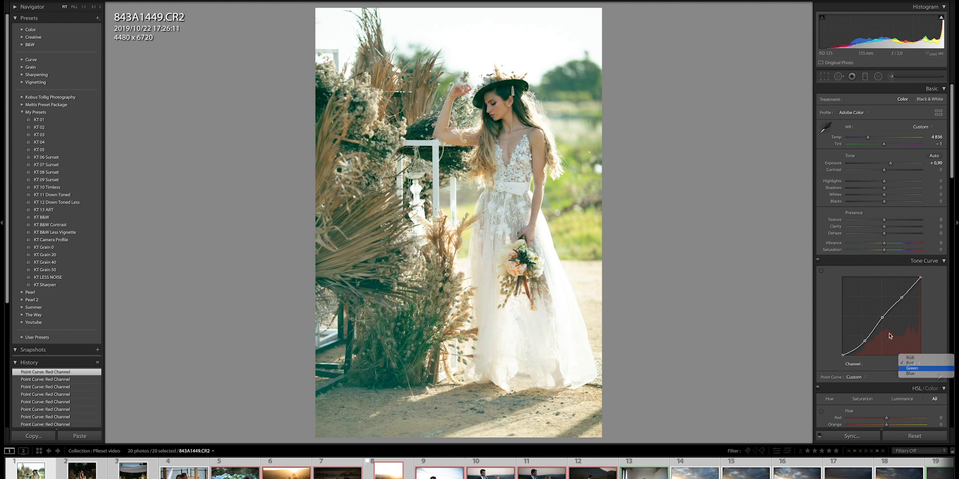
left_click(911, 369)
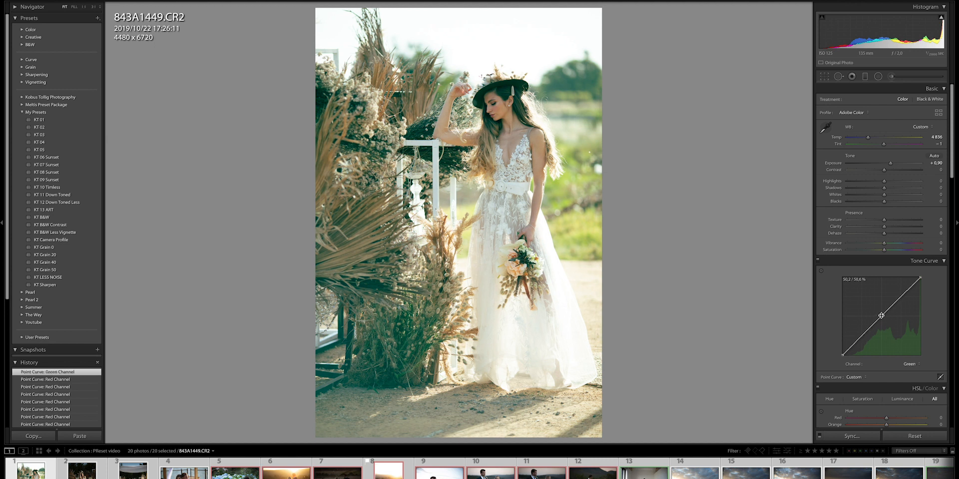
left_click_drag(881, 316, 863, 341)
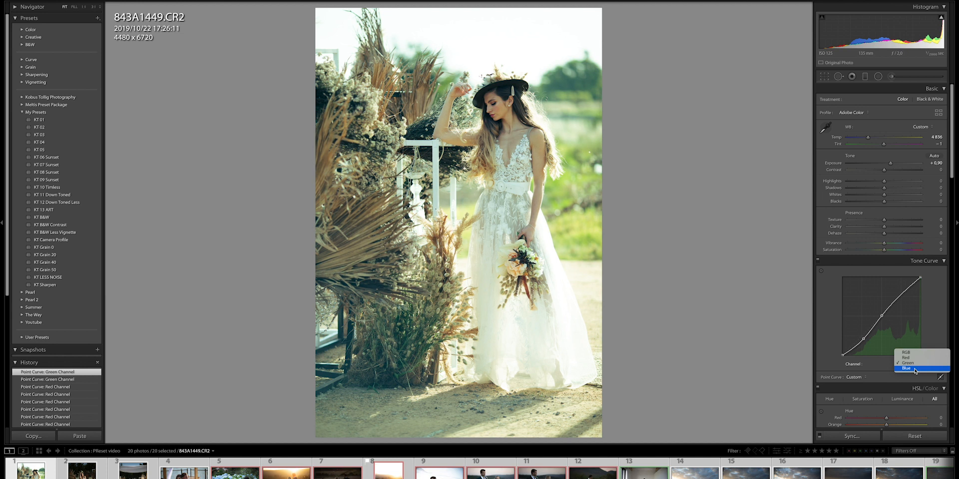
left_click(905, 369)
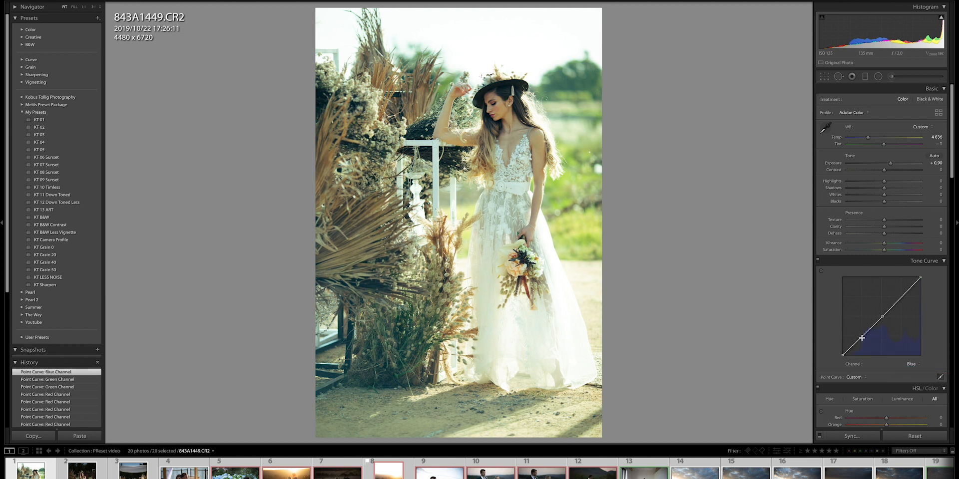
left_click_drag(860, 338, 867, 340)
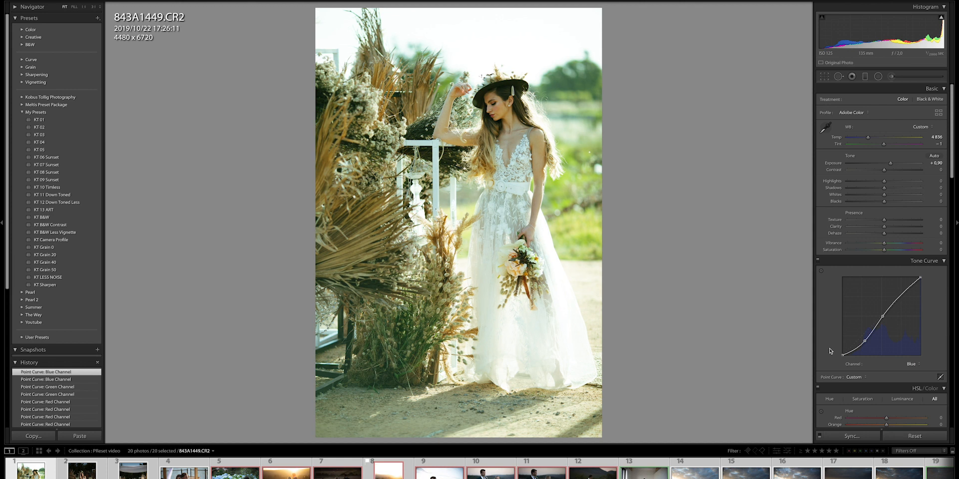
mouse_move(839, 349)
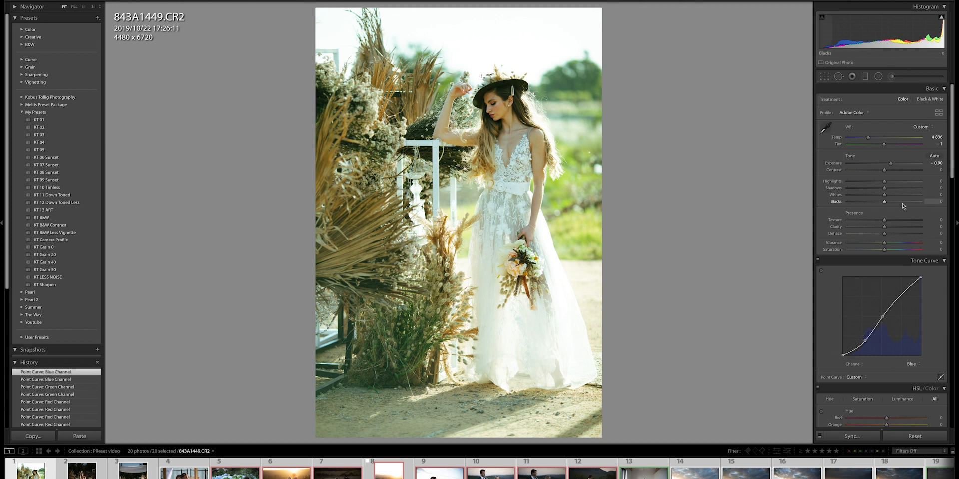
Step: Set tint +27 and temperature 5469, lower Orange saturation, and raise Shadows to +40
left_click_drag(884, 144, 902, 144)
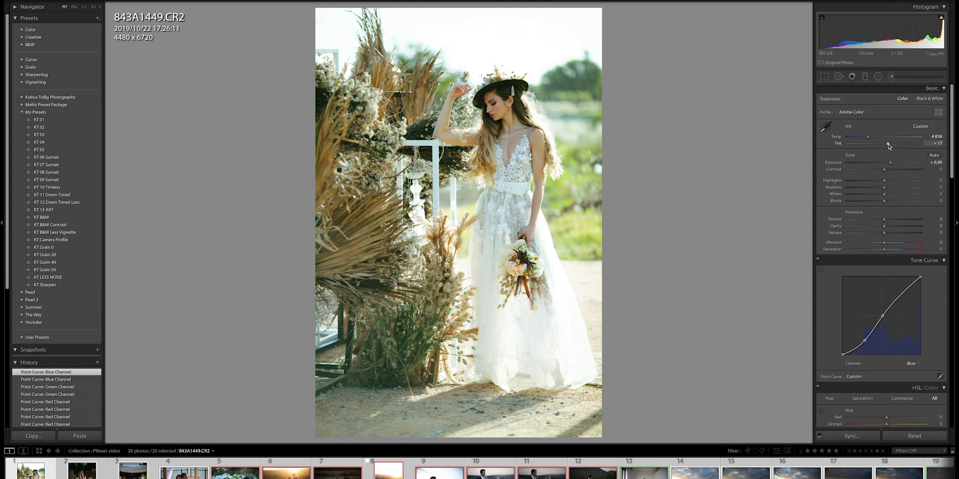
left_click_drag(887, 143, 896, 143)
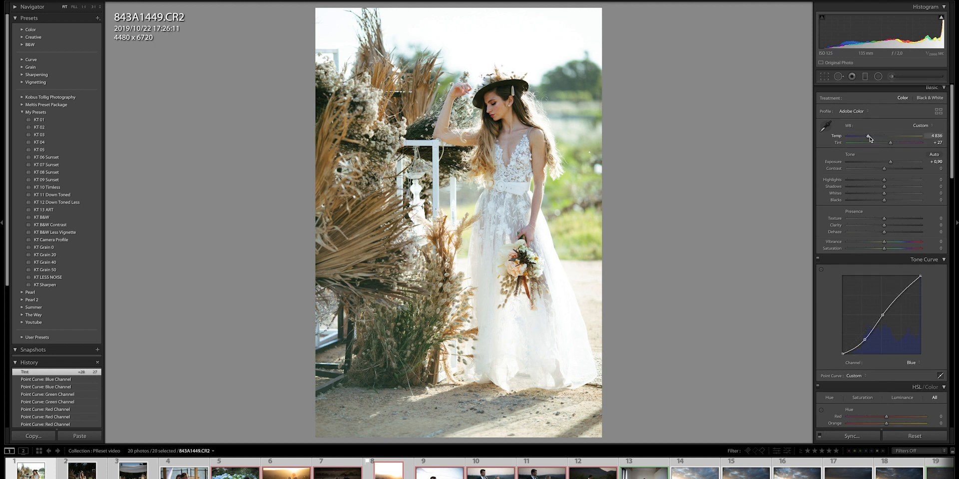
left_click_drag(868, 135, 873, 135)
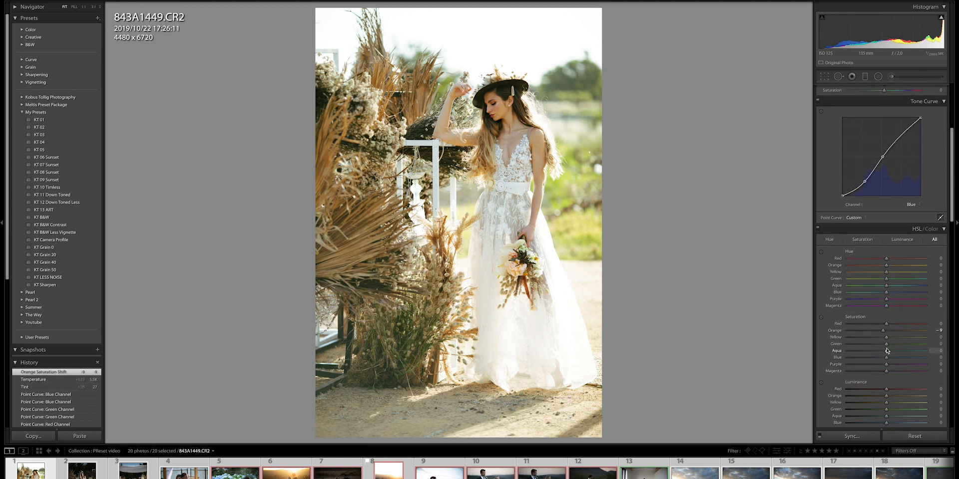
left_click_drag(902, 337, 885, 337)
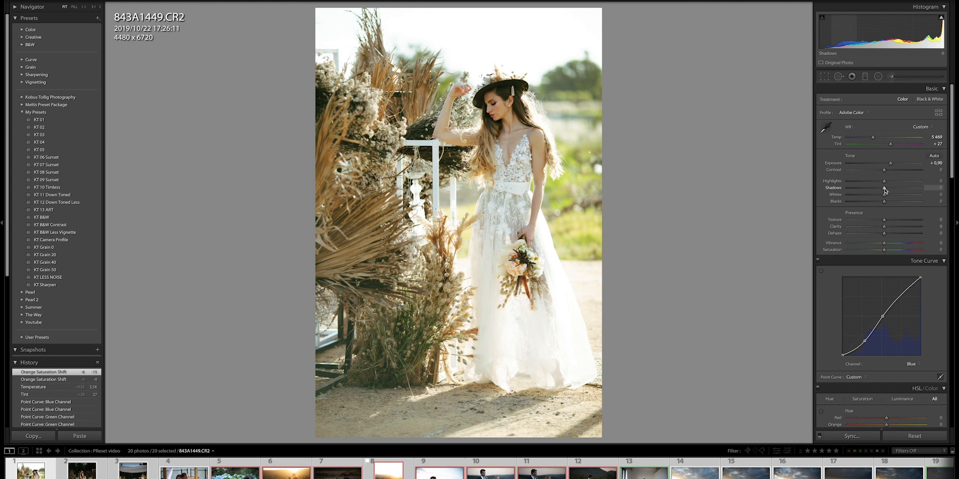
left_click_drag(885, 188, 911, 188)
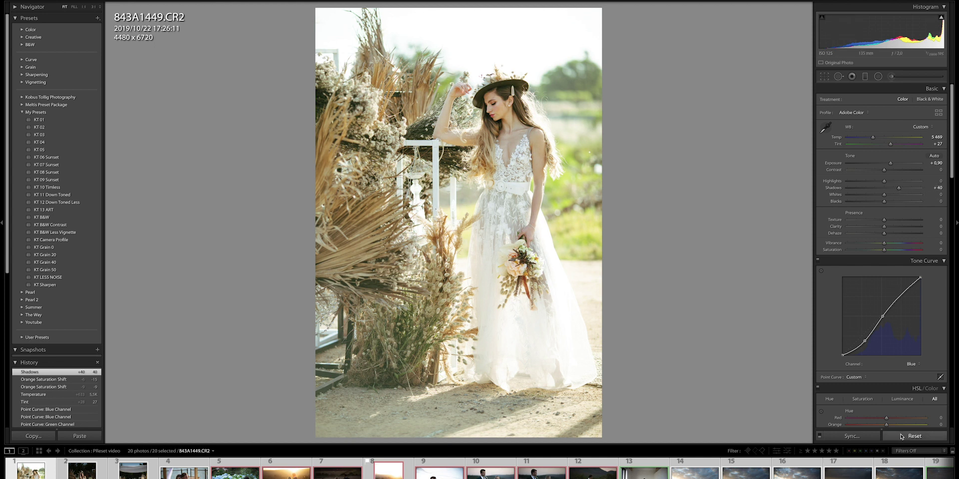
Step: Reset all Develop settings, clearing the tint, temperature, orange saturation and shadow edits
left_click(916, 437)
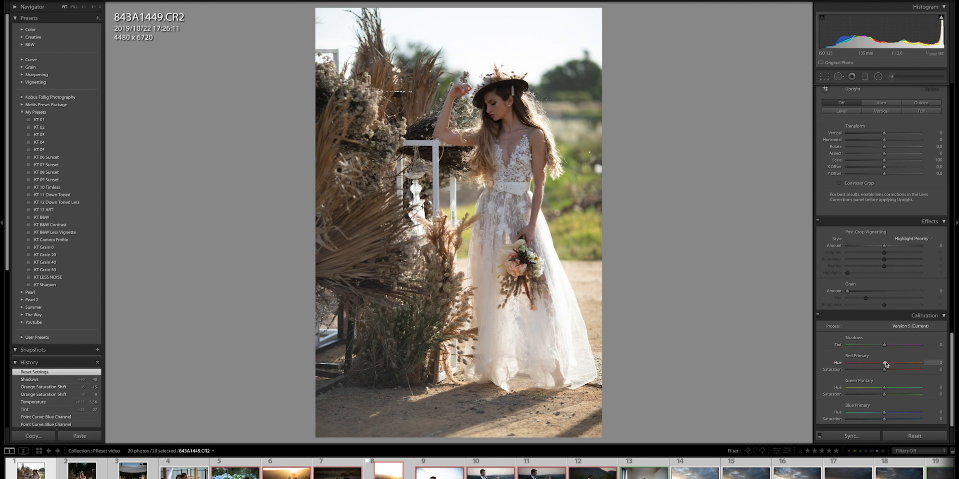
Step: Shift the calibration shadow tint and set Red Primary Hue +68, Saturation +25
left_click_drag(884, 344, 917, 344)
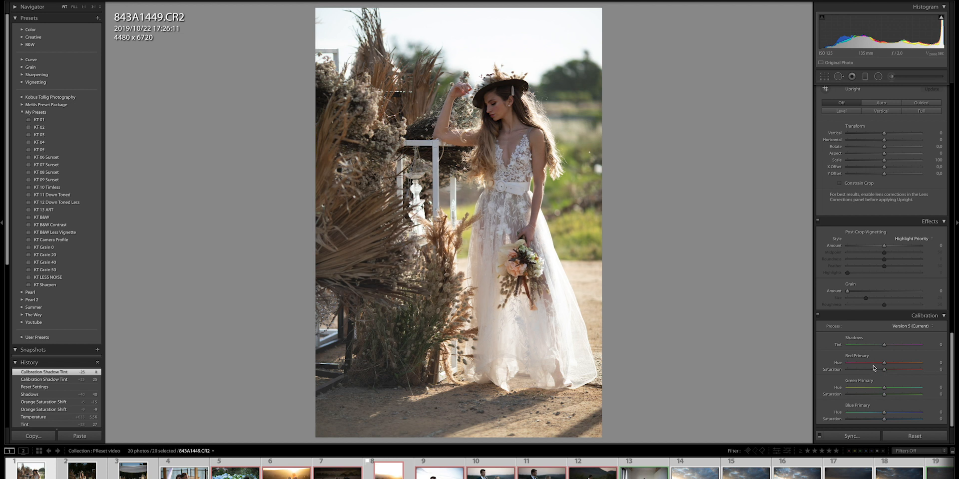
mouse_move(882, 379)
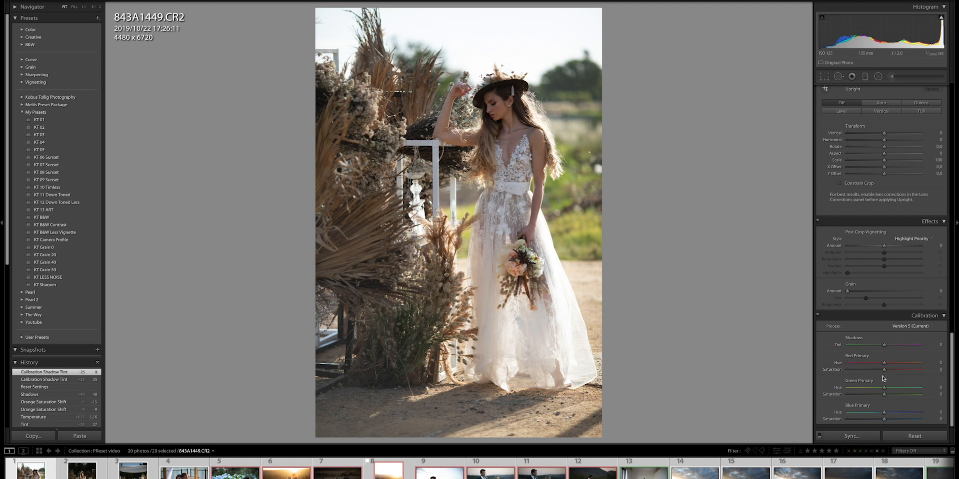
mouse_move(886, 378)
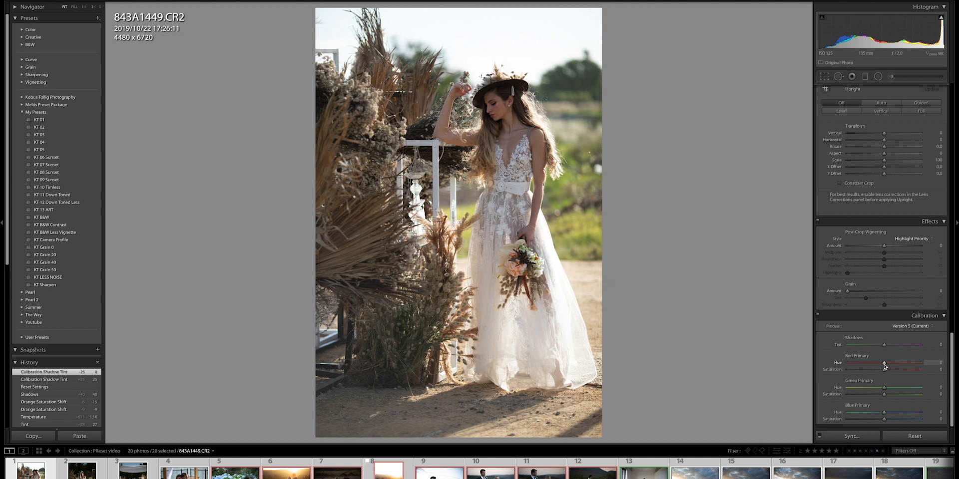
left_click_drag(883, 363, 909, 363)
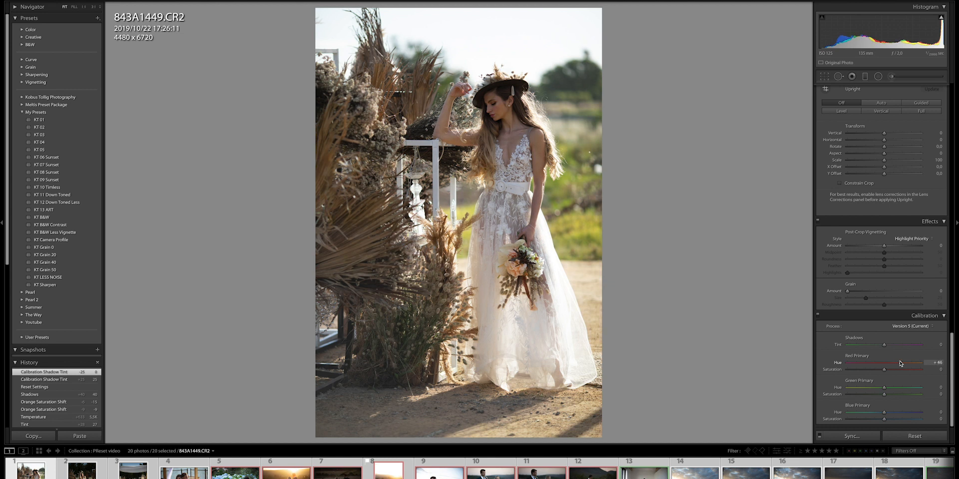
left_click_drag(900, 363, 908, 363)
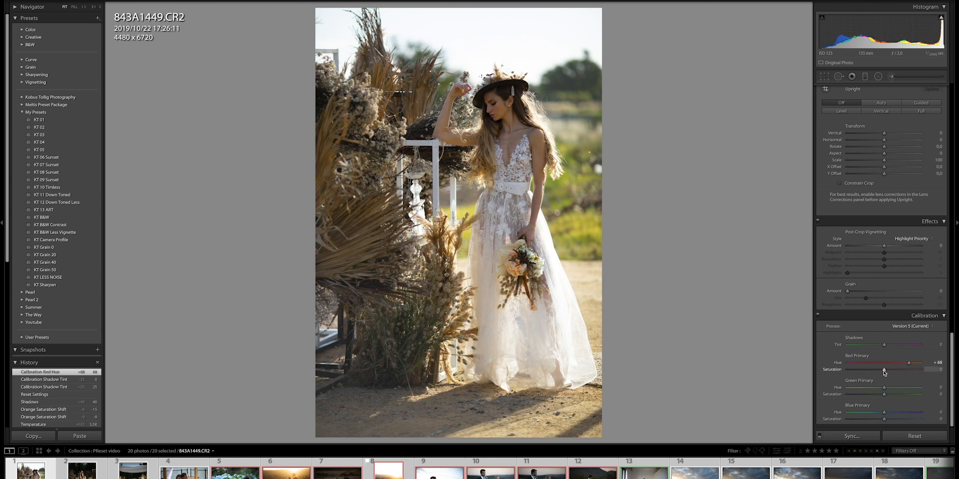
left_click_drag(883, 369, 858, 369)
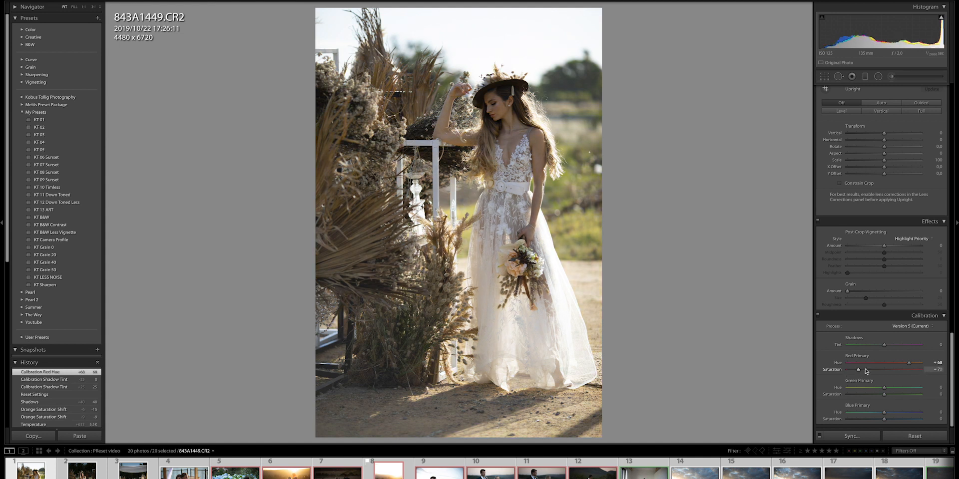
left_click_drag(857, 370, 893, 370)
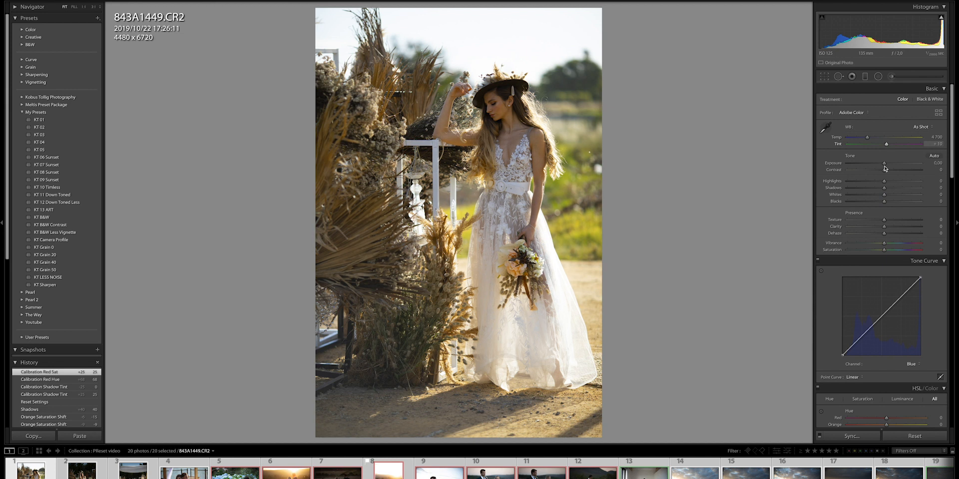
Step: Raise exposure to +0.90; set Green Hue +60, Saturation +34, and Blue Saturation +25
left_click_drag(882, 163, 890, 162)
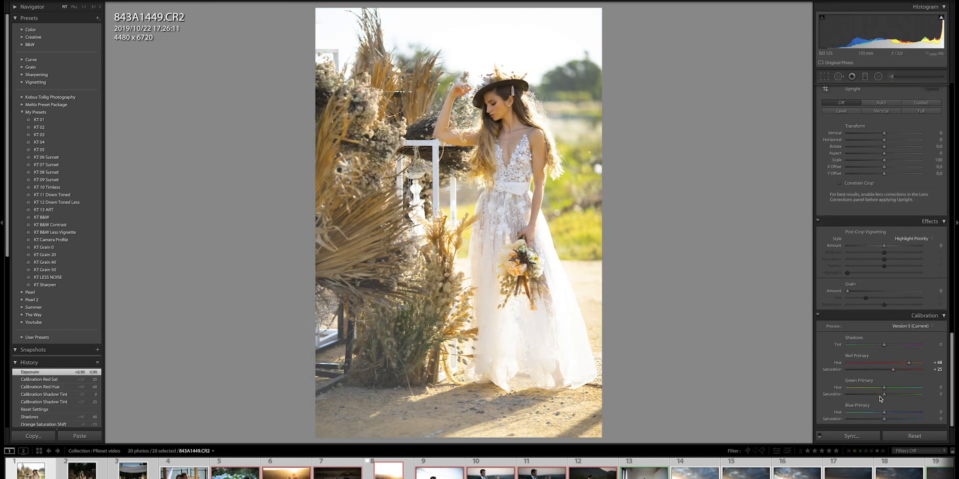
left_click_drag(887, 388, 911, 388)
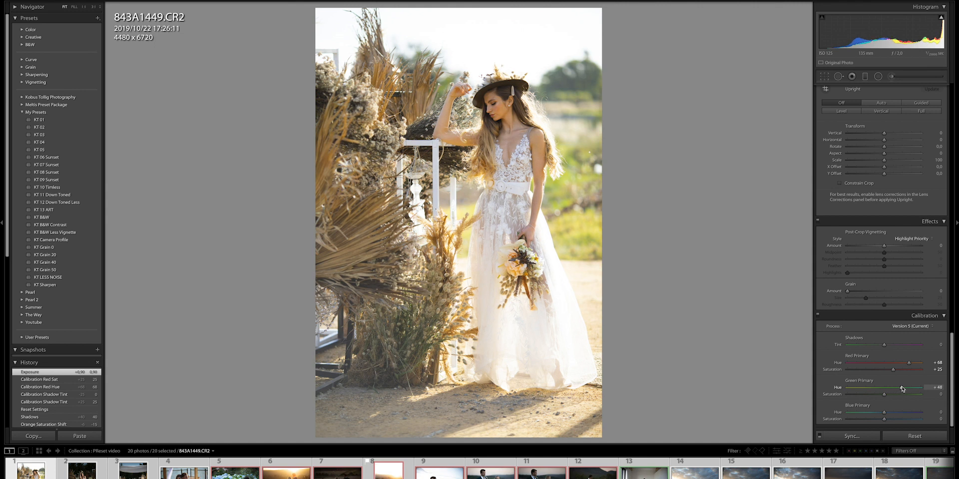
left_click_drag(901, 388, 910, 388)
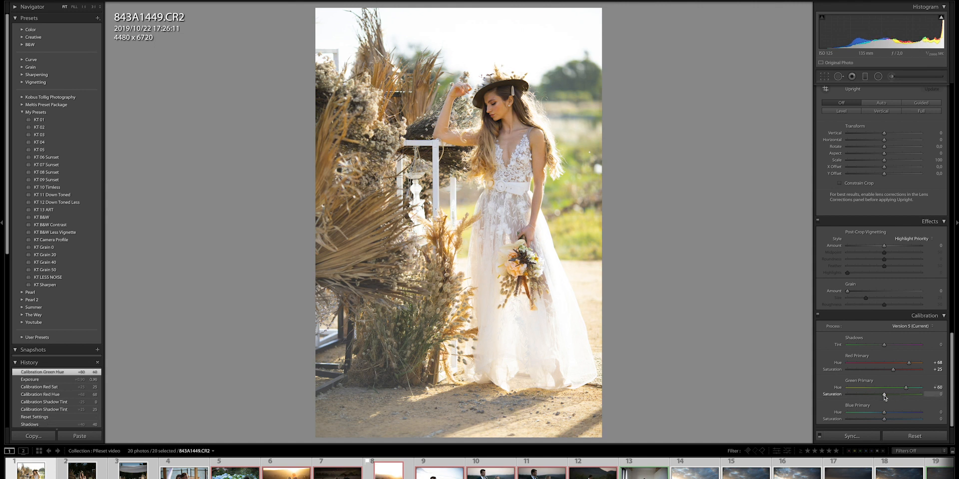
left_click_drag(883, 394, 892, 394)
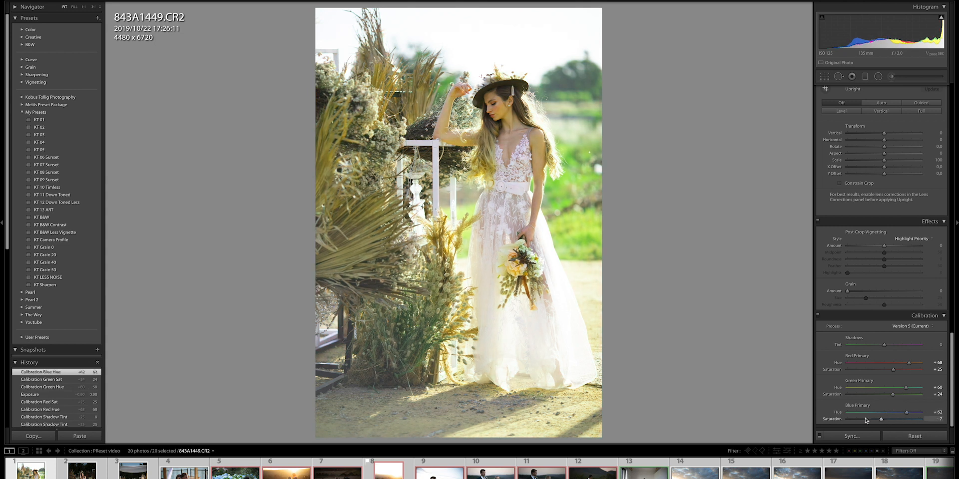
left_click_drag(881, 419, 893, 420)
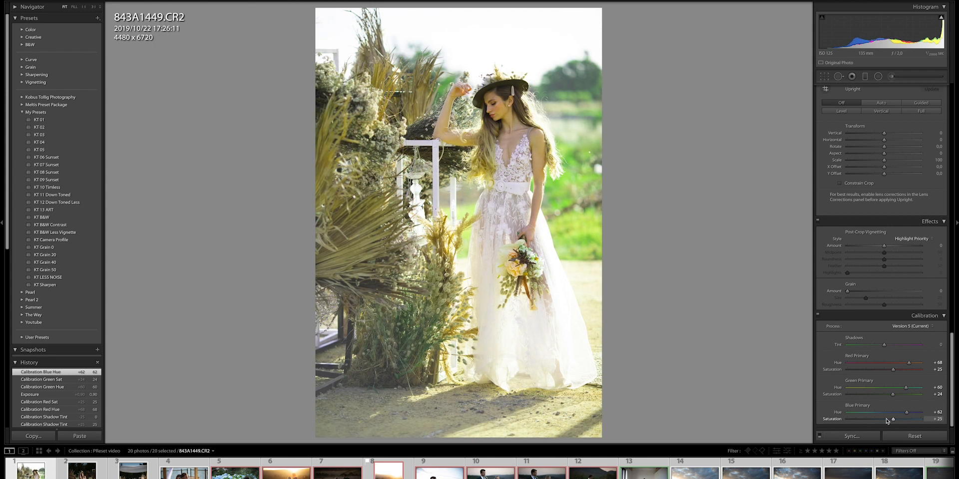
left_click_drag(892, 420, 871, 419)
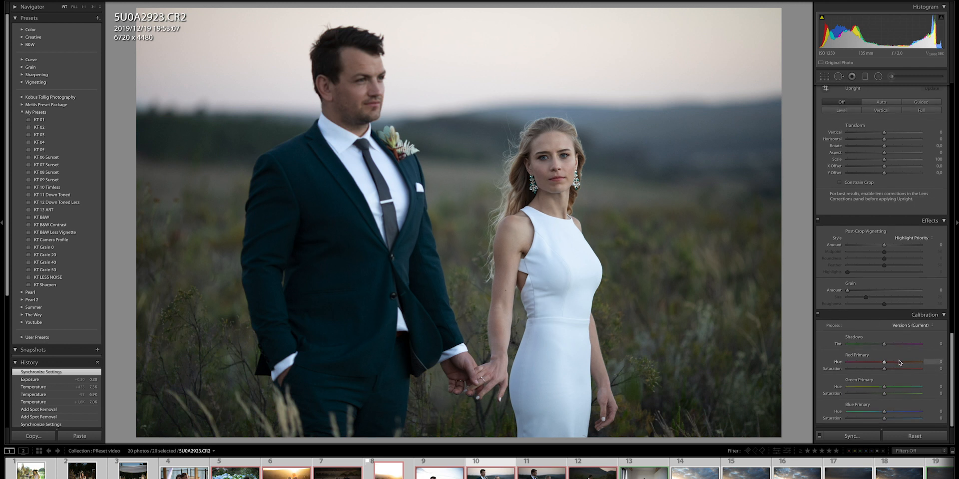
Step: Set primaries: Red Hue +58, Green Hue +72, Blue Hue -39, Blue Sat +22, Green Sat +19
left_click_drag(883, 362, 906, 362)
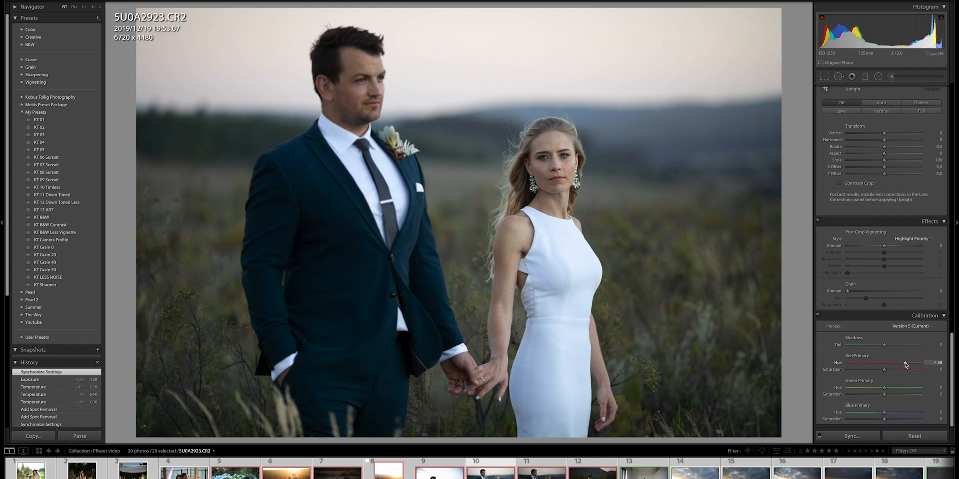
left_click_drag(884, 387, 911, 388)
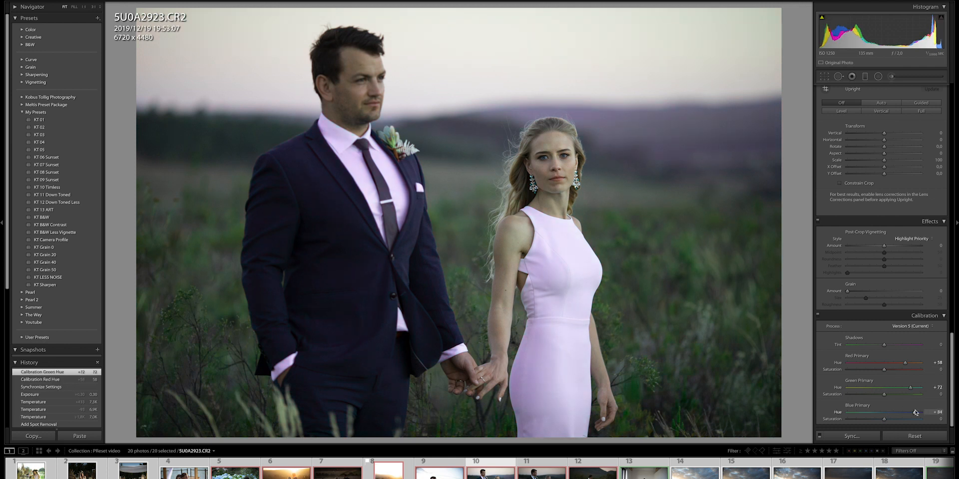
left_click_drag(915, 412, 863, 412)
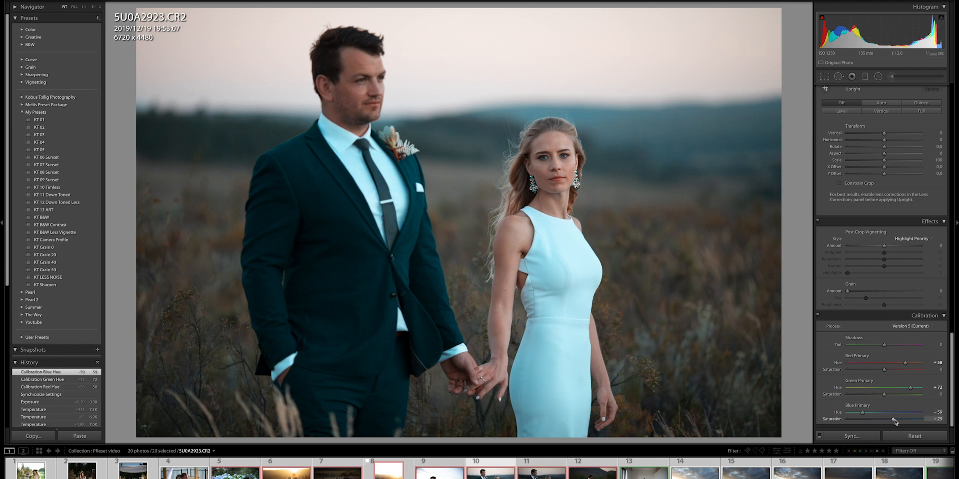
left_click_drag(902, 419, 891, 419)
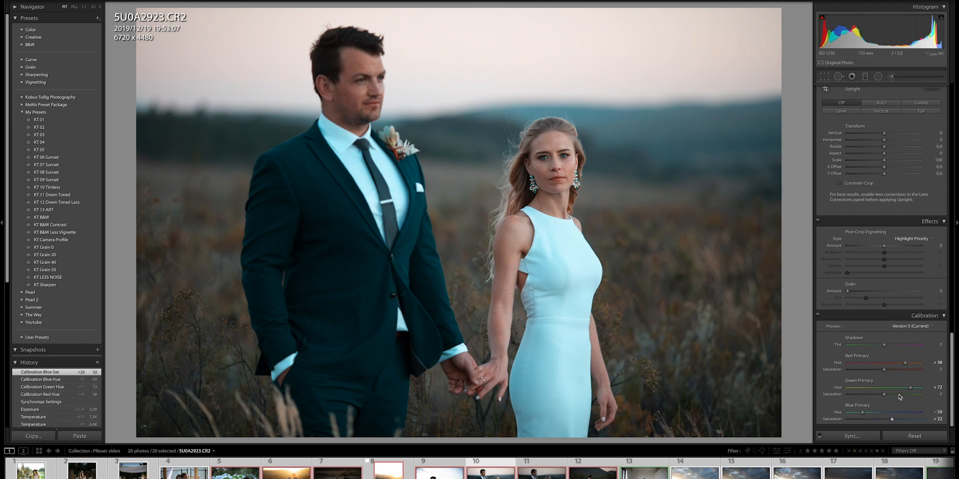
left_click_drag(911, 394, 893, 394)
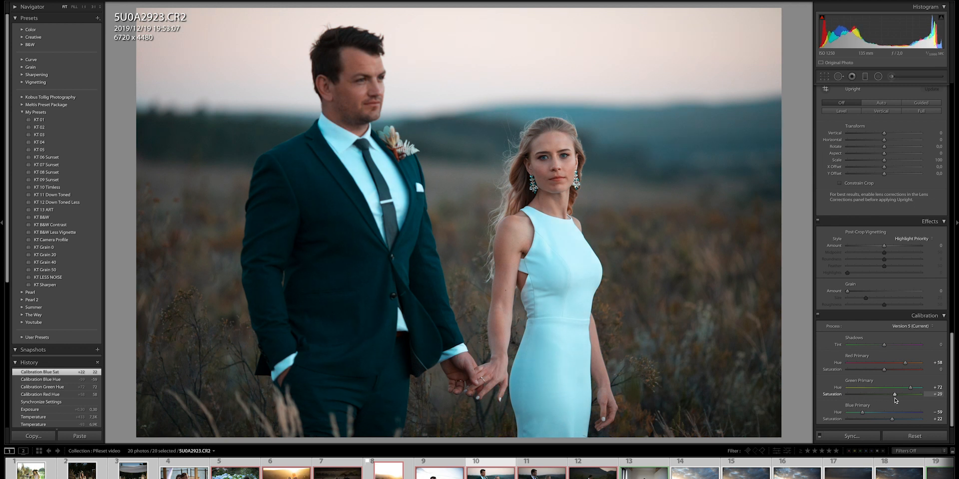
left_click_drag(905, 394, 890, 394)
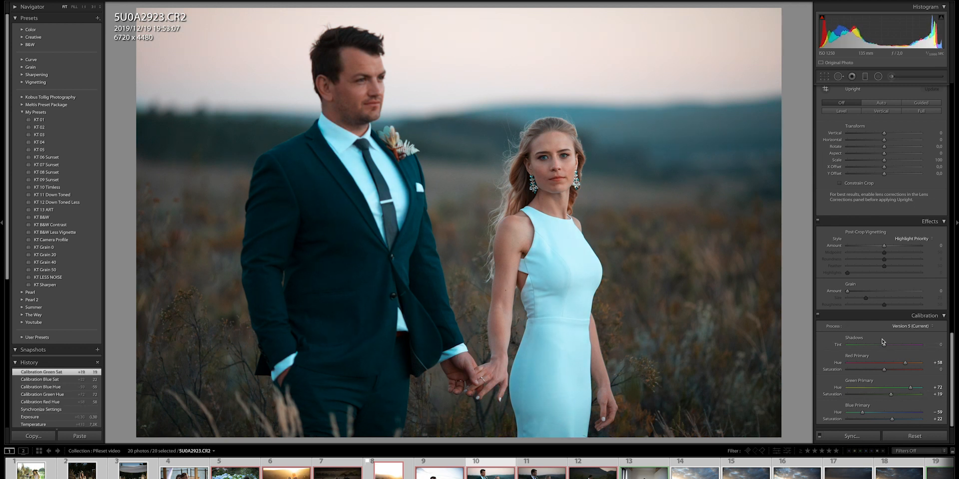
Step: Push the calibration Shadows tint toward magenta, settling at +55
left_click_drag(885, 344, 929, 344)
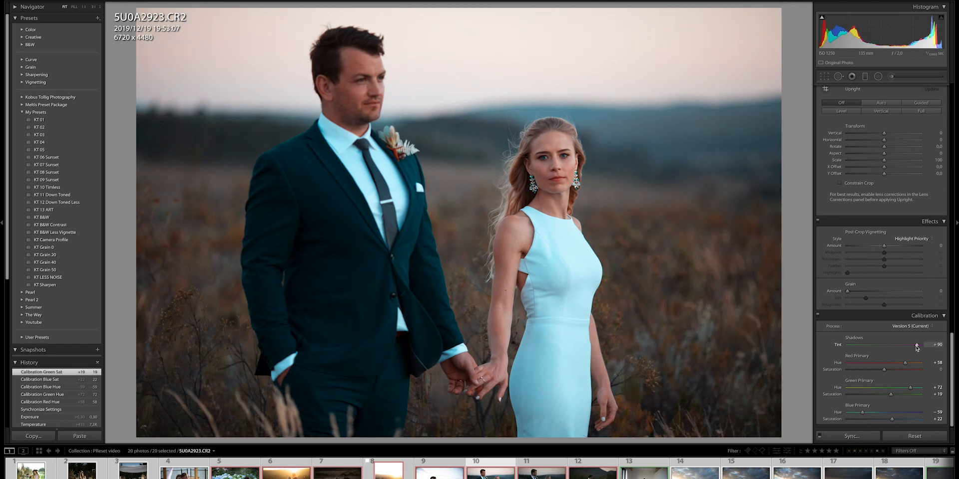
left_click_drag(916, 345, 900, 345)
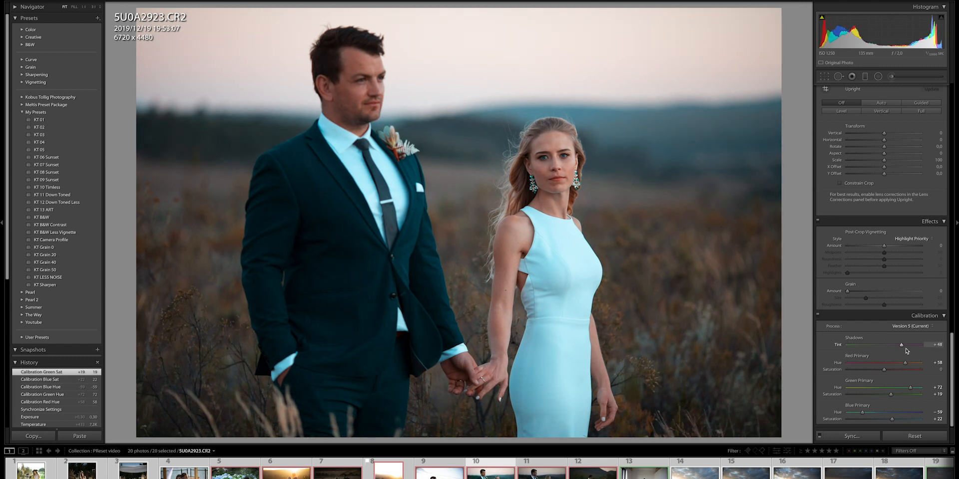
left_click_drag(901, 345, 909, 345)
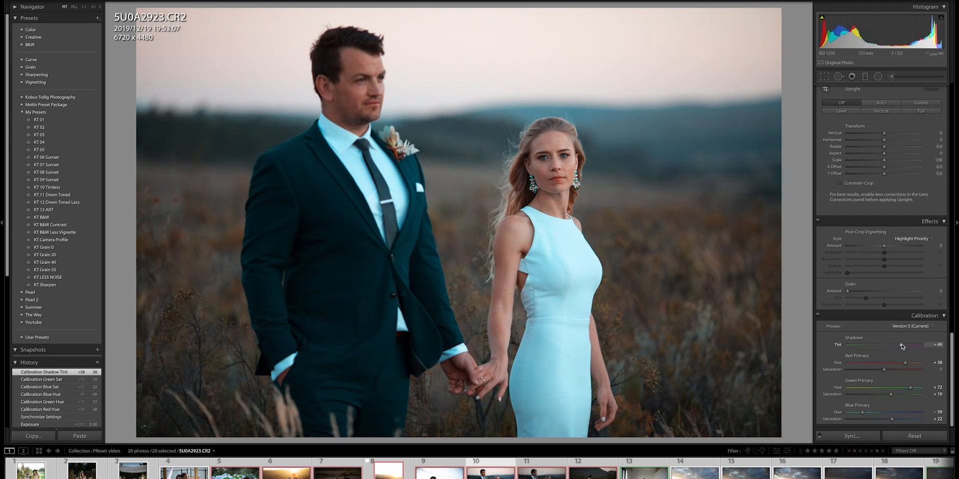
left_click_drag(902, 344, 914, 344)
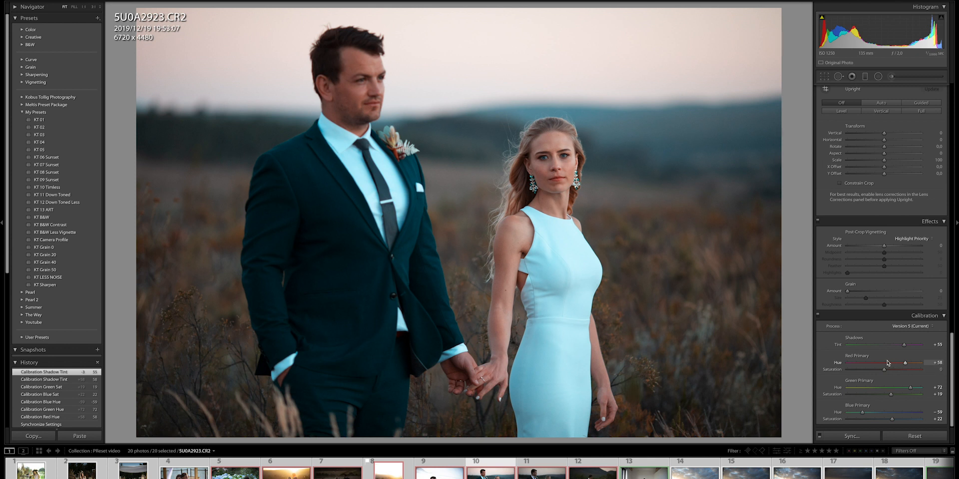
mouse_move(852, 385)
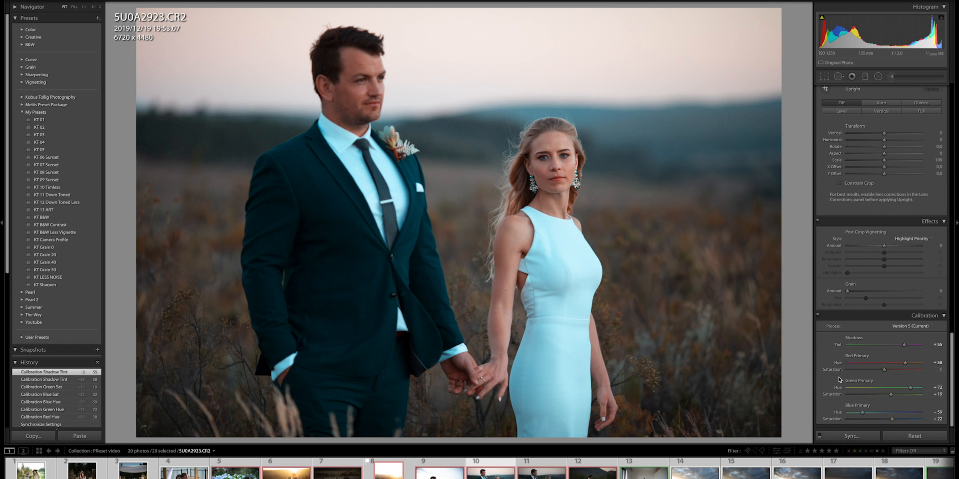
mouse_move(866, 336)
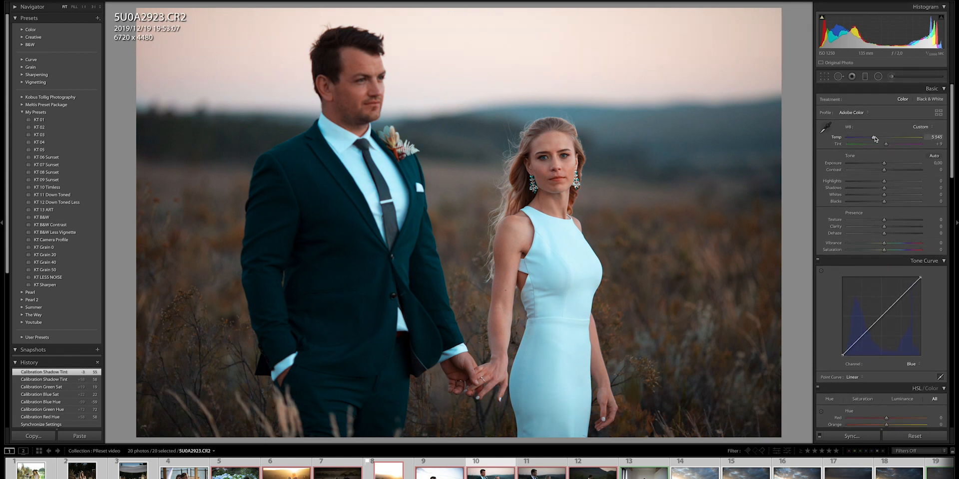
Step: Warm the couple photo's white balance Temp to about 6616 for a golden glow
left_click_drag(874, 137, 889, 137)
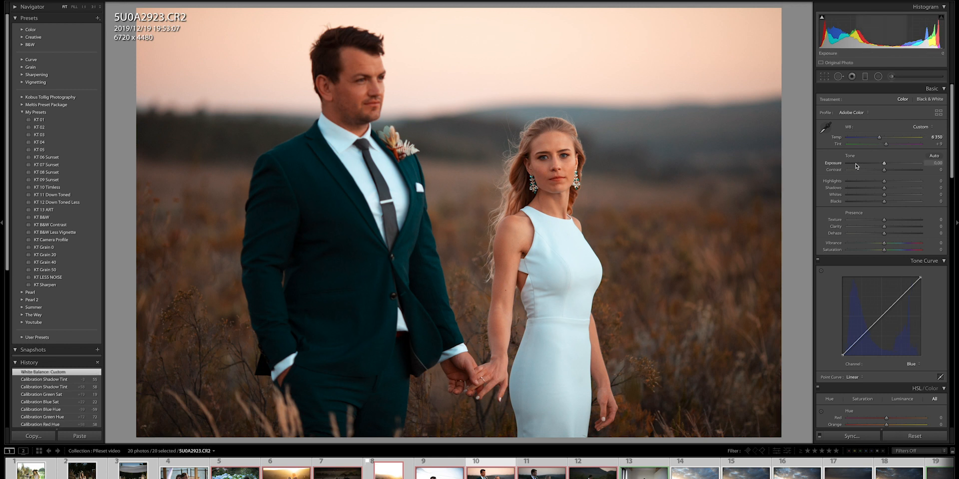
left_click_drag(879, 137, 893, 136)
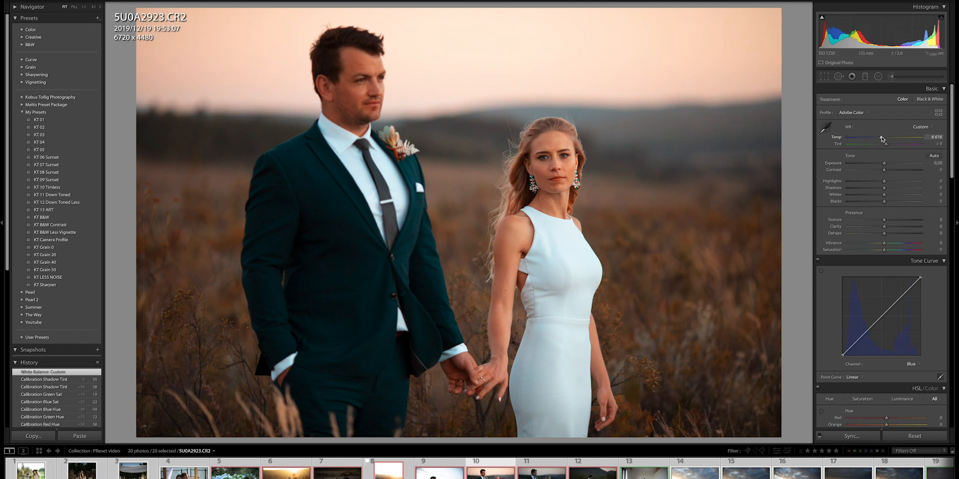
left_click_drag(880, 136, 885, 136)
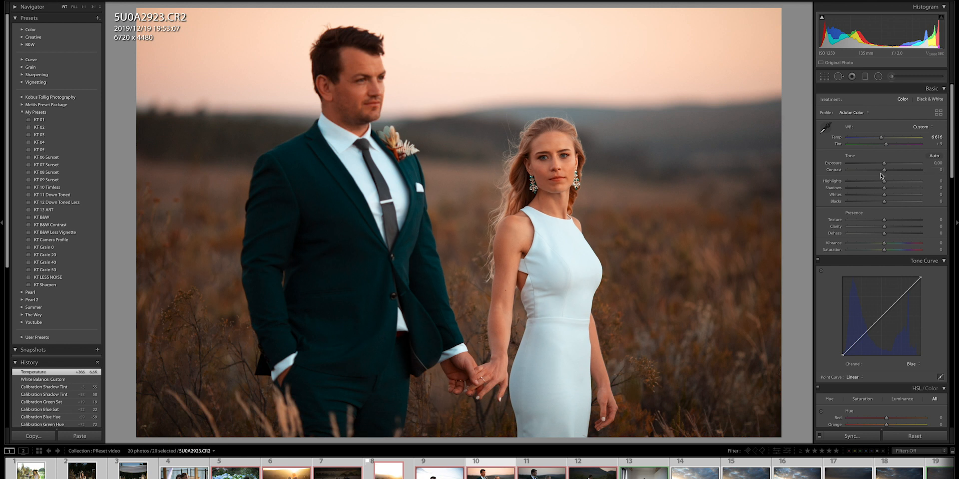
left_click(950, 90)
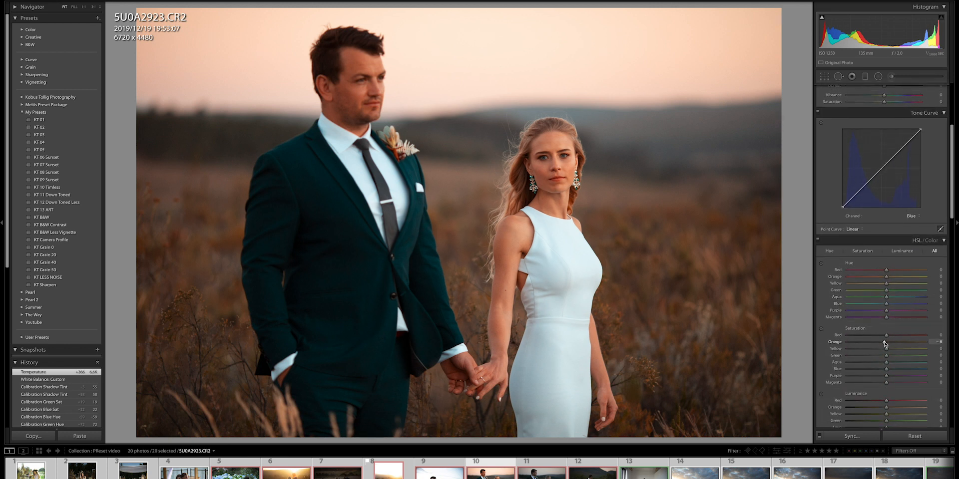
Step: Lower Orange Saturation to -27, nudge Tint slightly magenta, and reduce Blue Saturation
left_click_drag(883, 341, 871, 341)
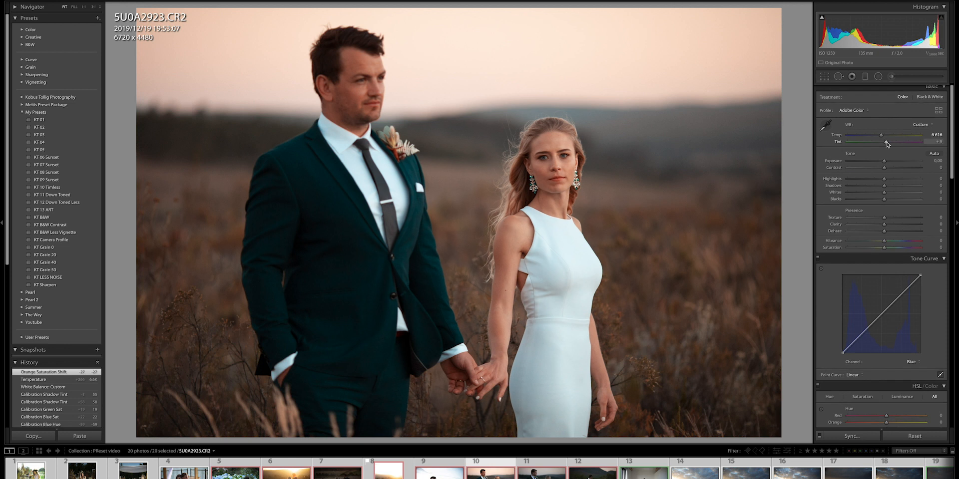
left_click_drag(886, 142, 882, 141)
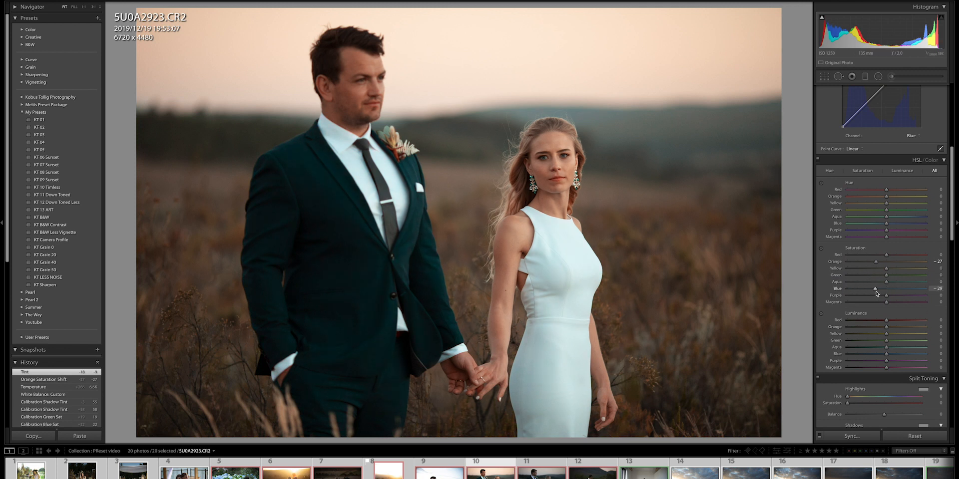
left_click_drag(875, 288, 885, 288)
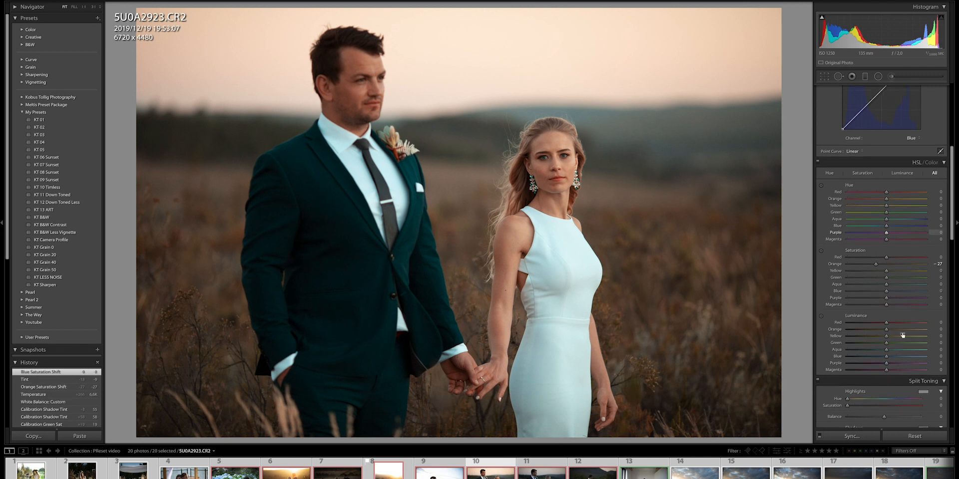
mouse_move(821, 254)
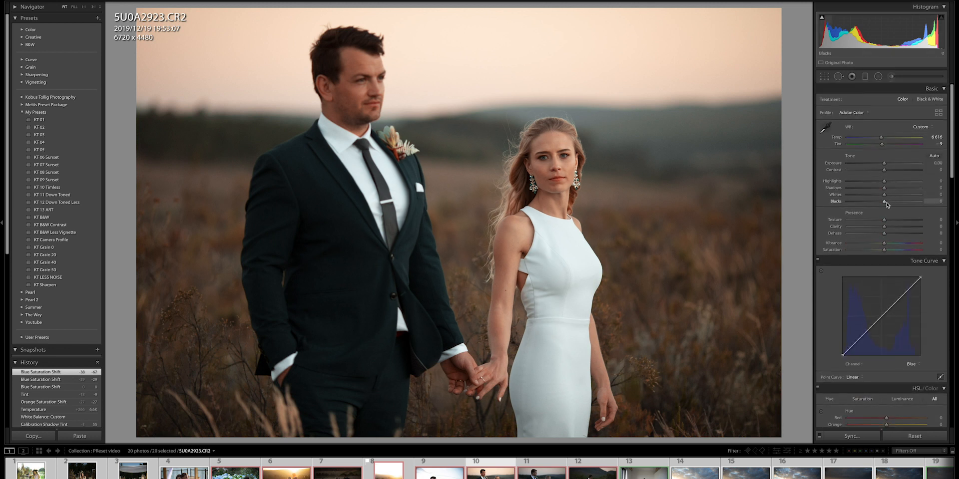
Step: Set Blacks -28, Shadows +61, Contrast +9, Highlights -49, Temp 8065 and Tint +15
left_click_drag(885, 201, 873, 201)
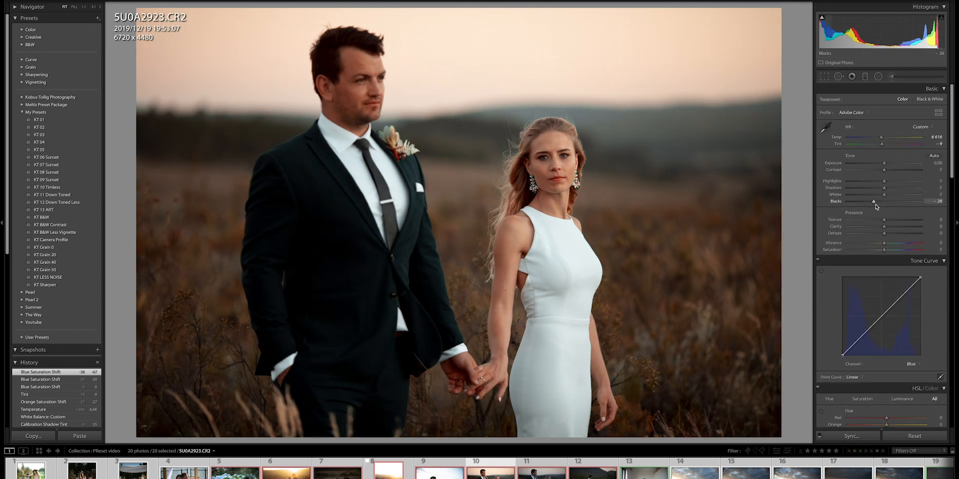
left_click_drag(872, 188, 902, 188)
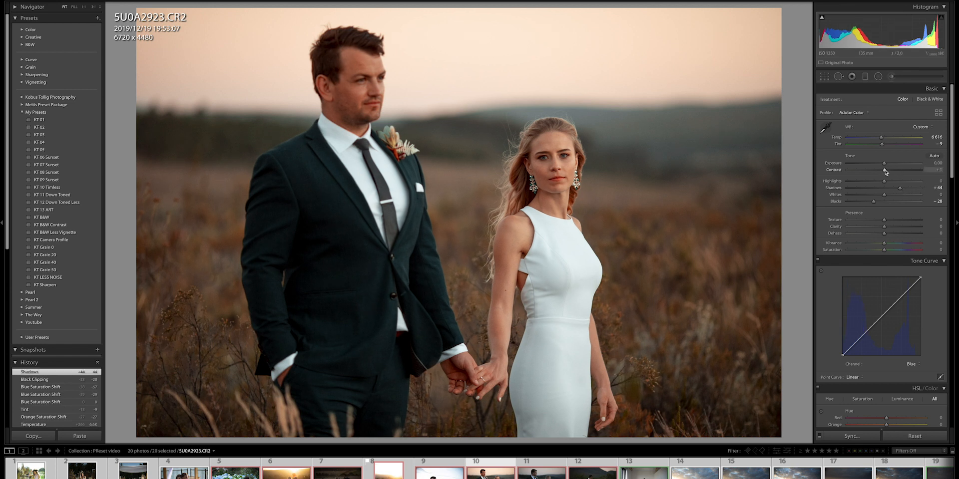
left_click_drag(884, 170, 899, 170)
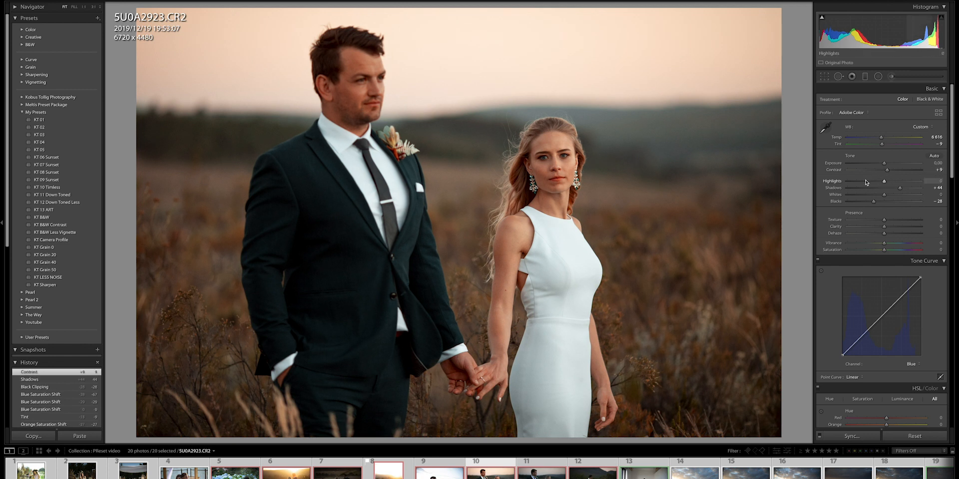
left_click_drag(868, 180, 866, 181)
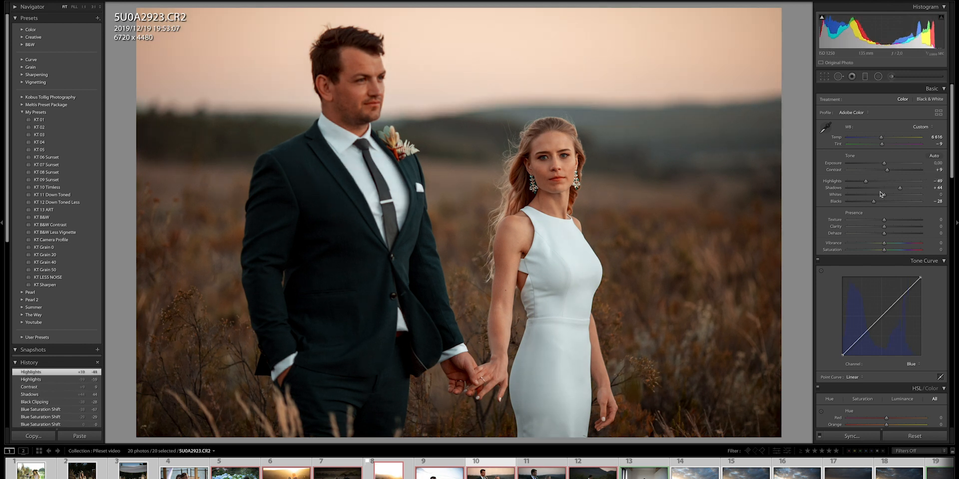
left_click_drag(891, 188, 905, 188)
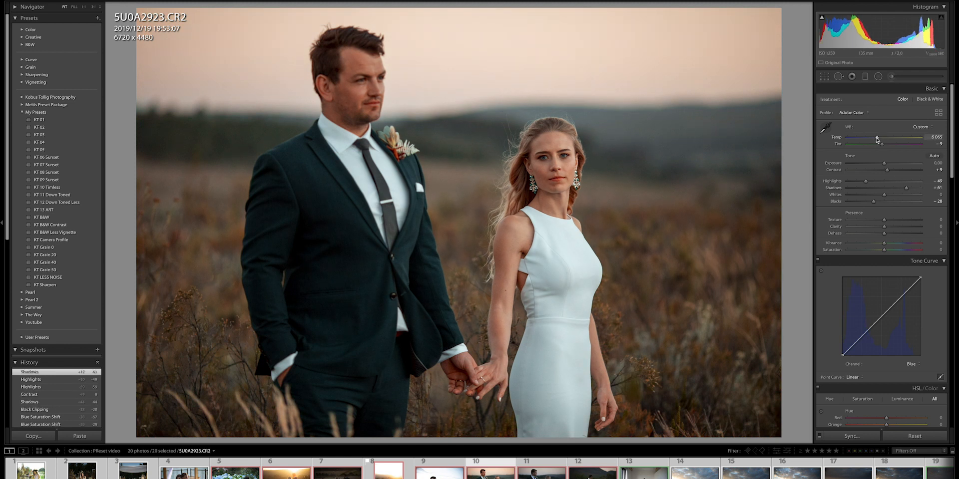
left_click_drag(899, 144, 882, 144)
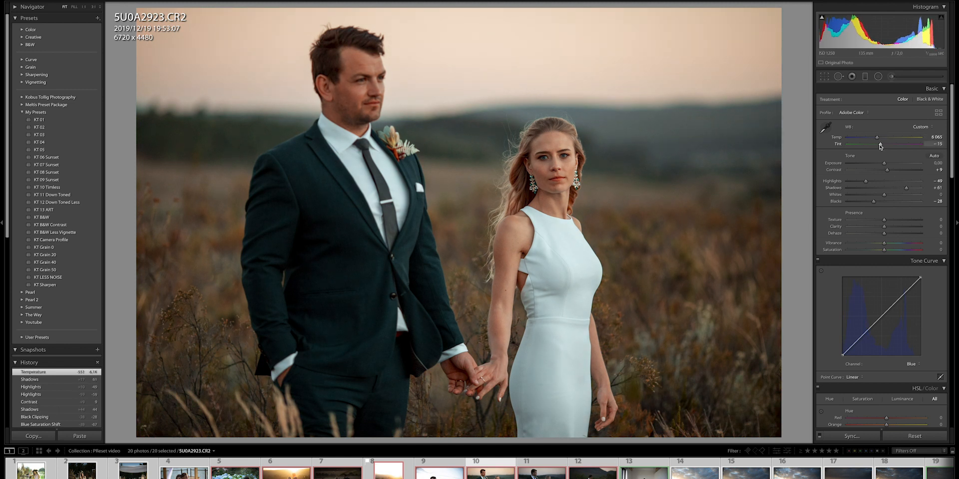
left_click_drag(877, 144, 880, 144)
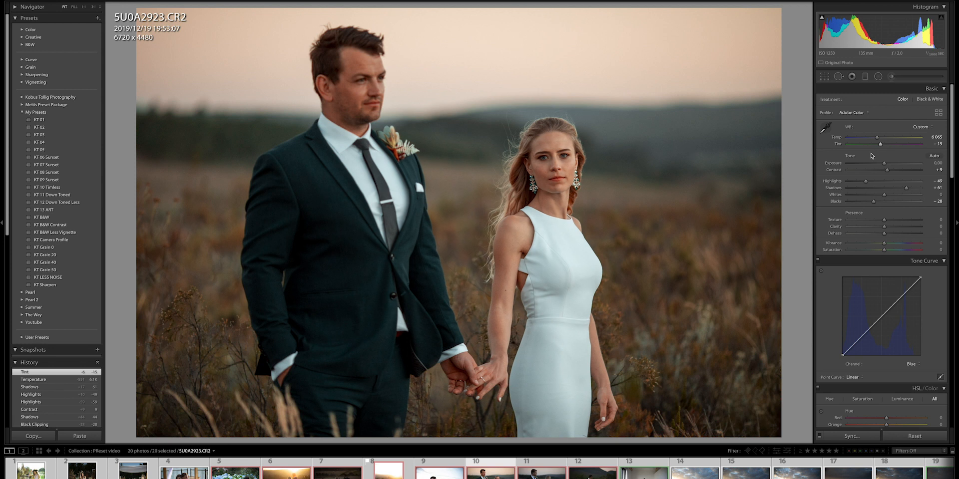
mouse_move(939, 403)
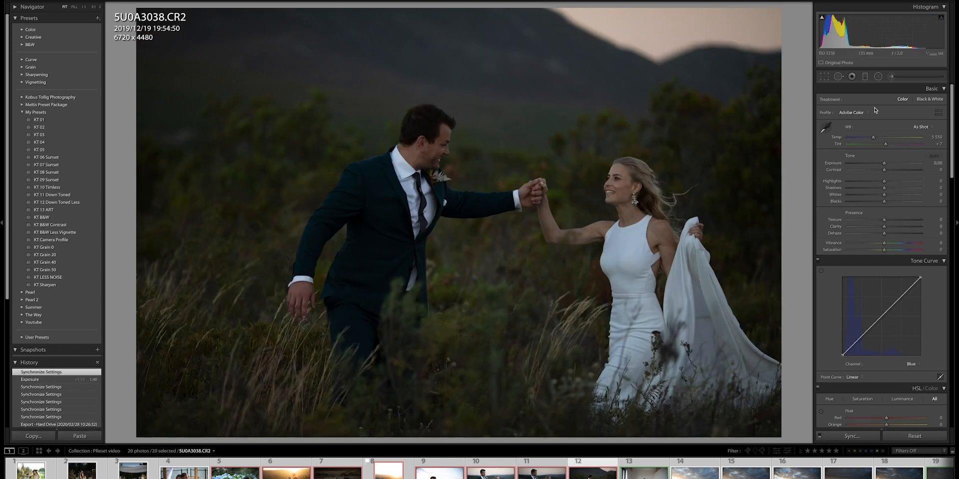
Step: Brighten the dark dancing photo 5U0A3038's exposure to +1.30
left_click_drag(883, 169, 911, 169)
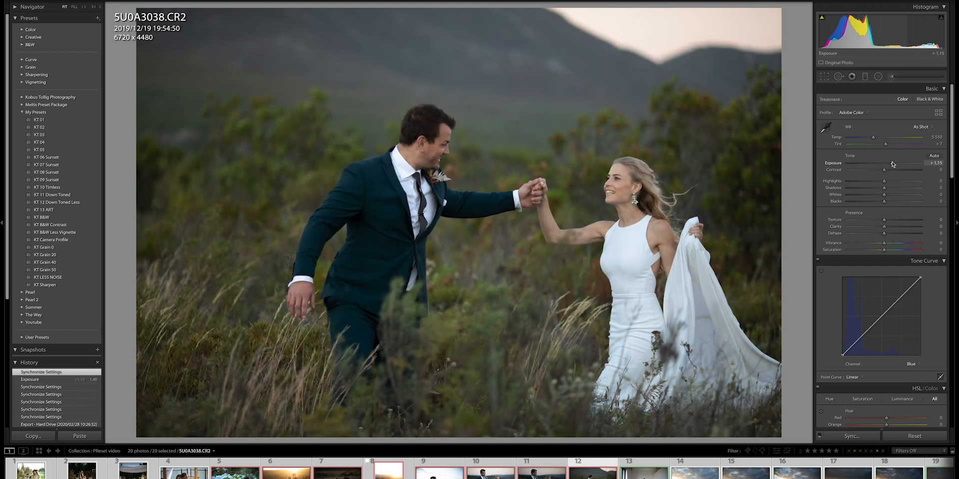
left_click_drag(888, 164, 893, 163)
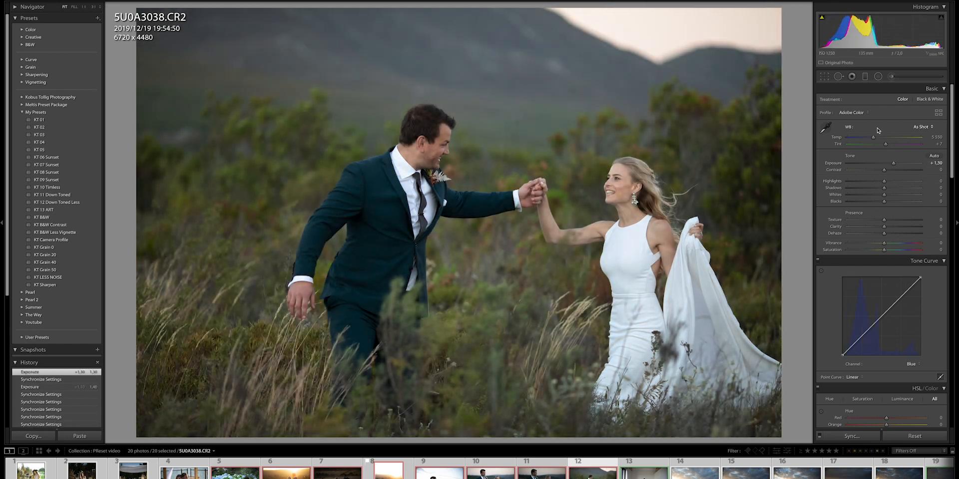
mouse_move(882, 145)
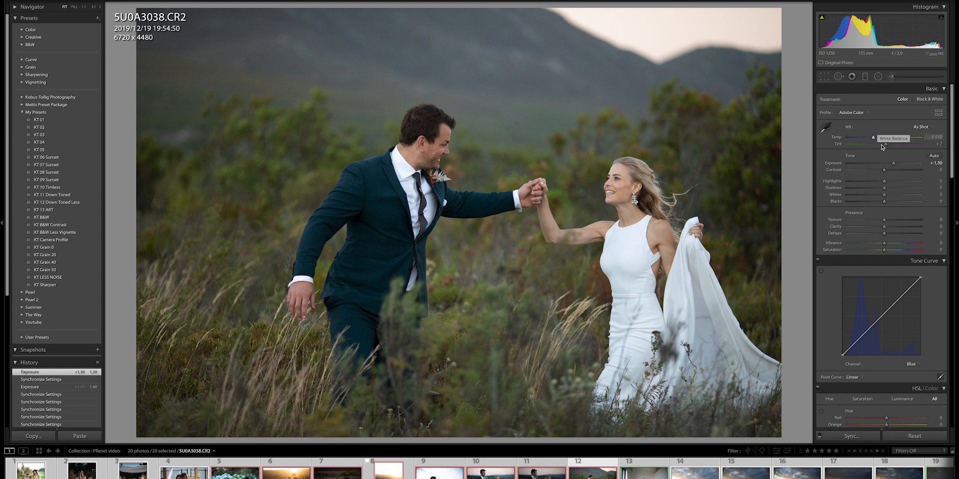
mouse_move(884, 169)
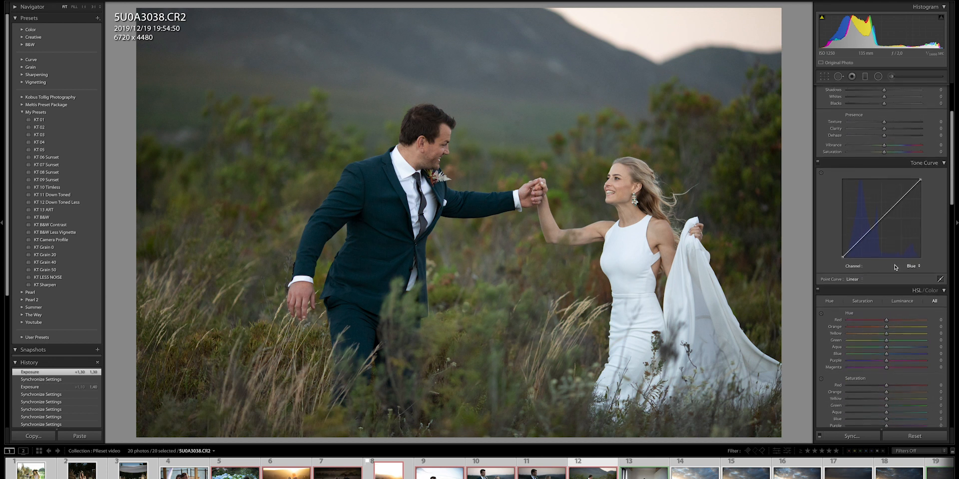
Step: Scroll the Develop panels down to reveal the Split Toning panel
scroll("down", 3)
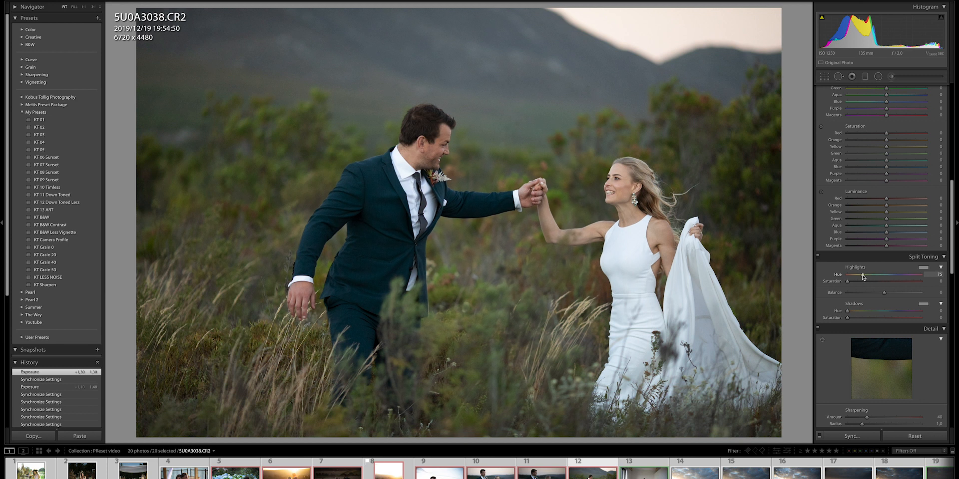
Step: Tint the highlights golden yellow with hue 52 and saturation 34
left_click_drag(875, 274, 846, 274)
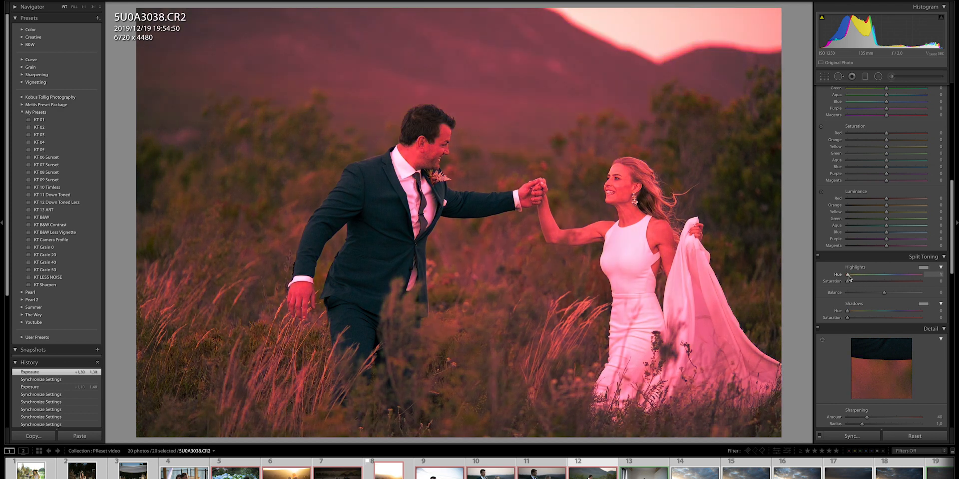
left_click_drag(910, 275, 883, 275)
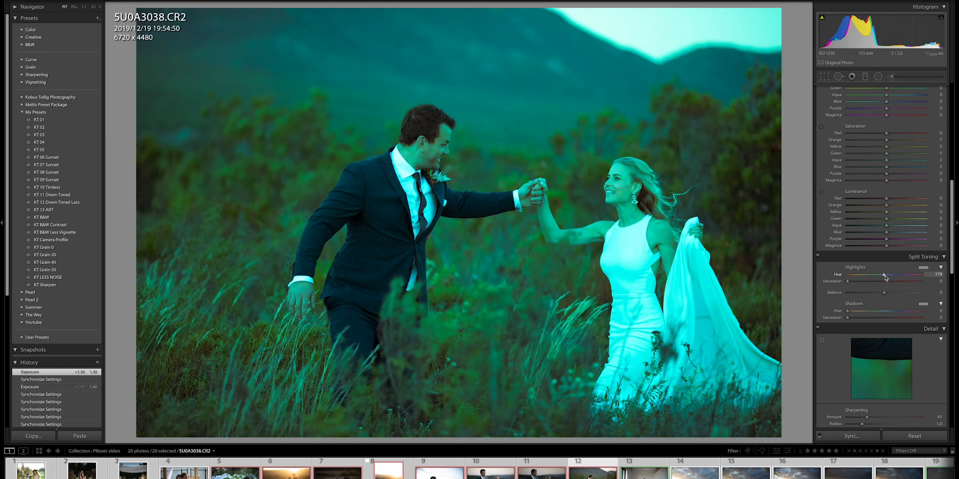
left_click_drag(907, 276, 857, 276)
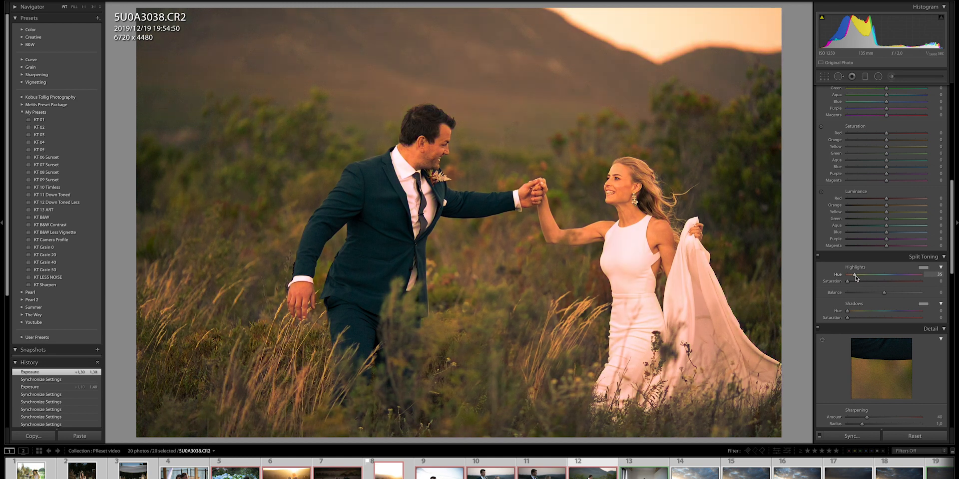
left_click_drag(855, 280, 861, 281)
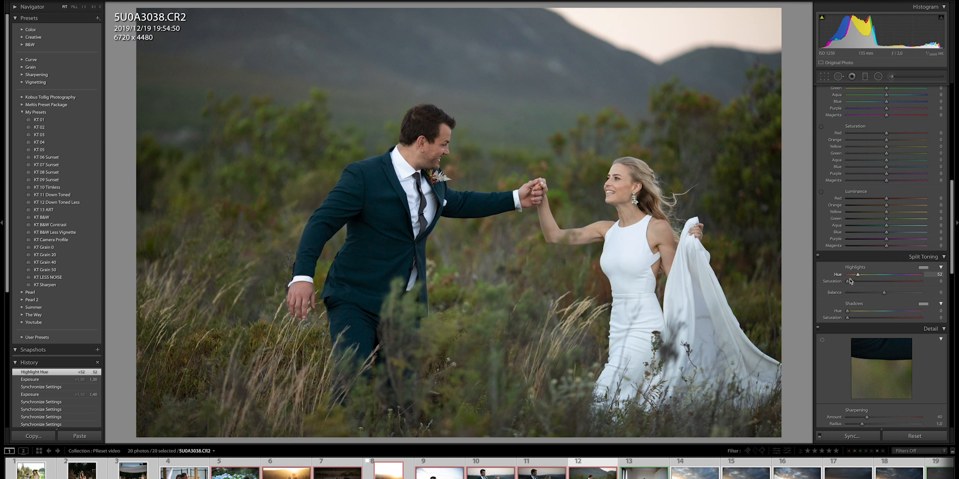
left_click_drag(850, 281, 917, 282)
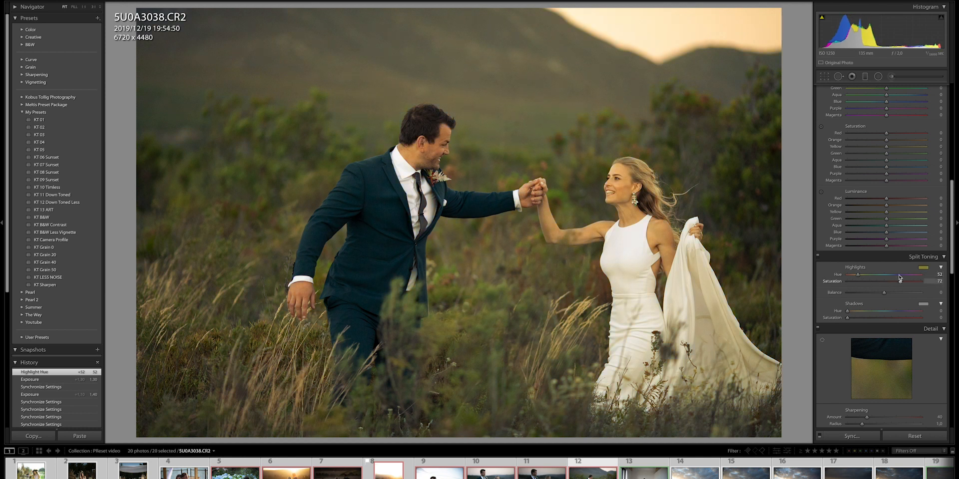
left_click_drag(895, 281, 871, 281)
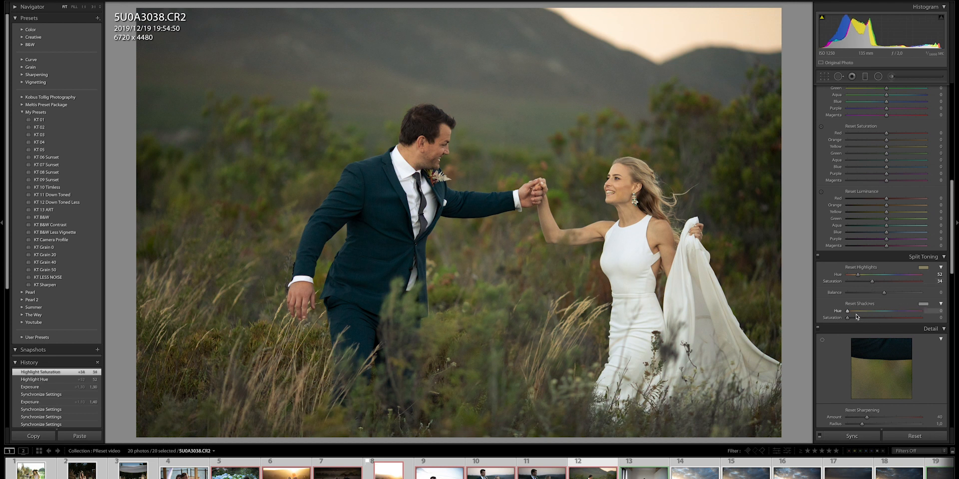
Step: Tint the shadows purple with hue 268 and saturation about 48
left_click_drag(849, 311, 863, 312)
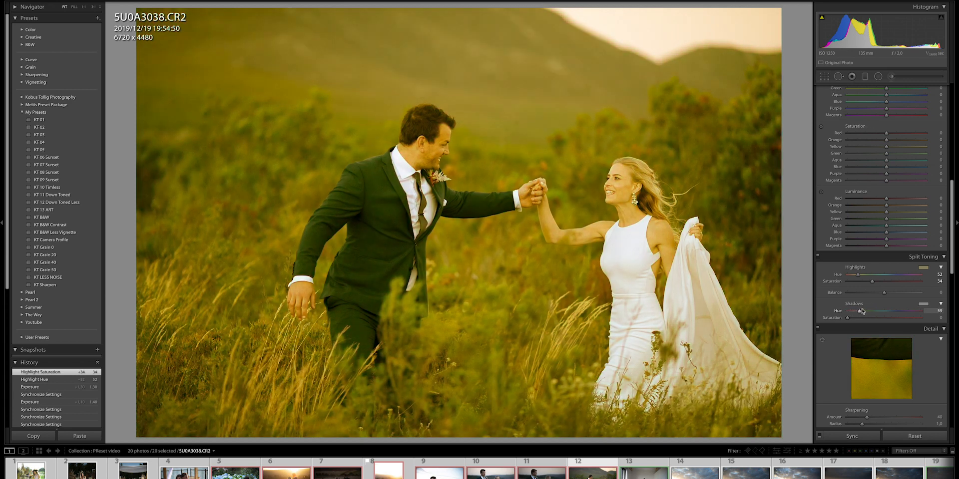
left_click_drag(860, 311, 899, 310)
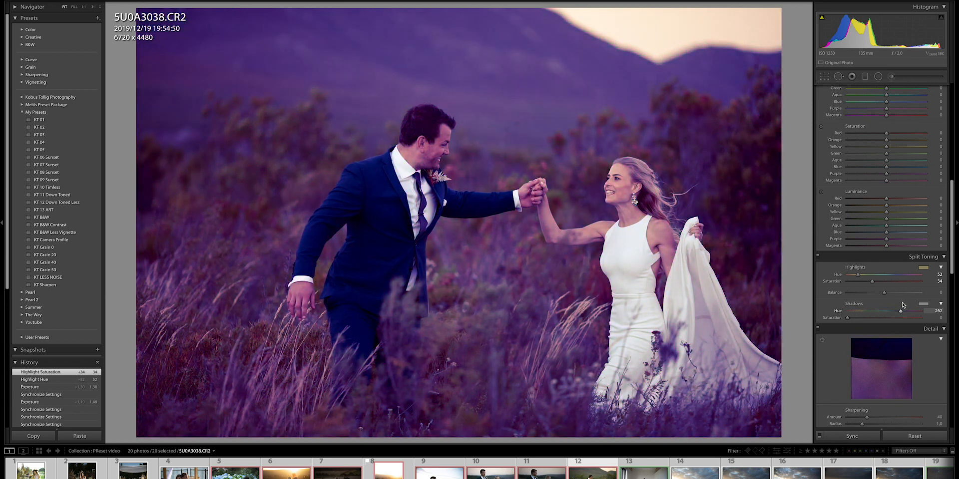
left_click_drag(899, 311, 904, 311)
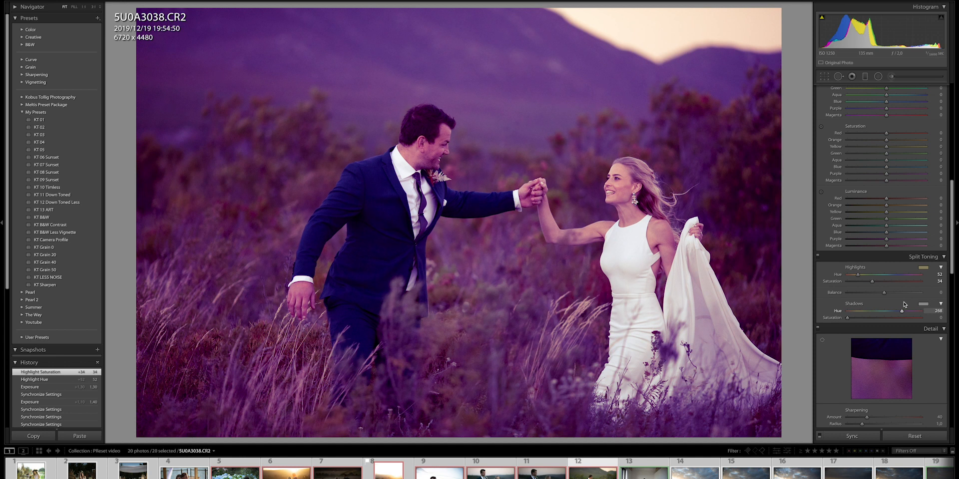
left_click_drag(881, 311, 914, 311)
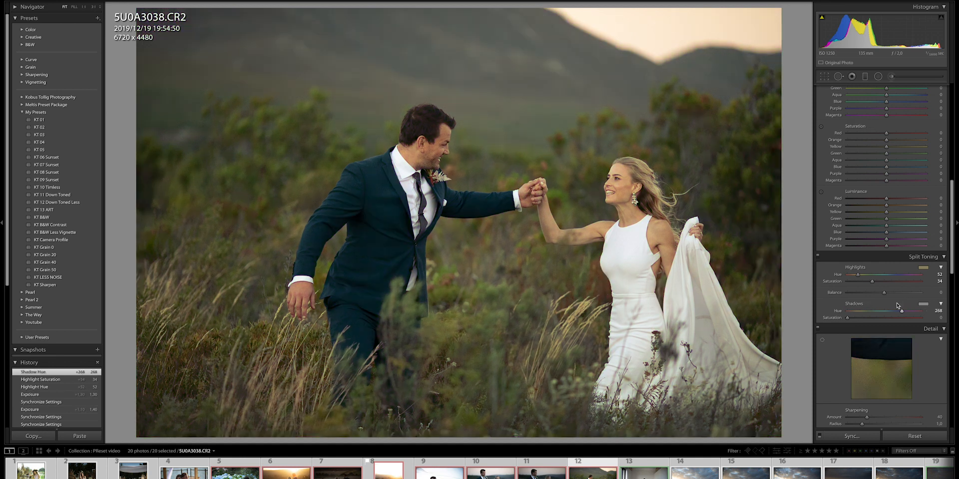
left_click_drag(856, 318, 874, 318)
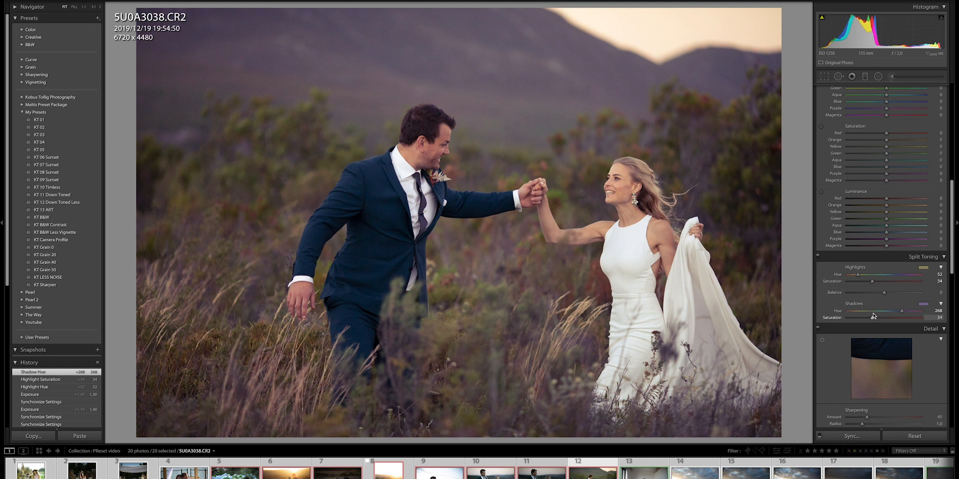
left_click_drag(874, 318, 883, 318)
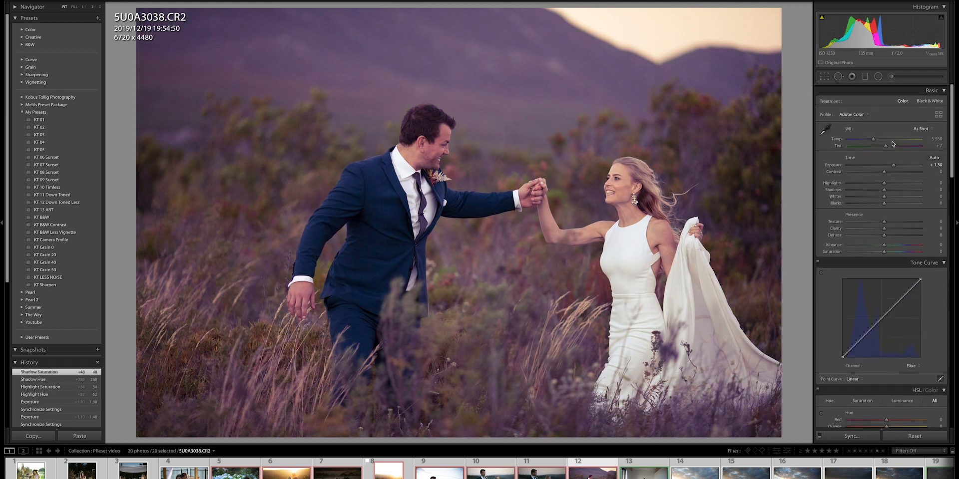
Step: Set Tint to +41, Temp to 8217 and Exposure to 1.05
left_click_drag(902, 145, 880, 145)
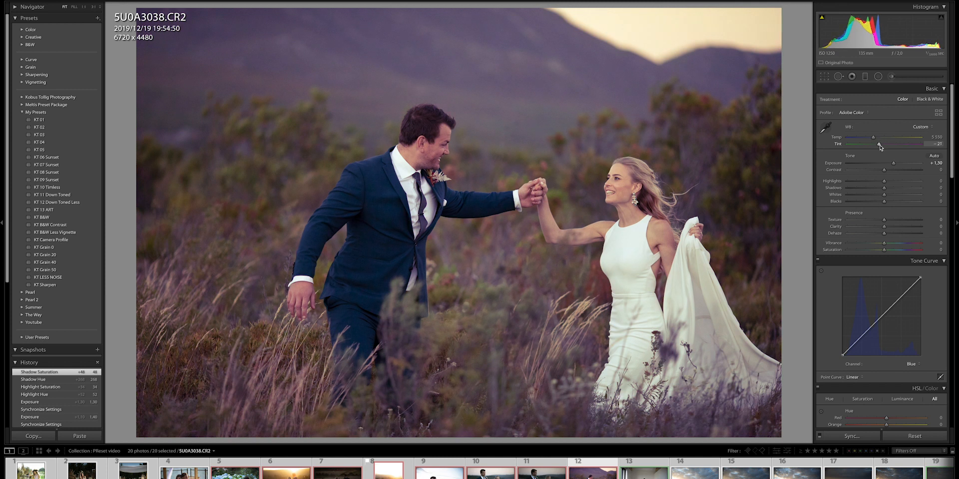
left_click_drag(879, 144, 870, 144)
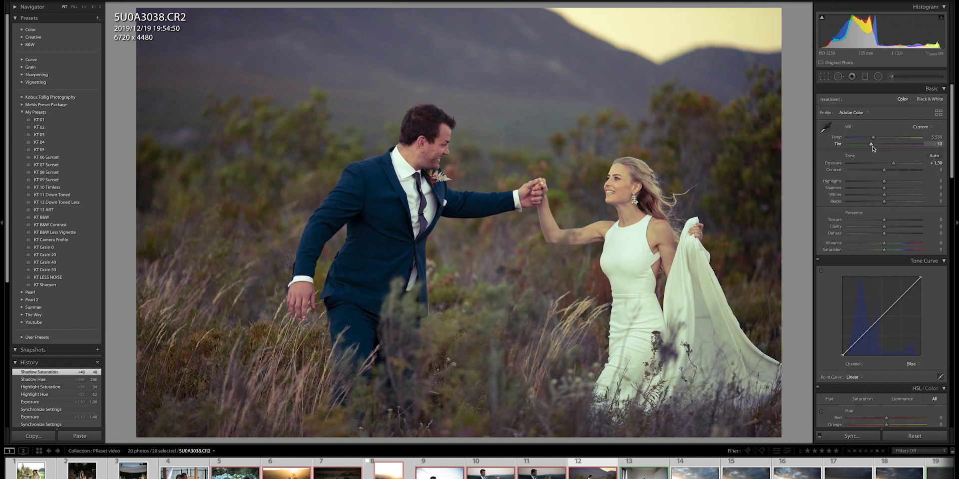
left_click_drag(871, 143, 867, 143)
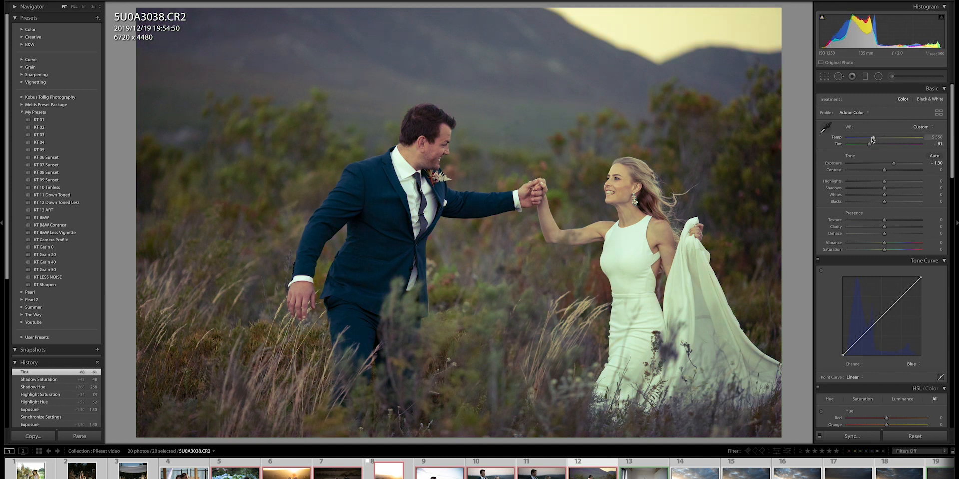
left_click_drag(872, 139, 910, 139)
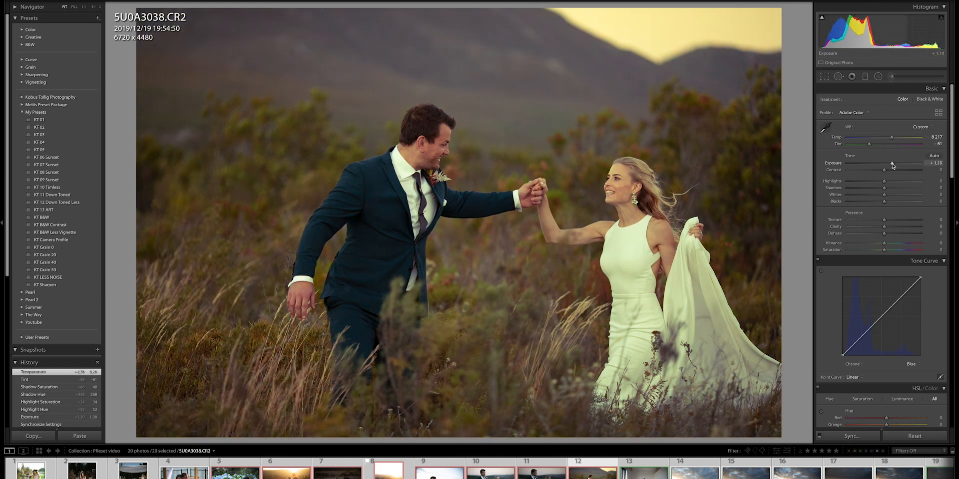
left_click_drag(899, 170, 892, 170)
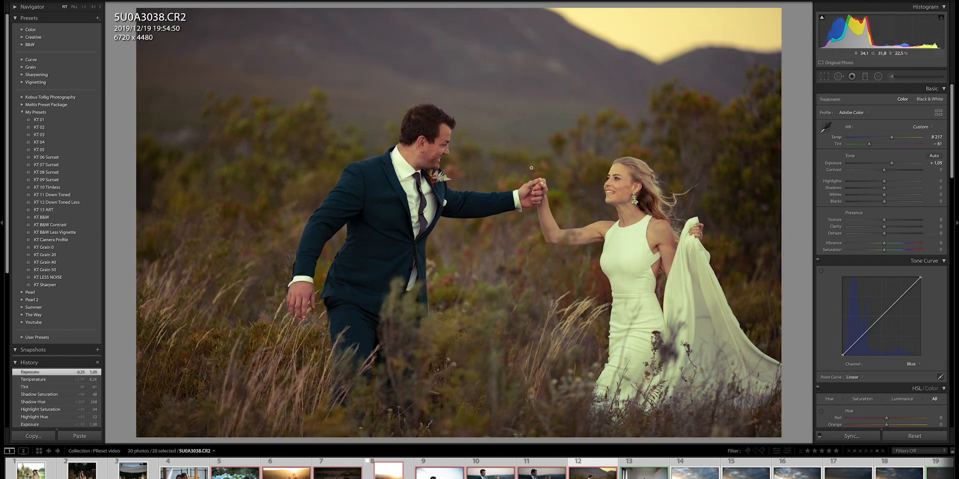
Step: Shift the calibration primary hues: Green +55, Blue +24, Red +23
scroll("down", 3)
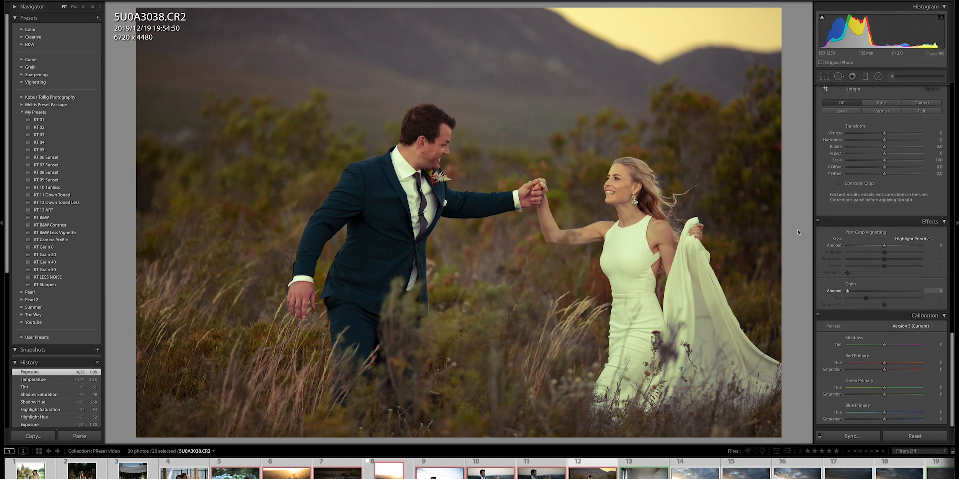
left_click_drag(884, 386, 905, 387)
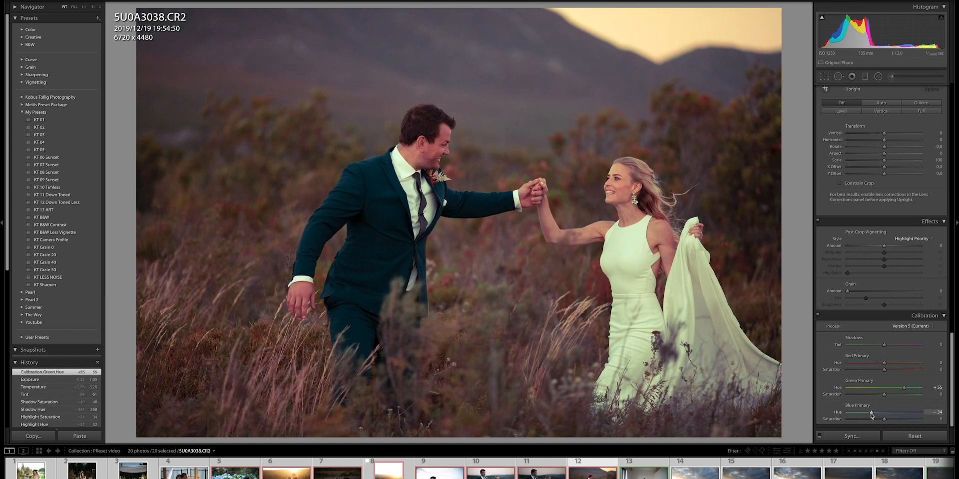
left_click_drag(871, 417, 892, 418)
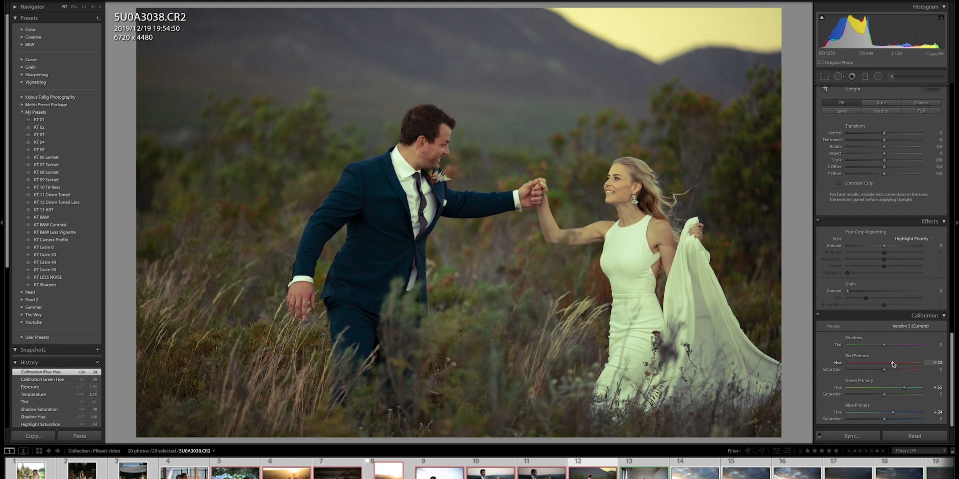
left_click_drag(904, 368, 878, 369)
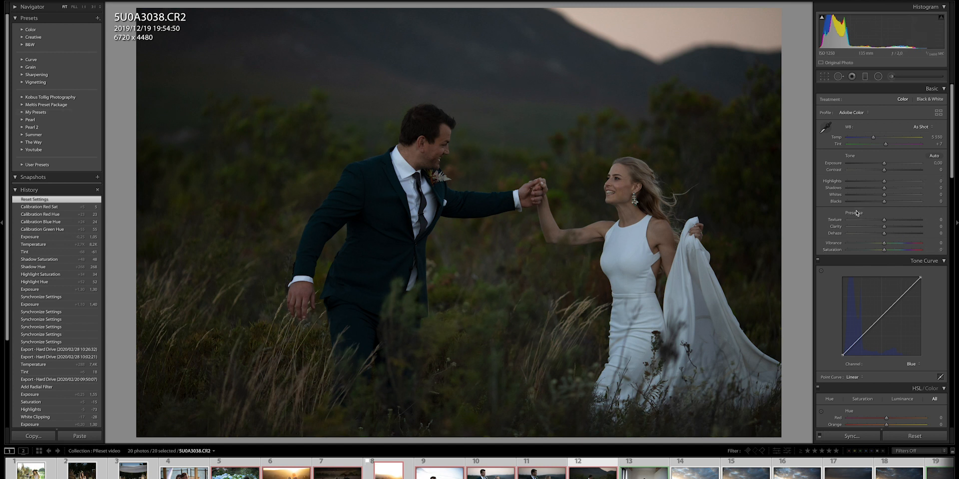
mouse_move(855, 213)
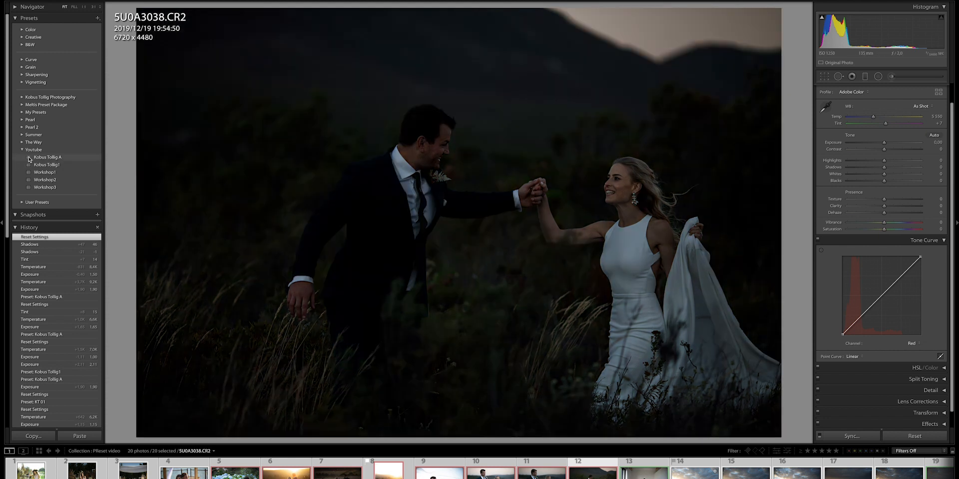
Step: Apply the Kobus Tollig A preset, then set Exposure about +1.30, Temp about 7967, Tint +14
left_click(47, 157)
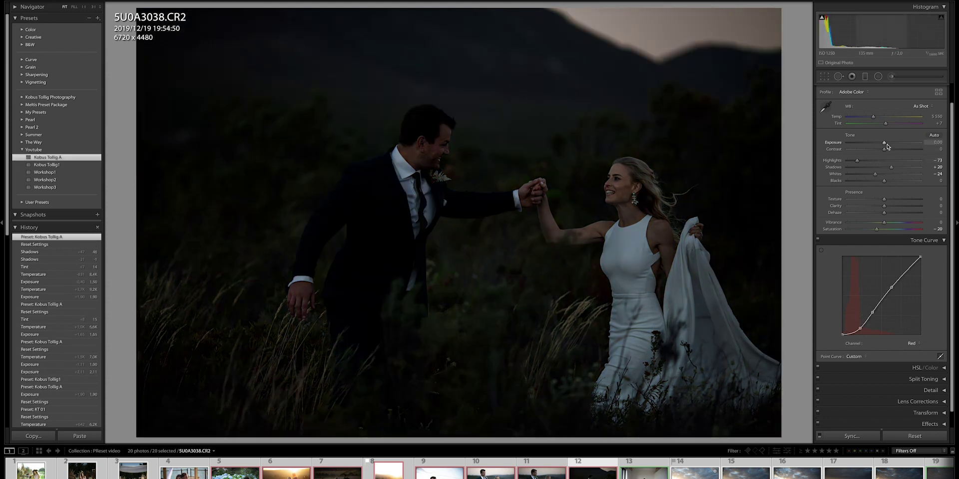
left_click_drag(883, 142, 911, 143)
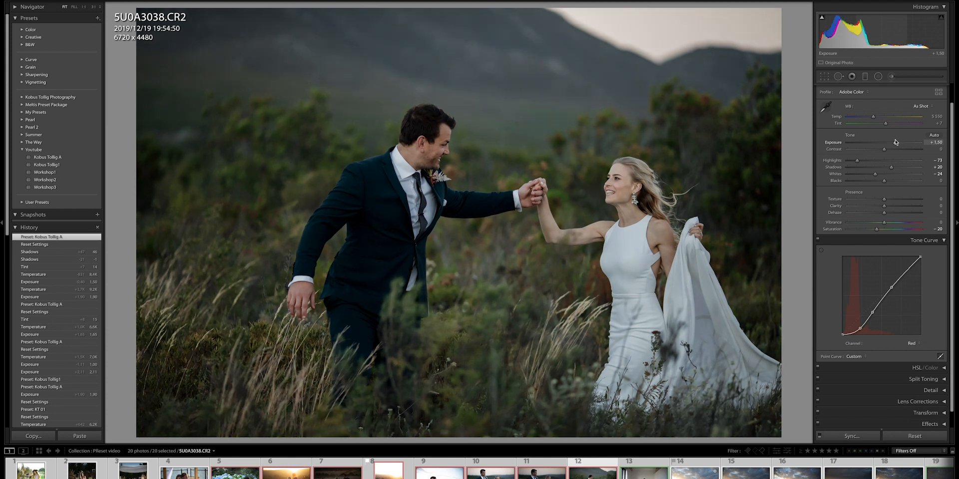
left_click_drag(902, 142, 899, 142)
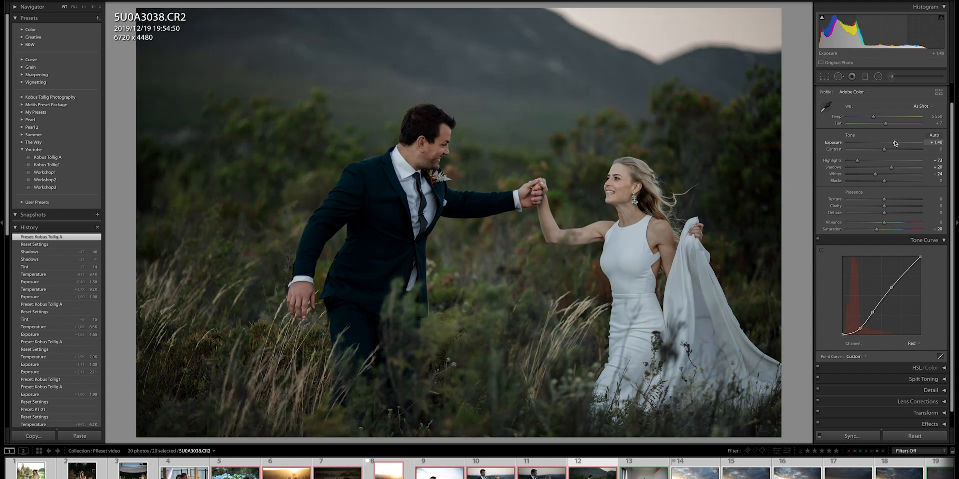
left_click_drag(899, 142, 896, 143)
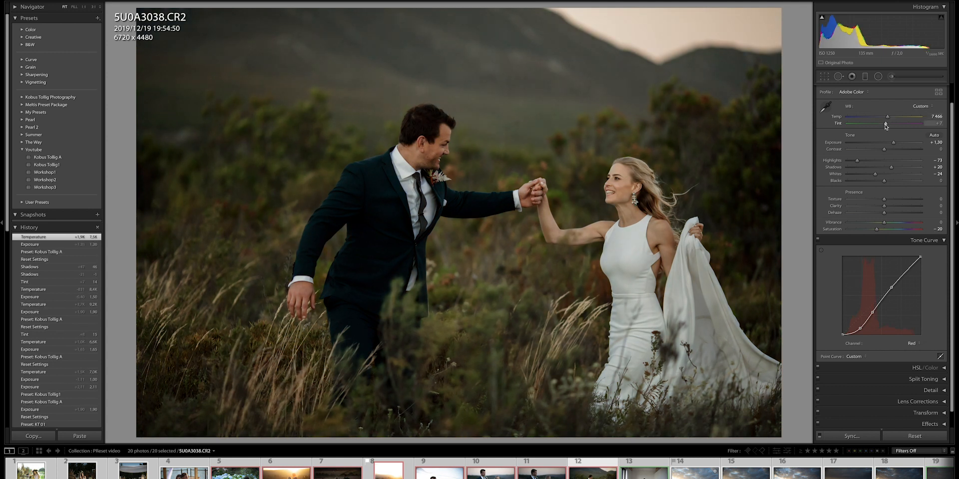
left_click_drag(887, 117, 902, 116)
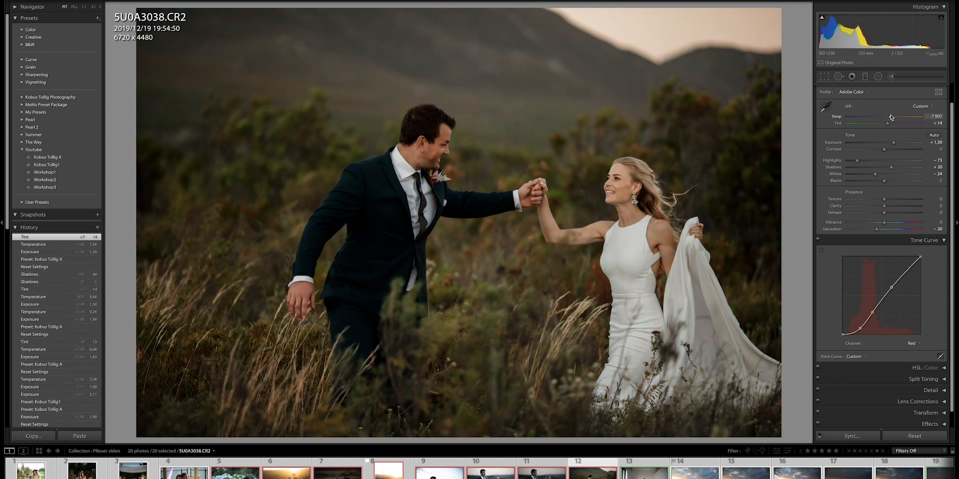
left_click(823, 76)
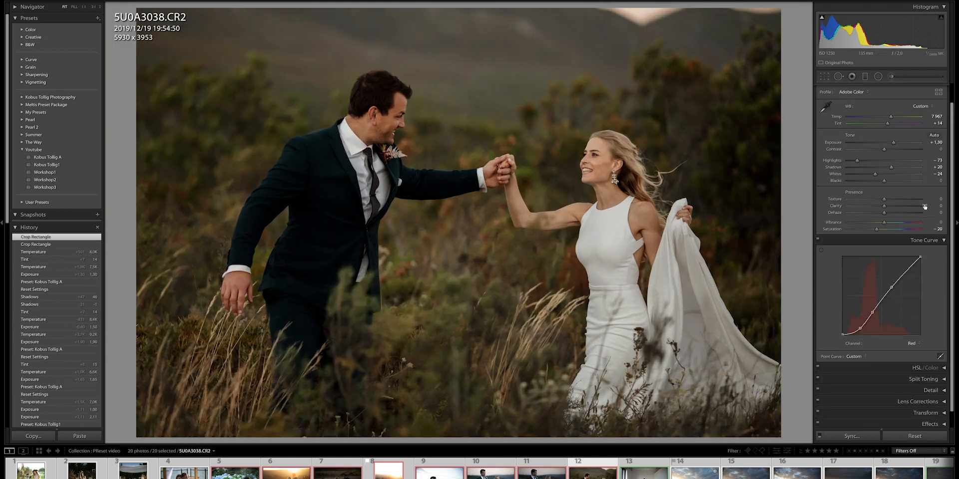
Step: Lift Shadows to +54, settle Contrast at +76, and try a lower Saturation
left_click_drag(891, 167, 902, 167)
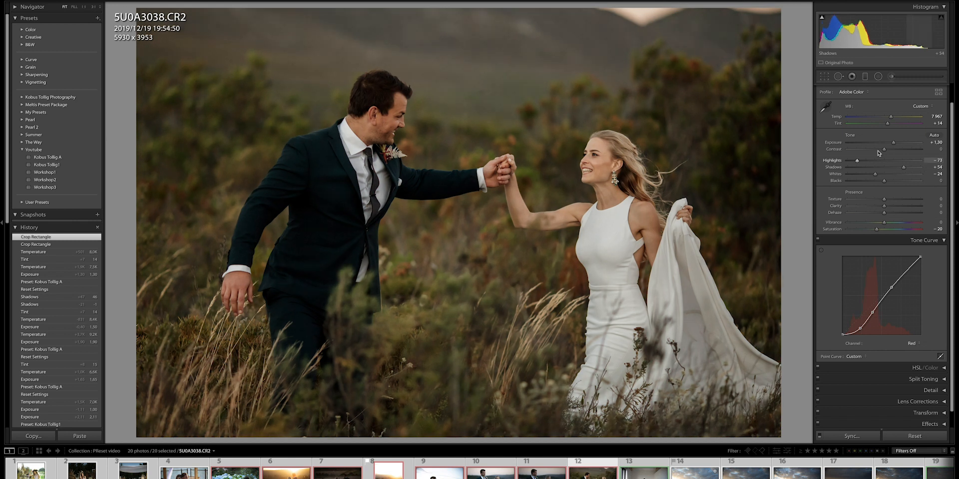
left_click_drag(884, 149, 898, 149)
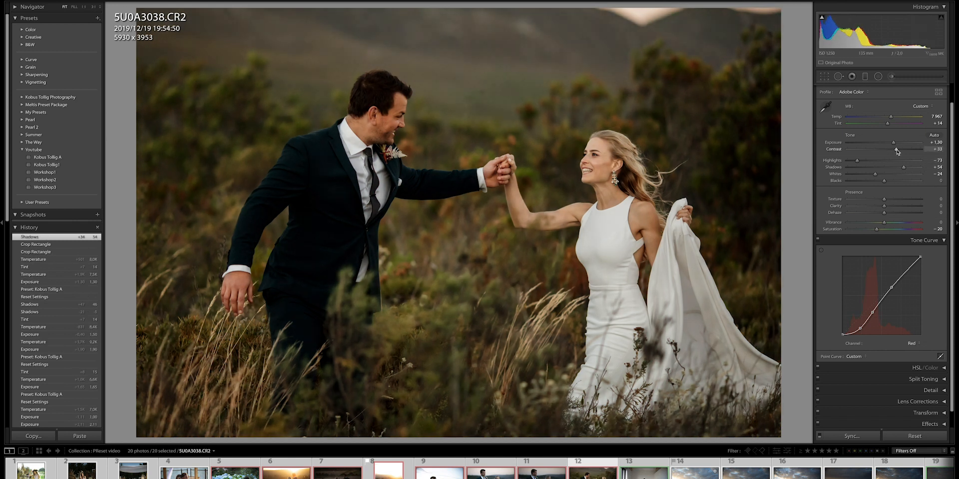
left_click_drag(896, 150, 853, 150)
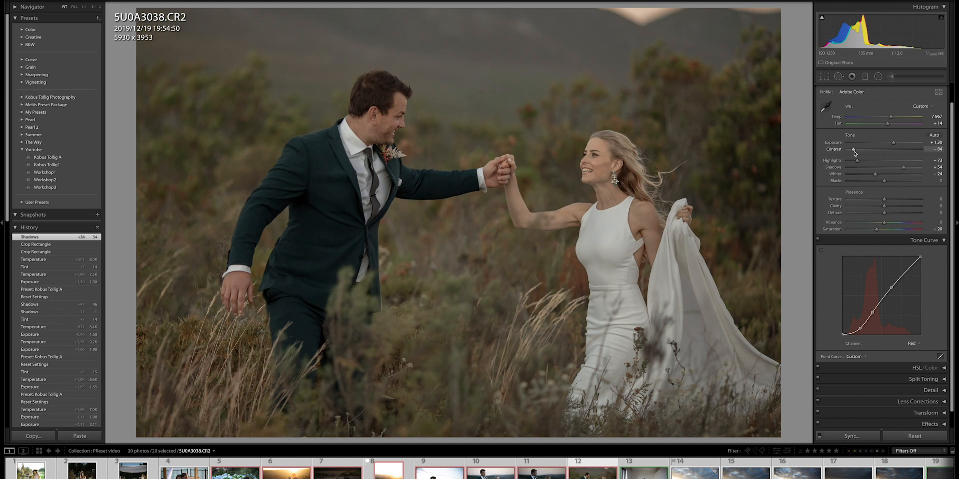
left_click_drag(860, 150, 862, 150)
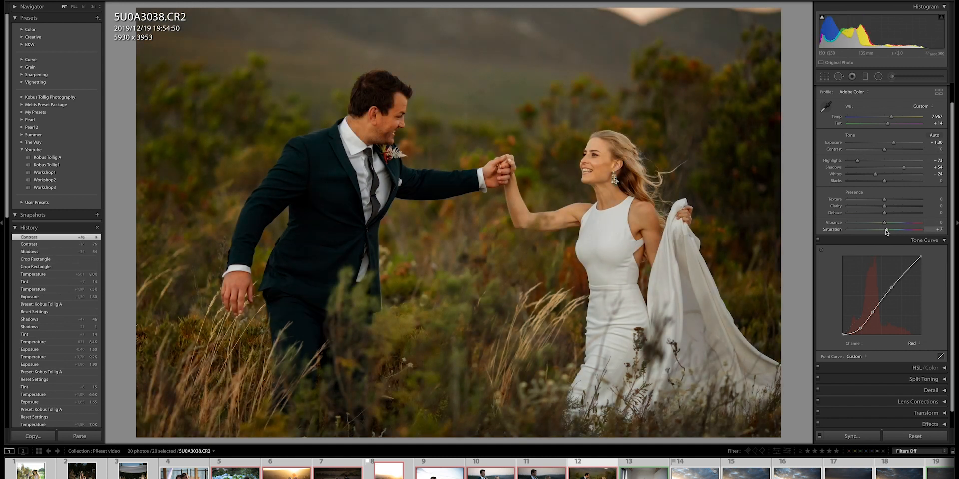
left_click_drag(899, 229, 875, 229)
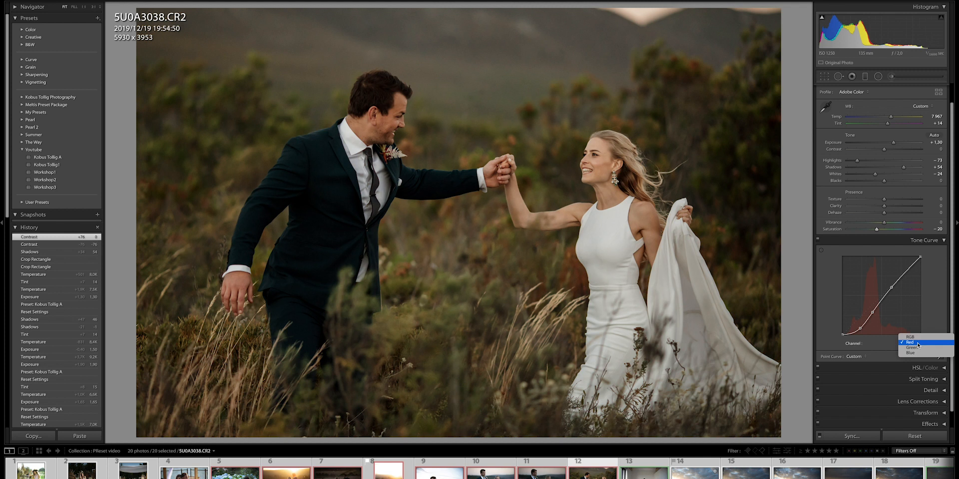
Step: Switch the Tone Curve to the RGB channel and raise its midpoint to brighten midtones
left_click(909, 337)
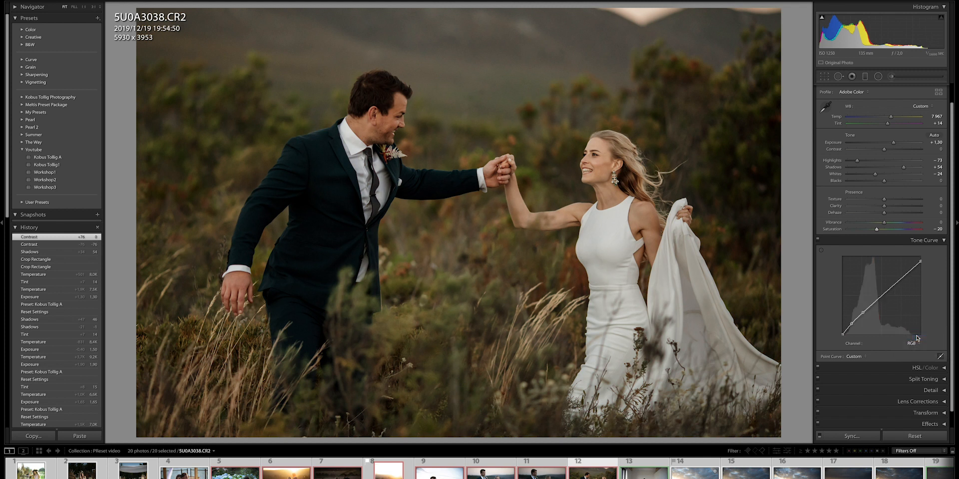
left_click_drag(881, 300, 879, 295)
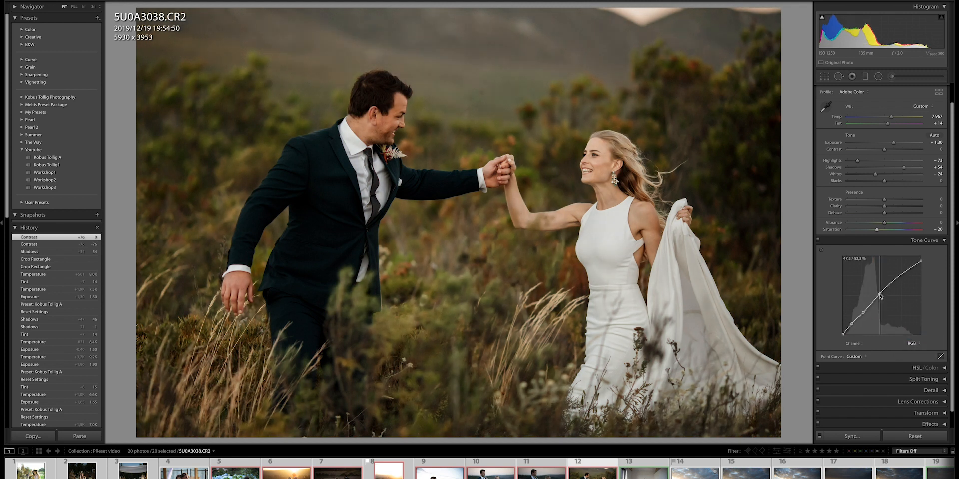
left_click_drag(879, 296, 880, 299)
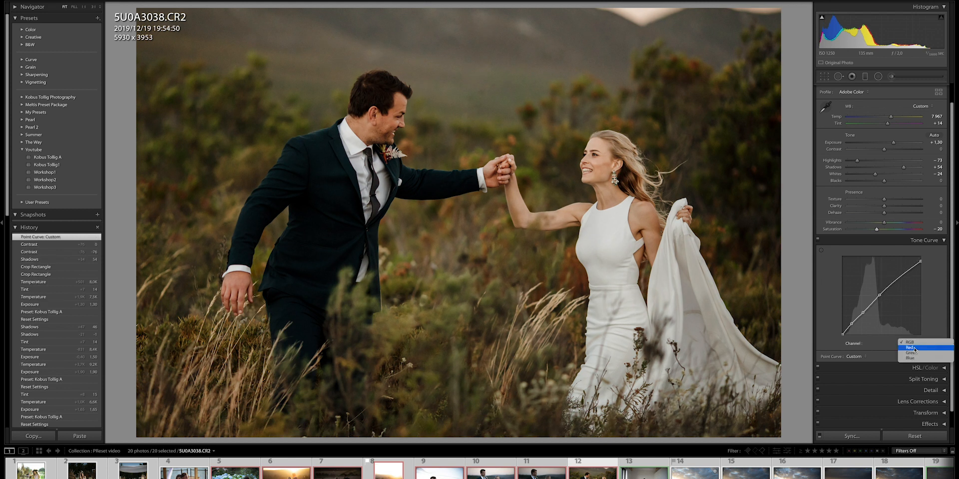
left_click(912, 347)
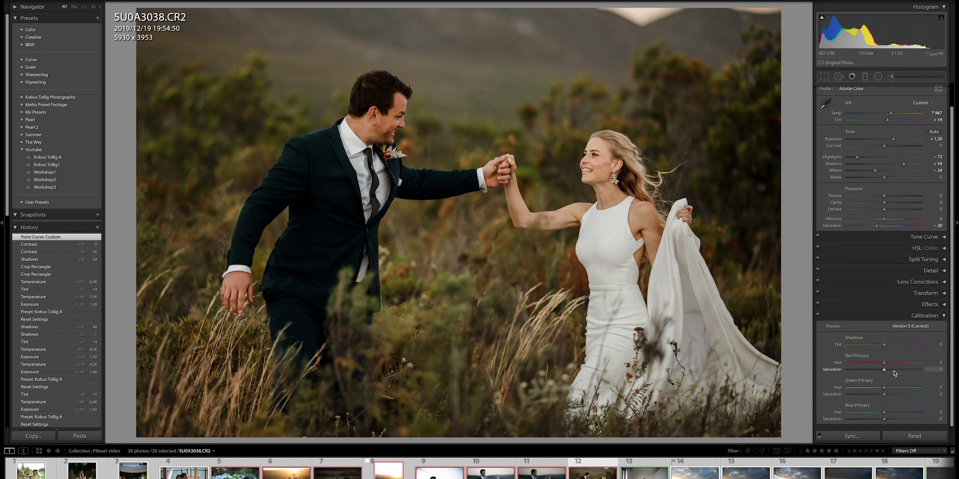
Step: Set Calibration red hue +51, saturation +14; green hue +42, saturation -28; blue hue -47
left_click_drag(882, 362, 905, 363)
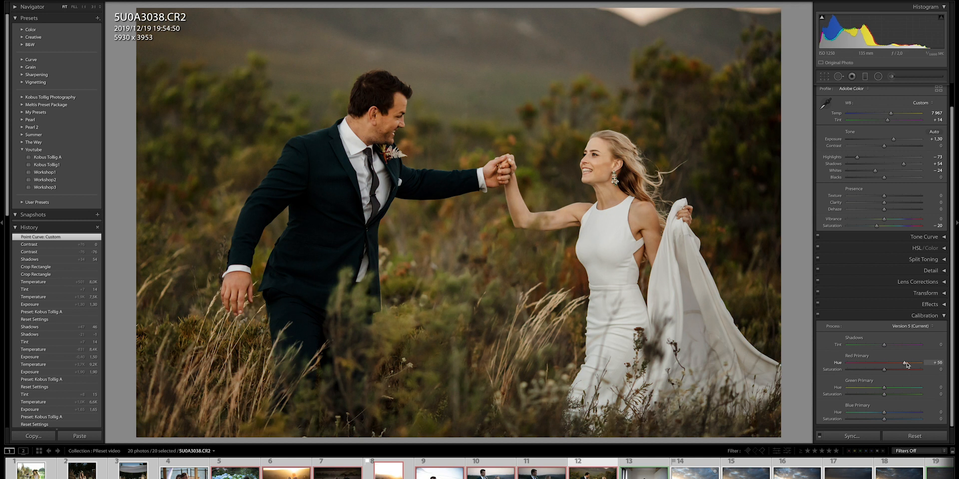
left_click_drag(906, 363, 839, 363)
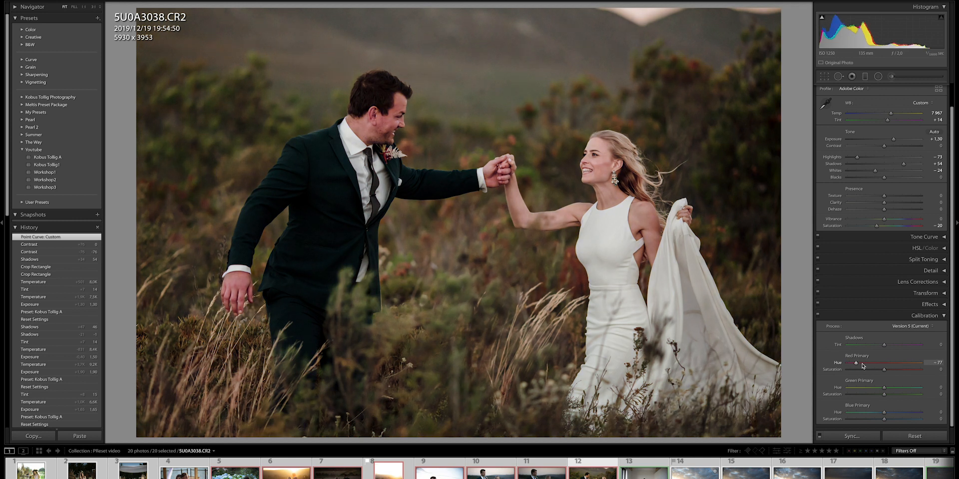
left_click_drag(840, 362, 921, 363)
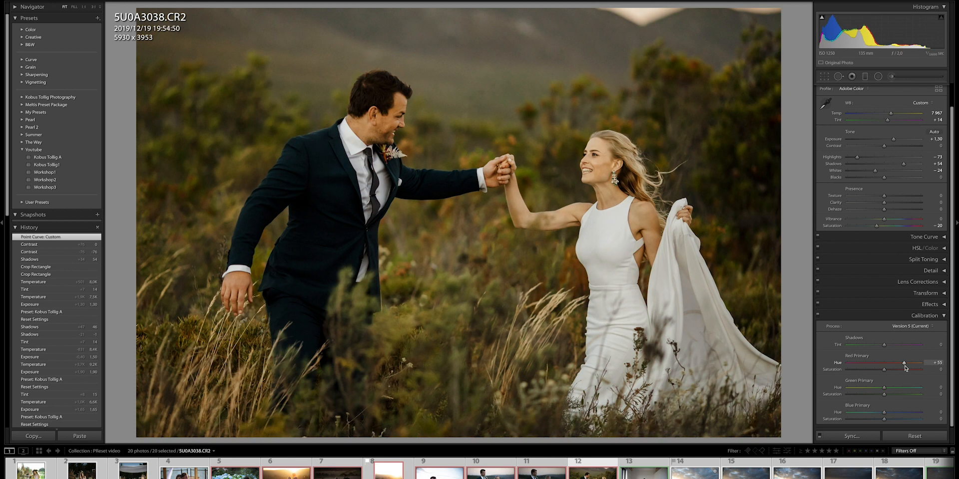
left_click_drag(921, 363, 904, 363)
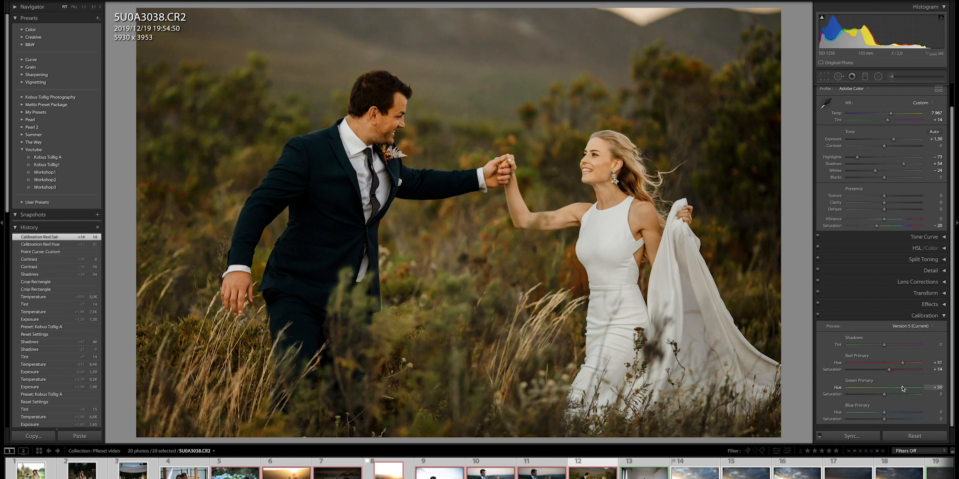
left_click_drag(904, 388, 898, 387)
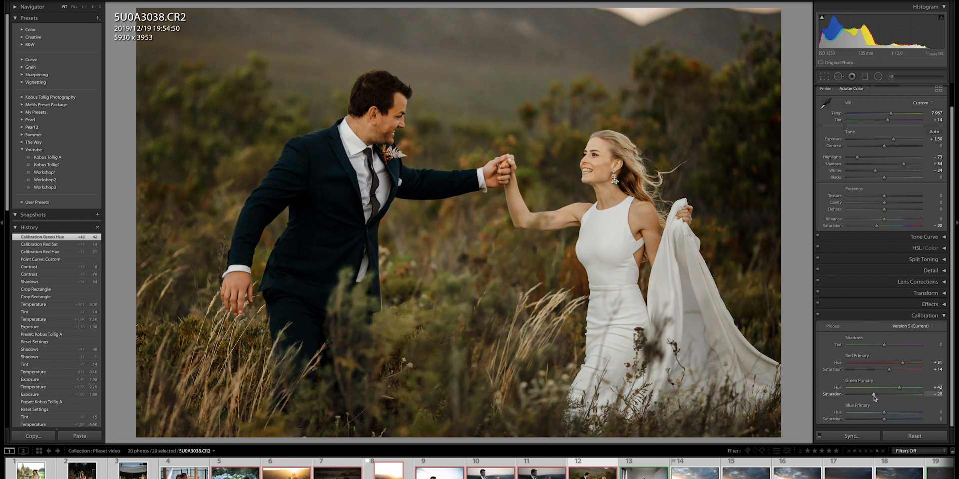
left_click_drag(898, 412, 878, 412)
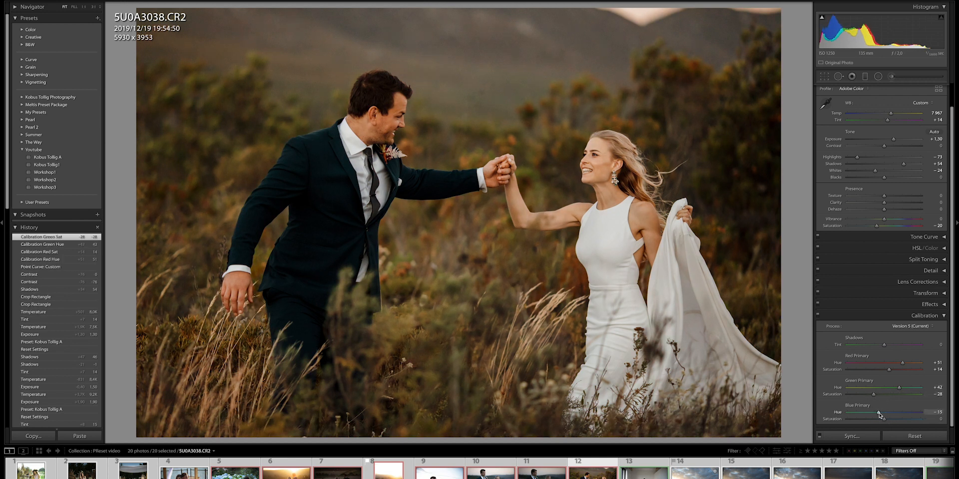
left_click_drag(879, 414, 856, 419)
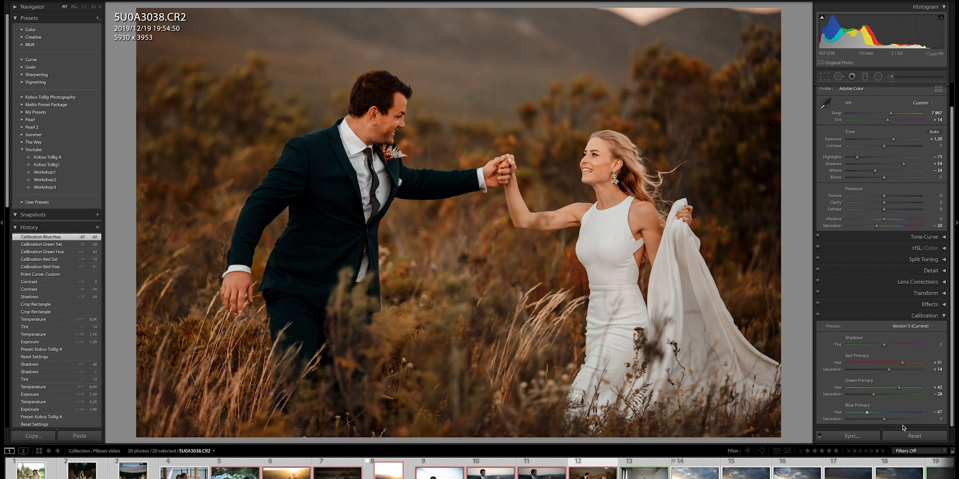
mouse_move(884, 422)
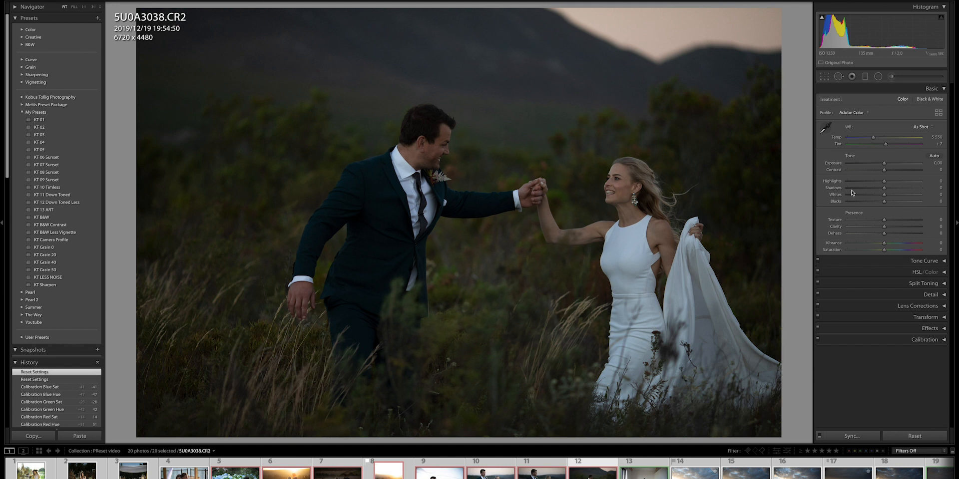
Step: Raise exposure to +1.10, set temperature to 6459, and apply the KT 01 preset
left_click_drag(873, 169, 893, 170)
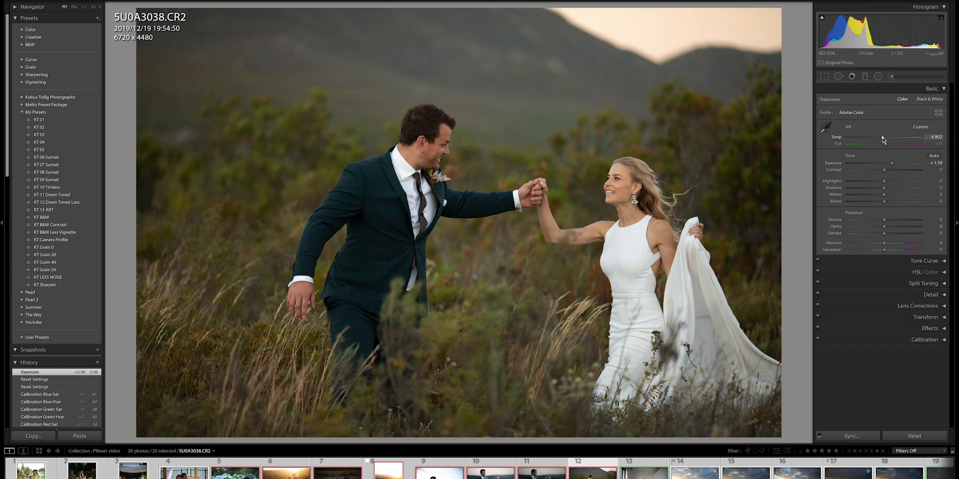
left_click_drag(883, 138, 879, 138)
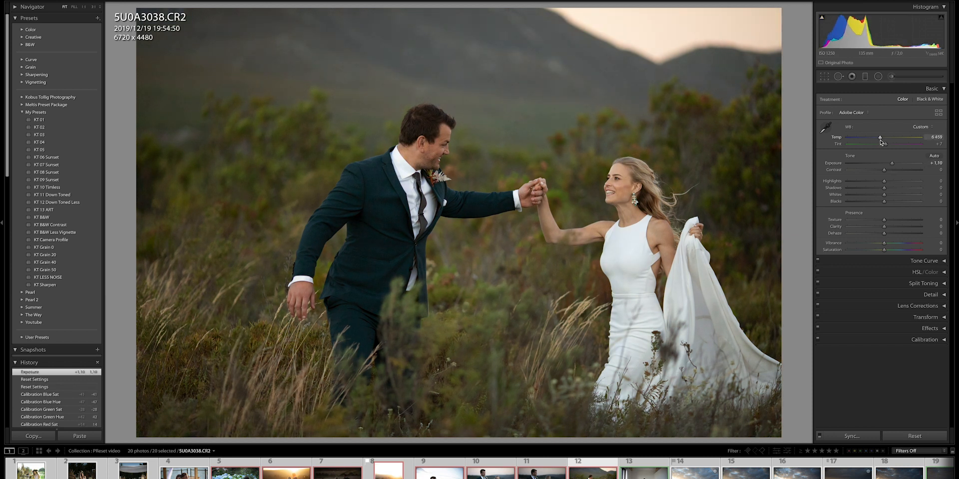
left_click_drag(898, 137, 880, 137)
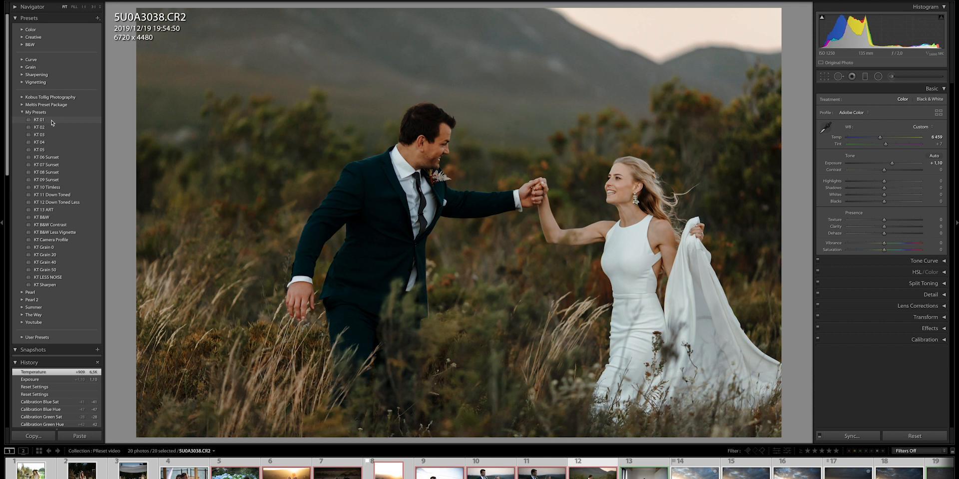
left_click(40, 119)
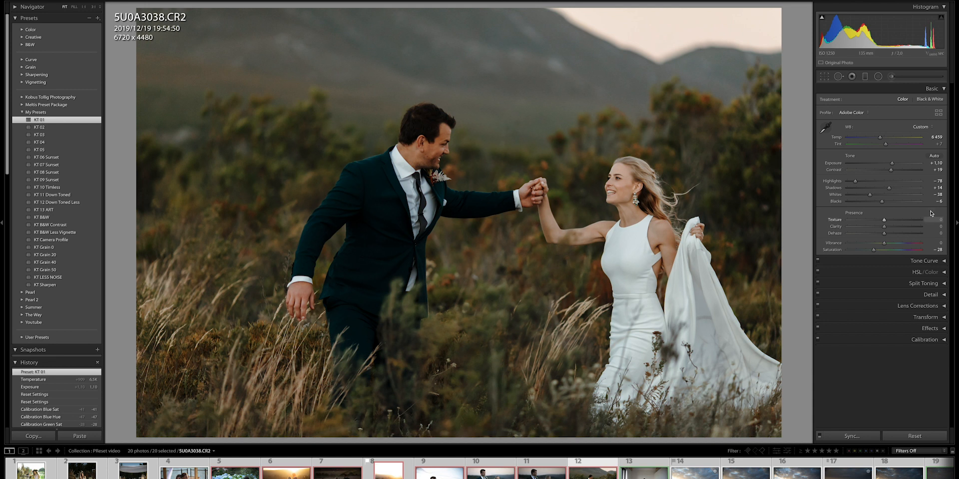
Step: Lift the couple photo's shadows to +60
left_click_drag(869, 188, 906, 188)
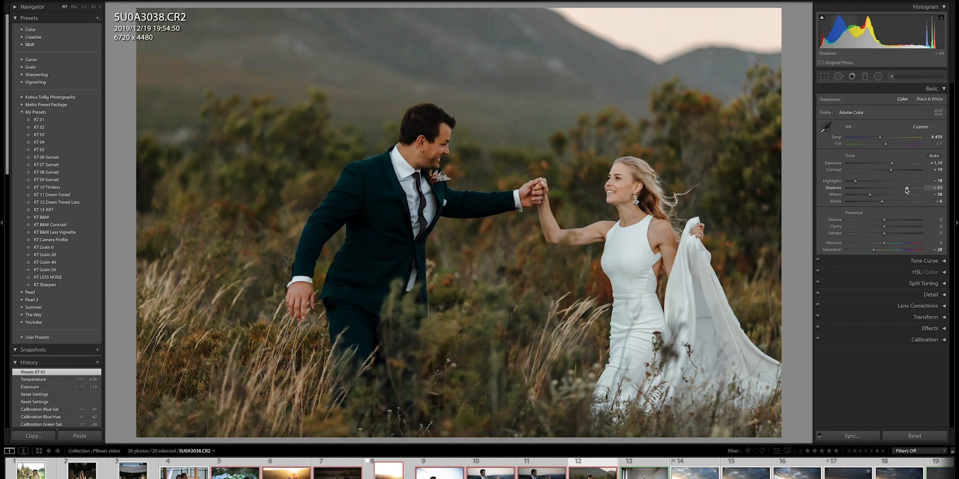
left_click_drag(900, 188, 907, 189)
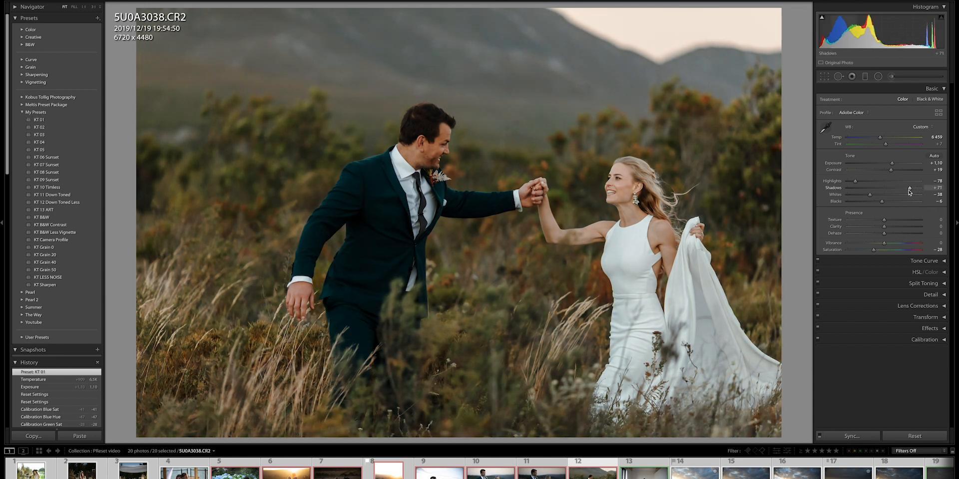
left_click_drag(909, 188, 904, 188)
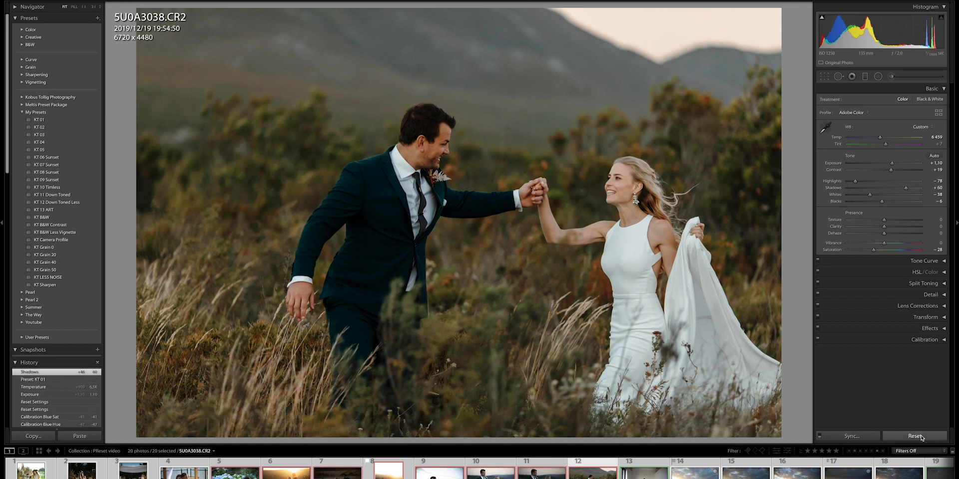
Step: Reset the dancing photo, raise its exposure, and warm the temperature to about 7696
left_click(915, 436)
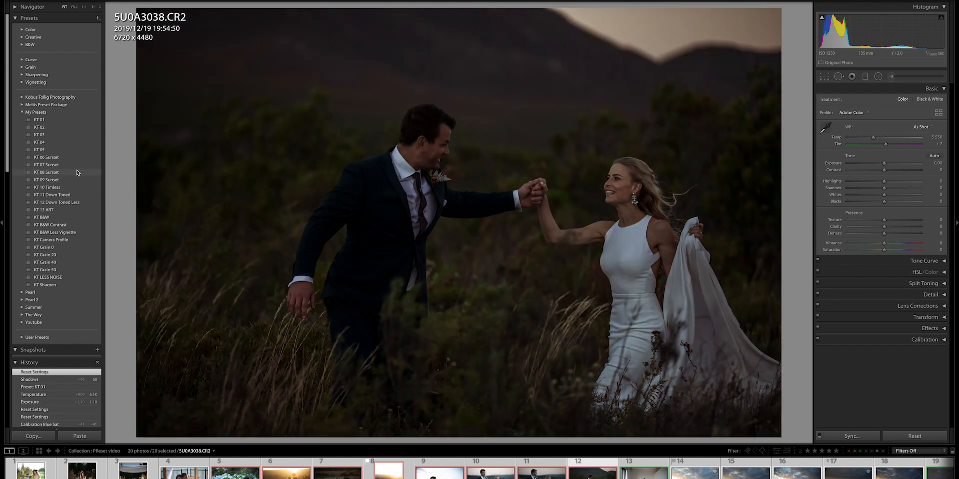
left_click_drag(883, 169, 898, 169)
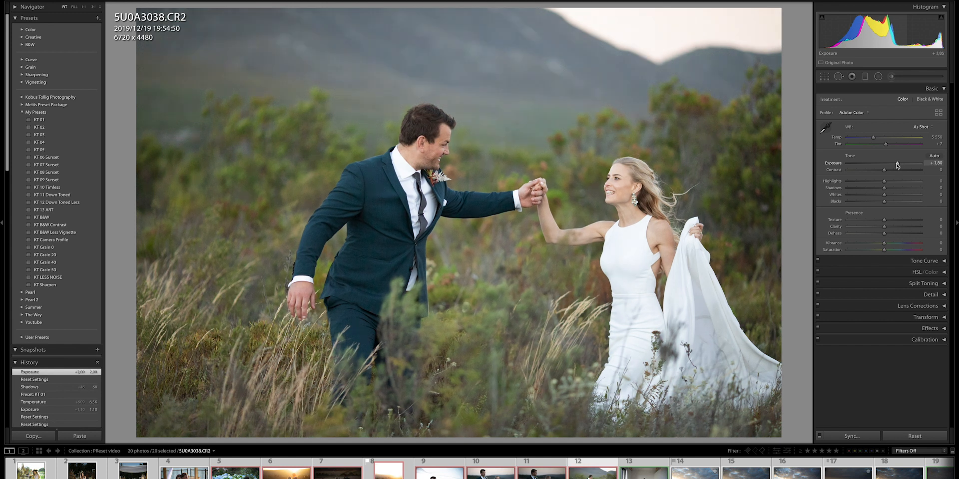
left_click_drag(905, 163, 892, 163)
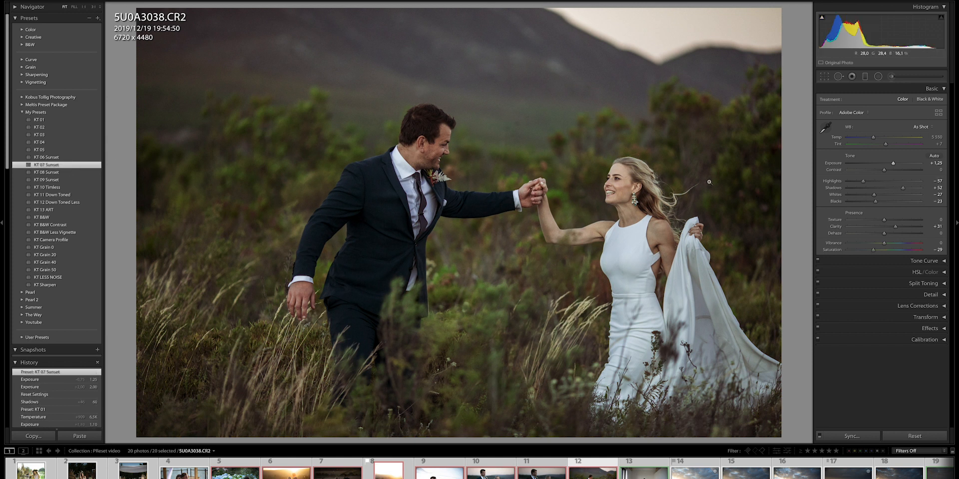
mouse_move(696, 108)
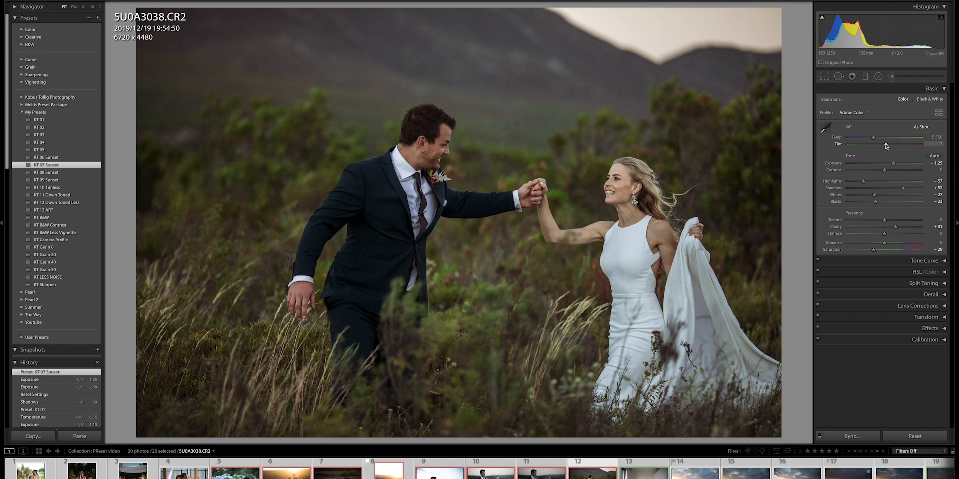
left_click_drag(872, 137, 888, 137)
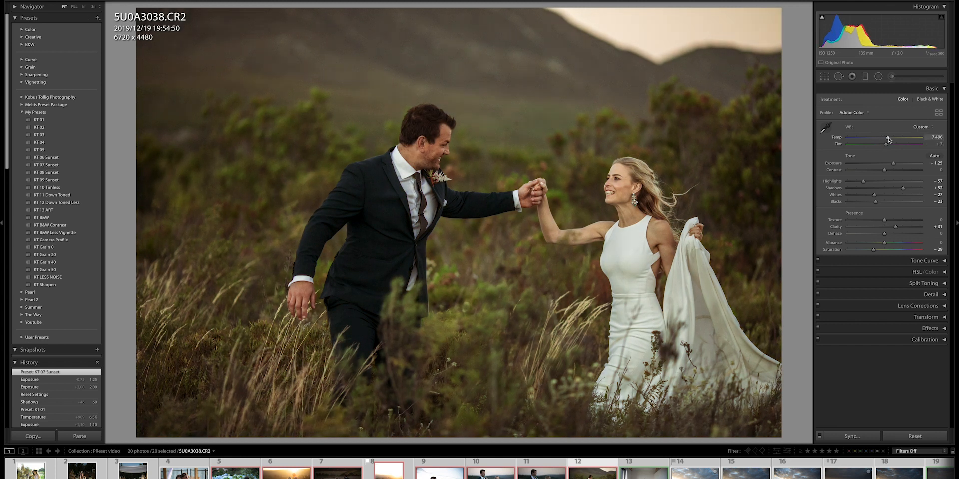
left_click_drag(911, 139, 885, 139)
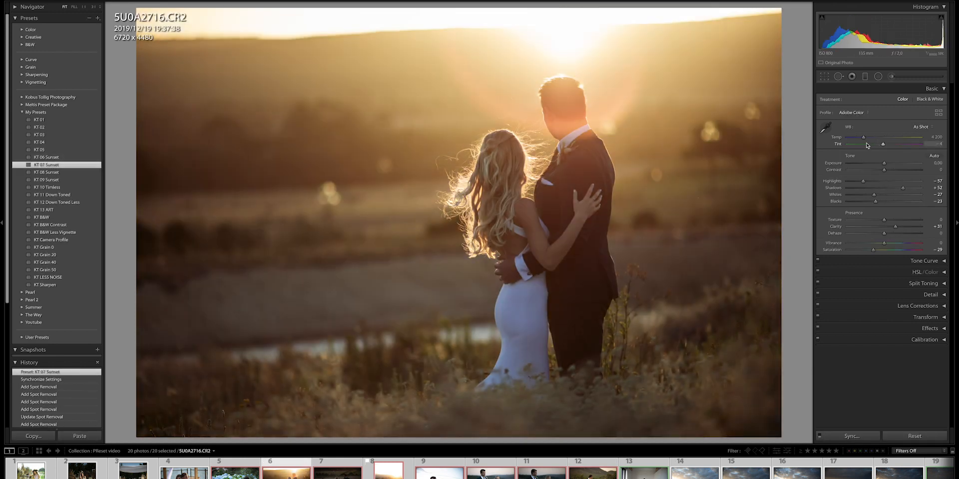
Step: Warm sunset photo 5U0A2716's temperature to about 6245
left_click_drag(863, 137, 877, 136)
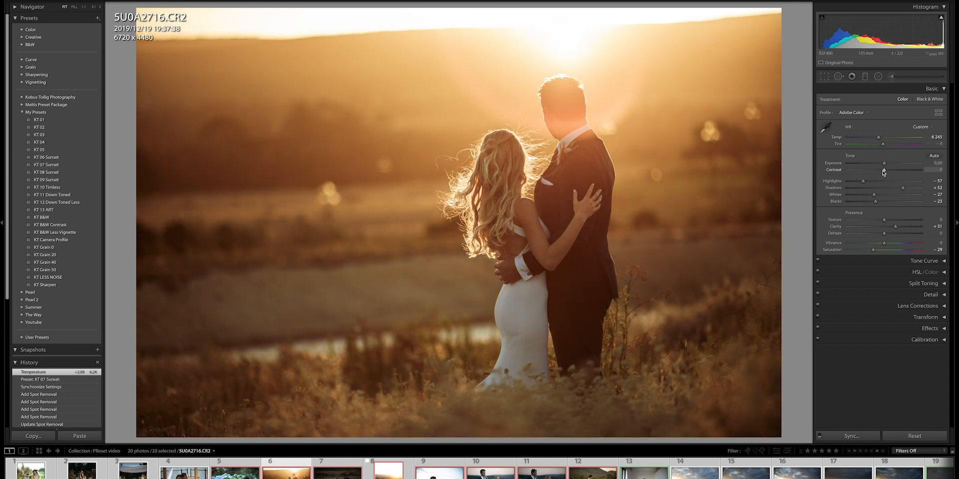
left_click_drag(883, 170, 896, 170)
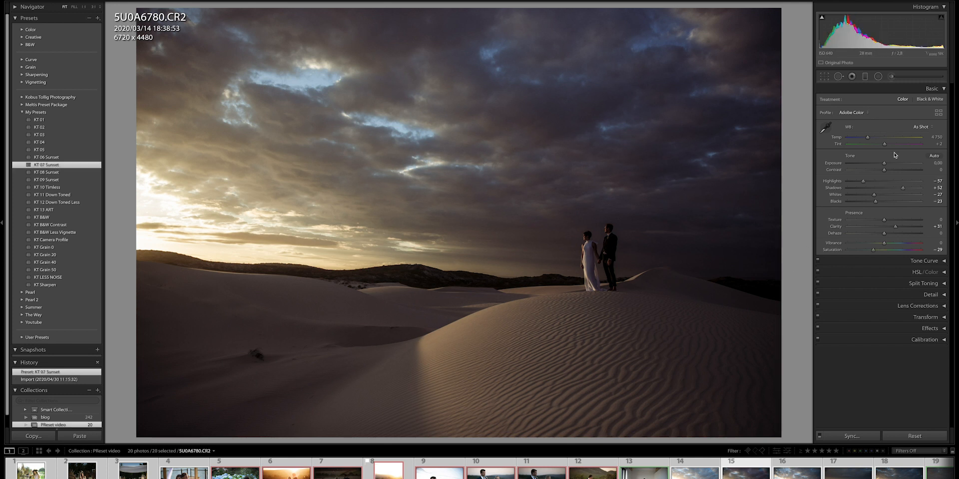
Step: Tweak the dune photo's tint, temperature and exposure, then reset all its edits
left_click_drag(893, 144, 883, 144)
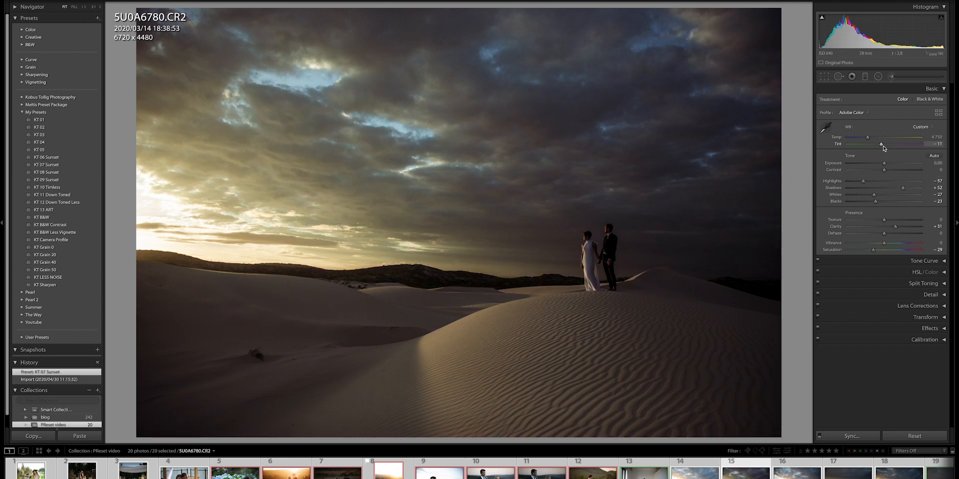
left_click_drag(868, 137, 898, 136)
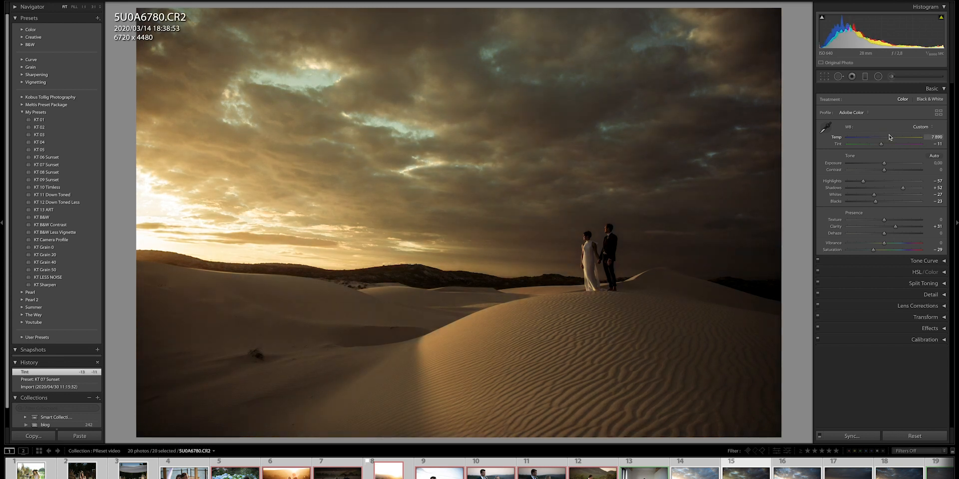
left_click_drag(881, 136, 885, 137)
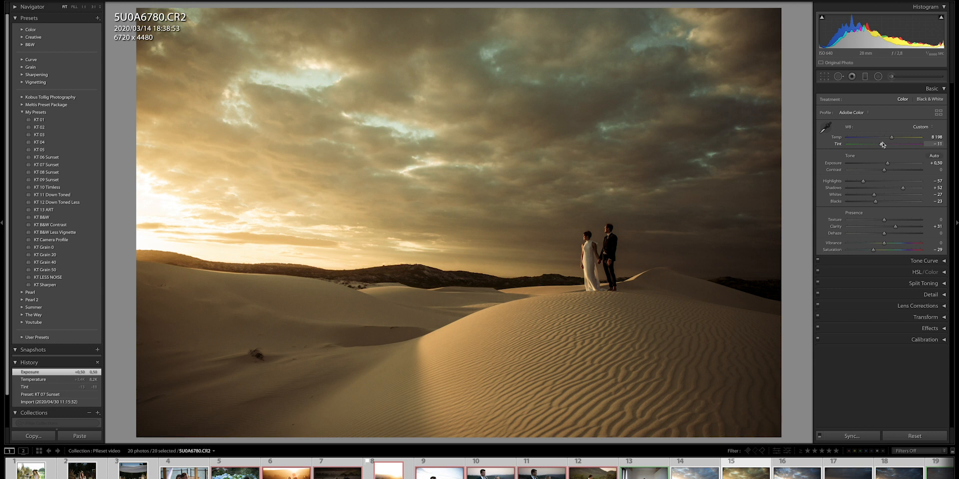
left_click_drag(872, 144, 886, 144)
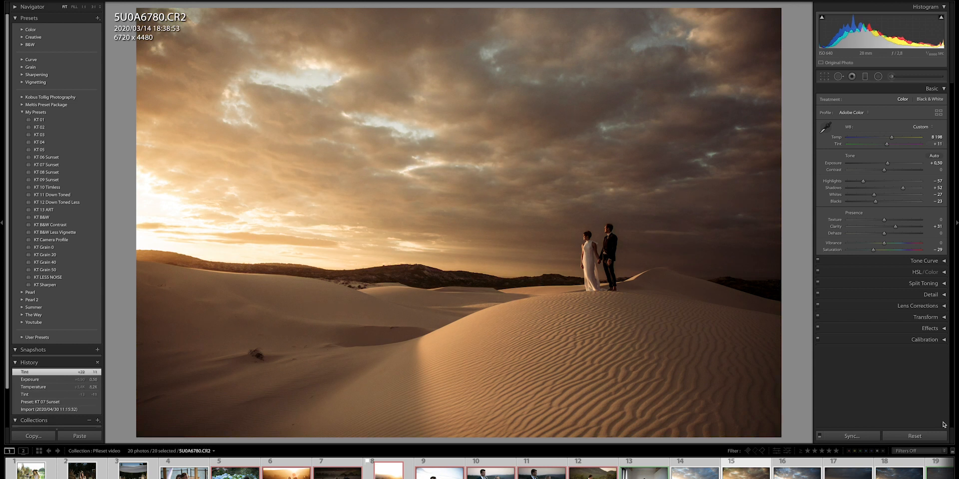
left_click(914, 436)
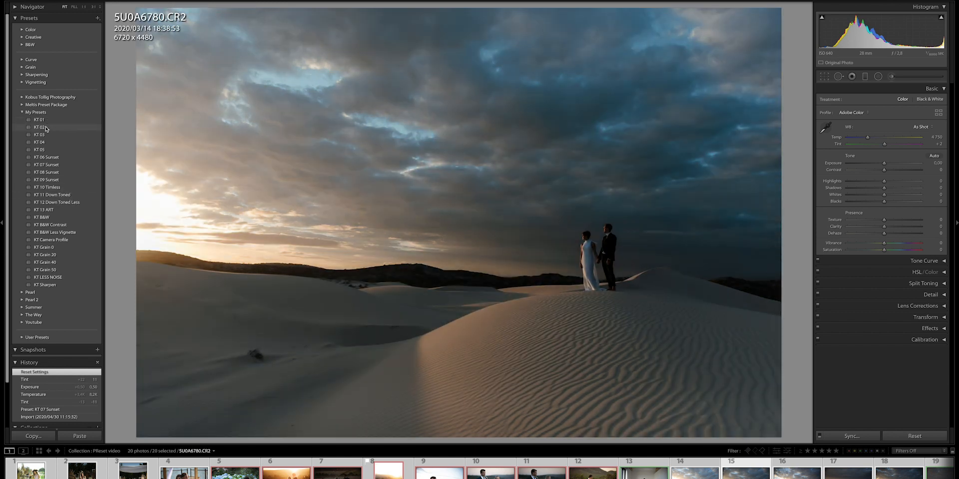
Step: Apply KT 01 to the dune photo, warm it, and set exposure +0.70, shadows +47
left_click(40, 120)
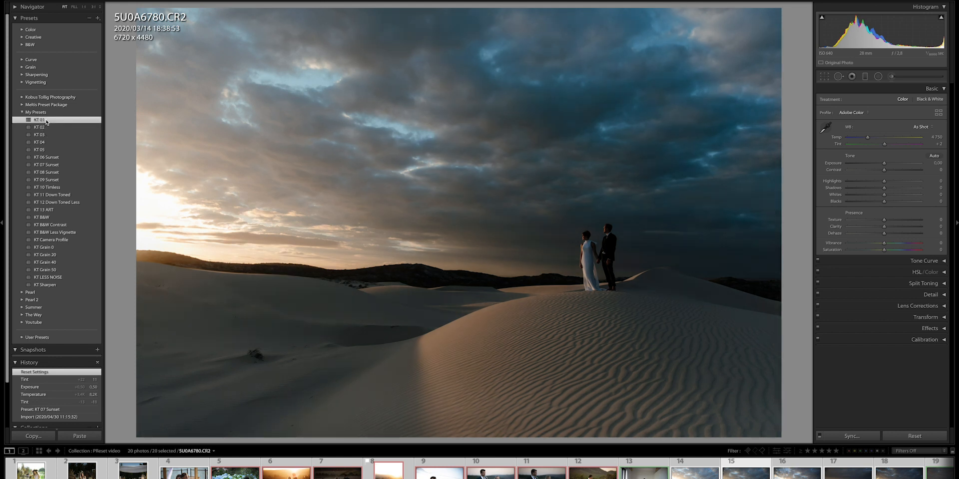
left_click(36, 120)
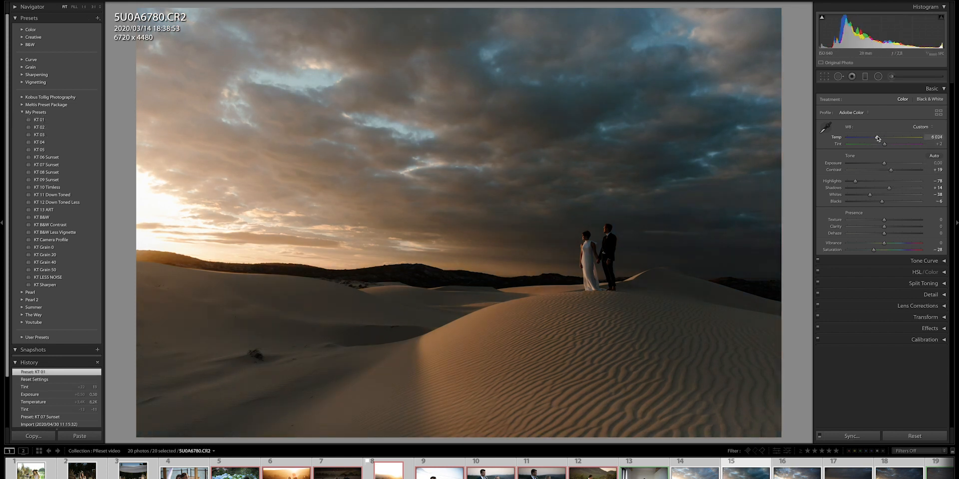
left_click_drag(883, 163, 892, 164)
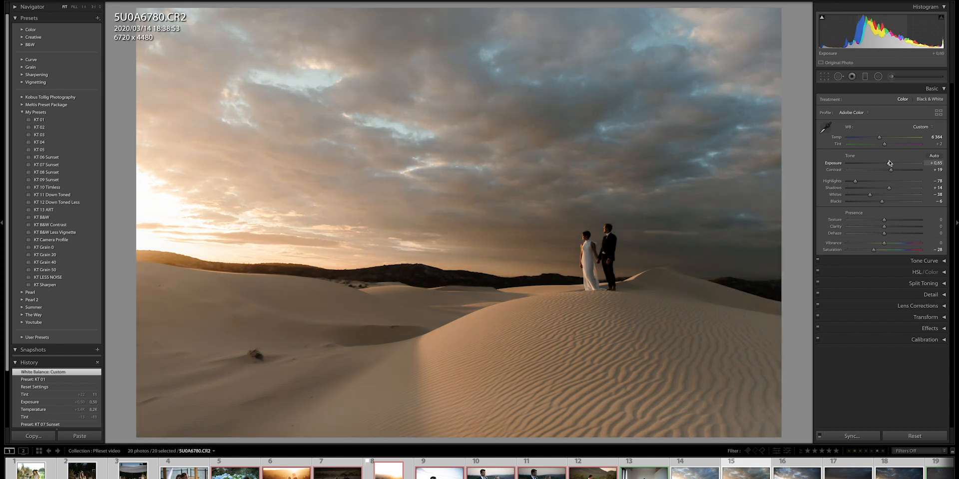
left_click_drag(883, 188, 902, 188)
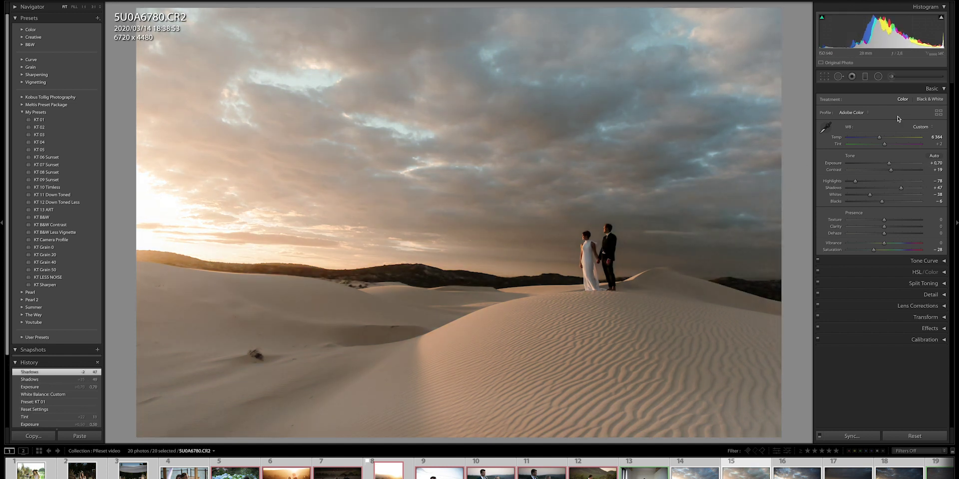
left_click_drag(880, 137, 899, 137)
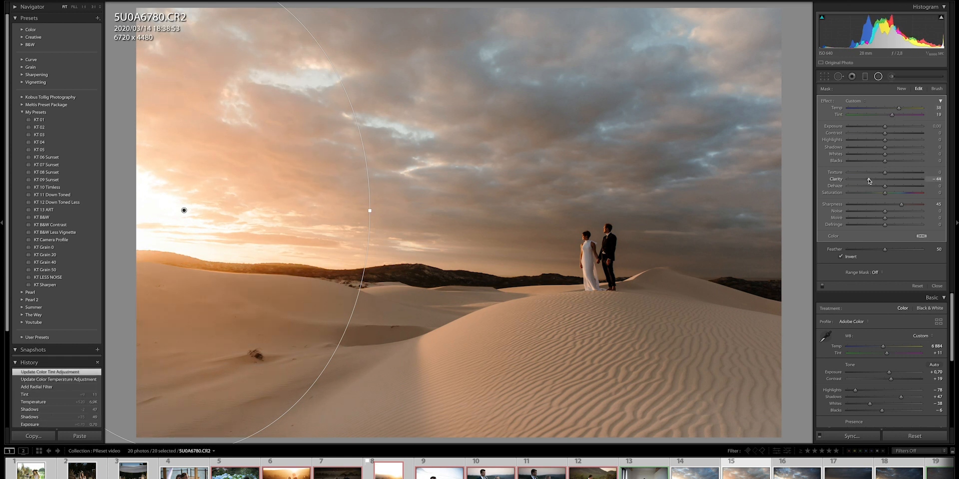
Step: Fine-tune the radial filter glow around the sun, then reset the bedroom bride photo
left_click_drag(911, 125, 882, 126)
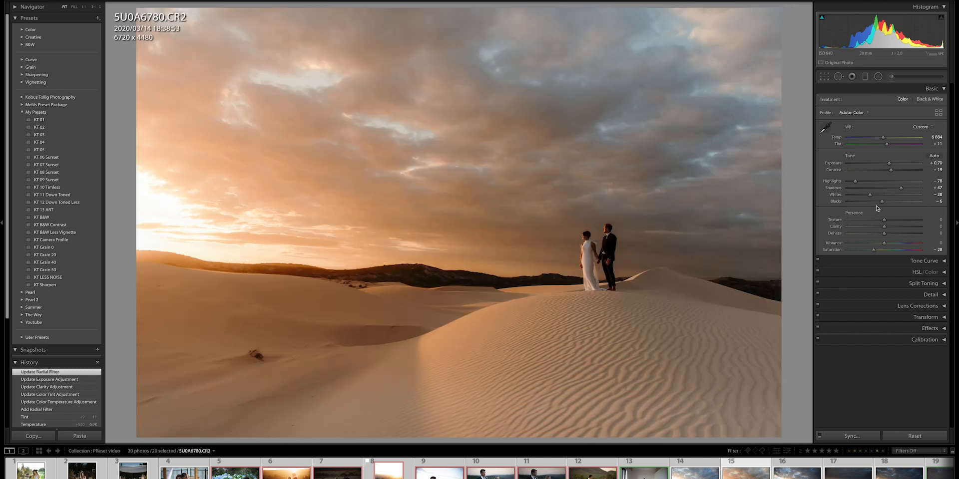
left_click(915, 436)
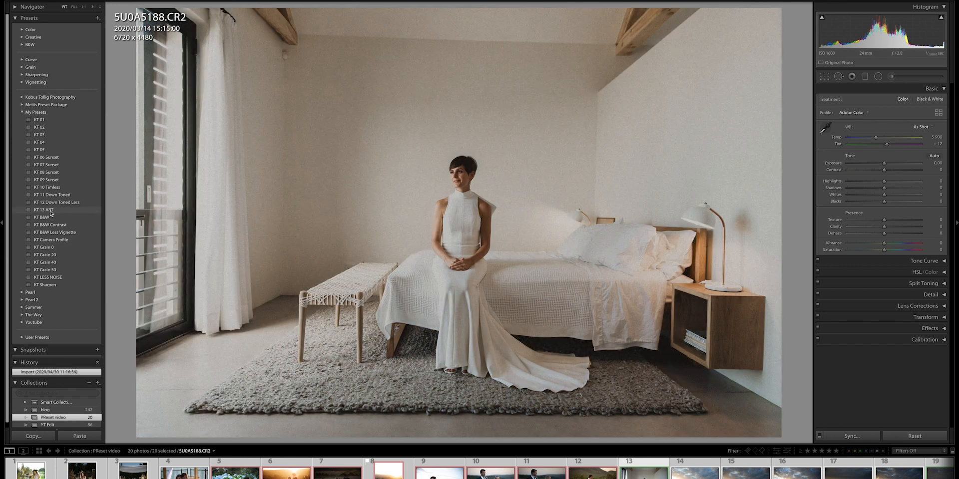
Step: Apply KT 13 ART, step through grain presets to KT Grain 50, and lift the shadows
left_click(42, 210)
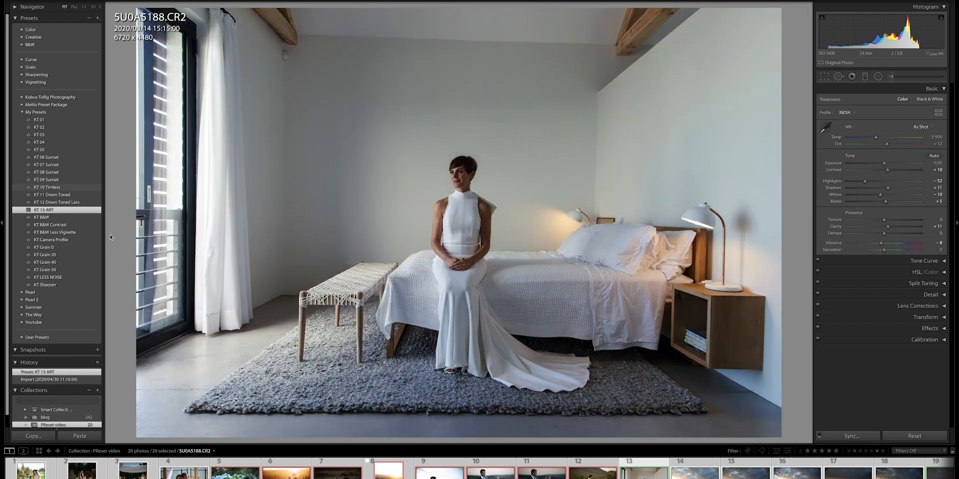
left_click(42, 247)
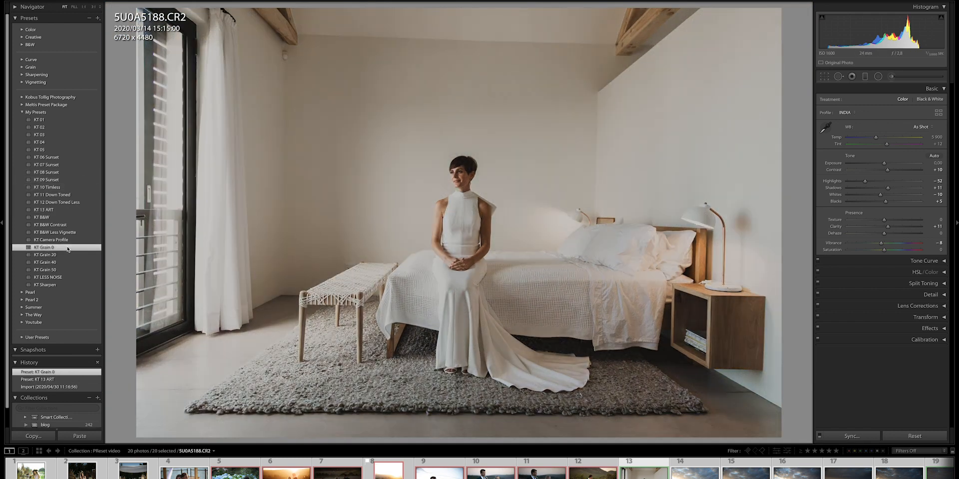
left_click(45, 255)
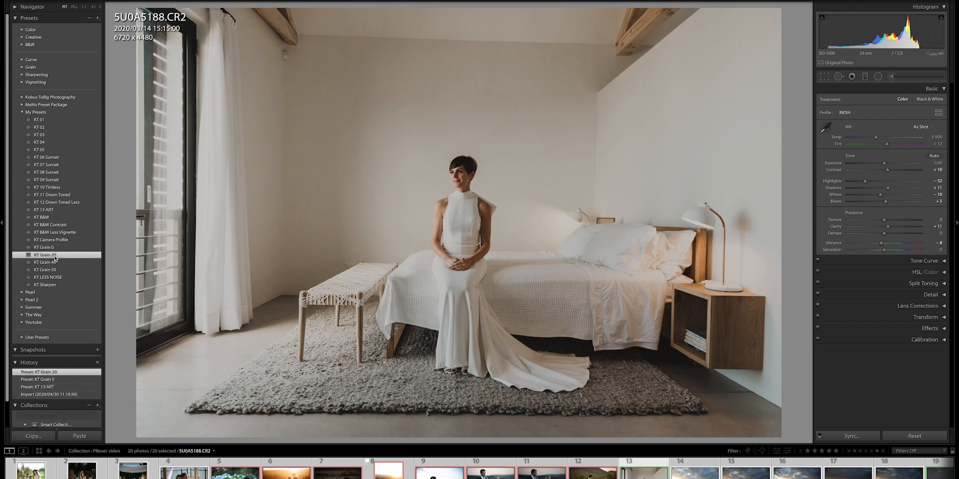
left_click(42, 262)
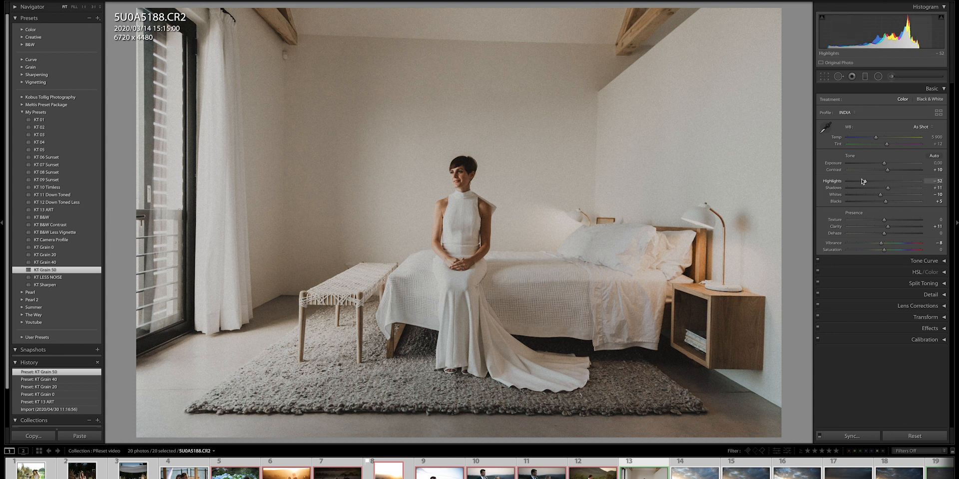
left_click_drag(868, 188, 912, 188)
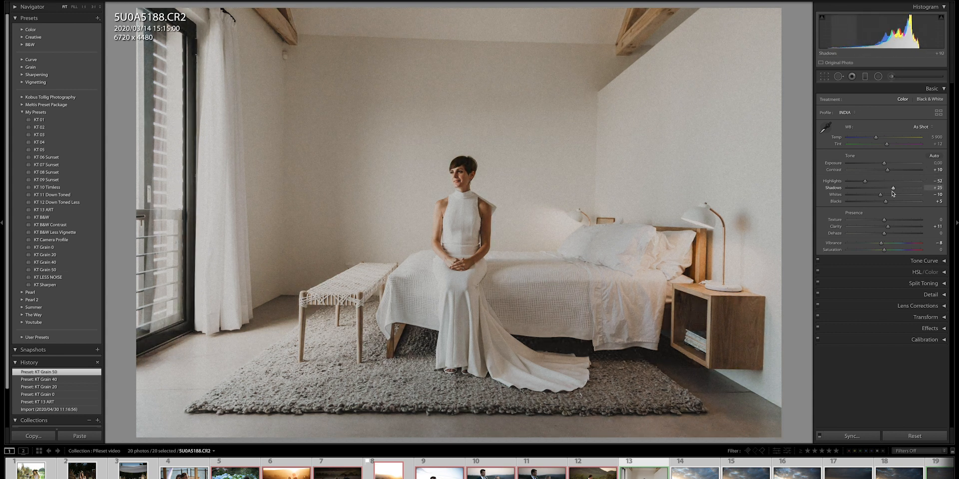
left_click_drag(892, 188, 882, 187)
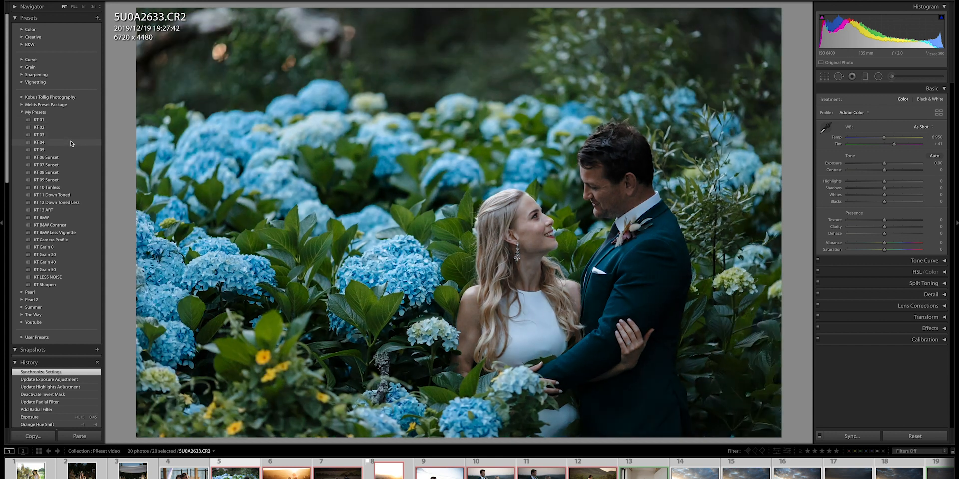
Step: Apply KT 04, warm it, set exposure +0.45, contrast +32, then add KT LESS NOISE and KT Grain 50
left_click(37, 142)
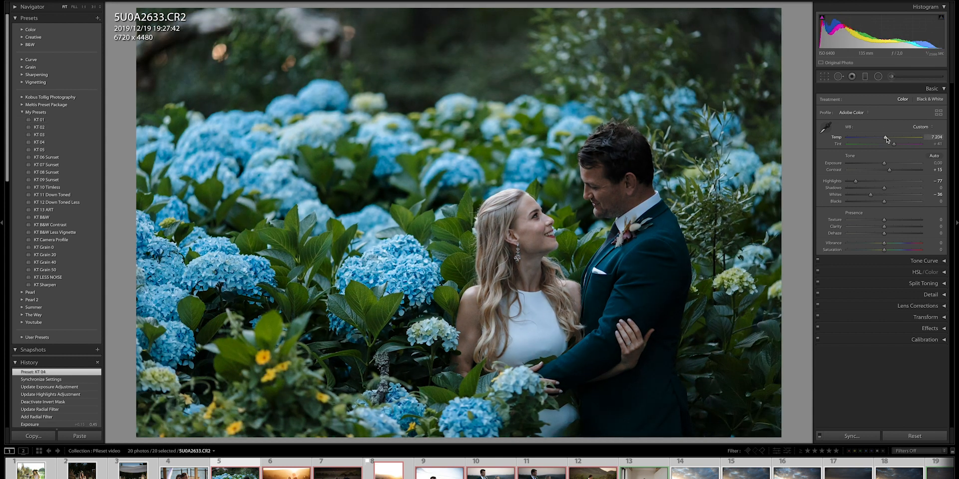
left_click_drag(885, 143, 893, 144)
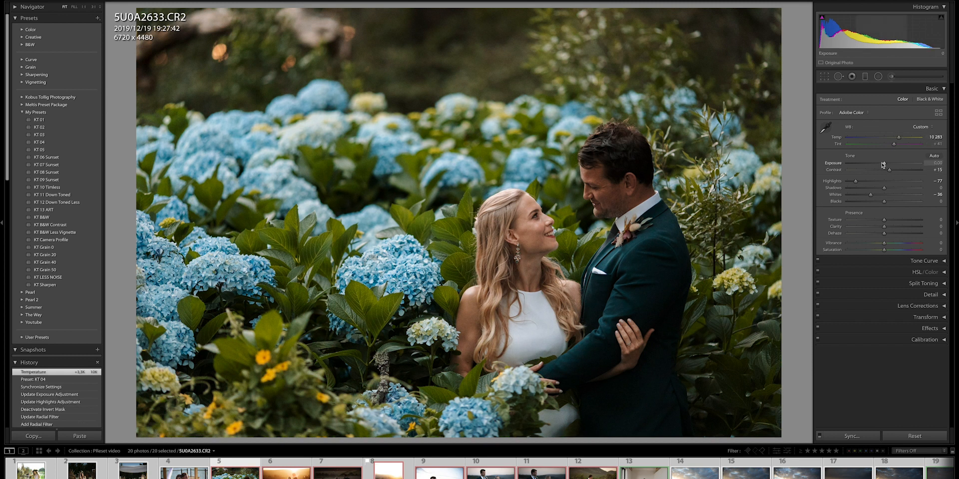
left_click_drag(871, 170, 910, 170)
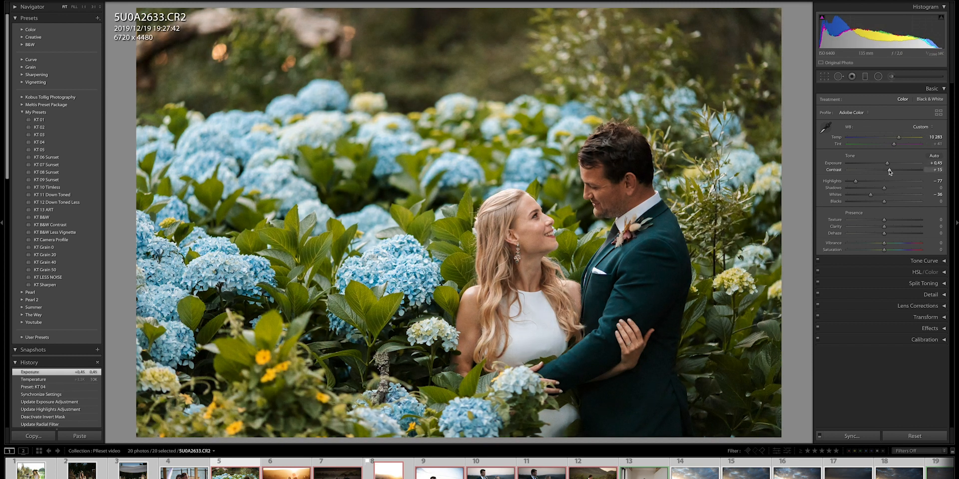
left_click_drag(874, 170, 887, 169)
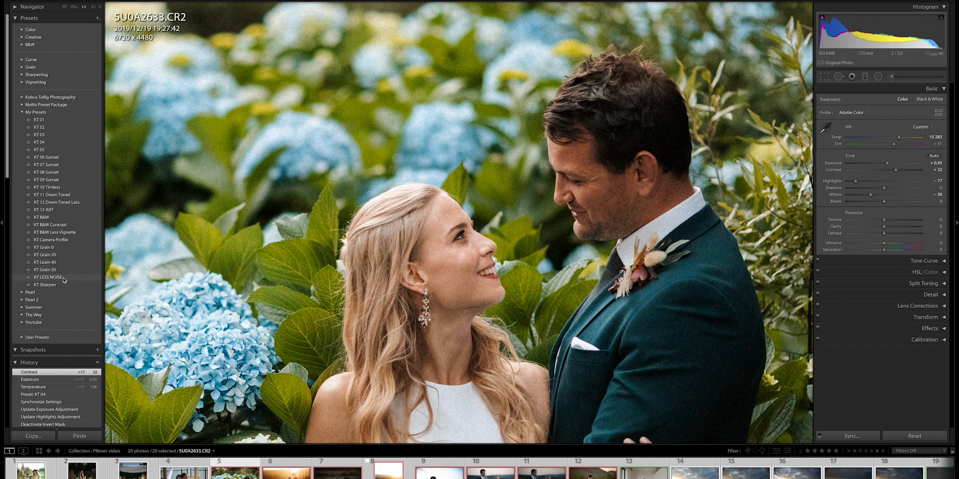
left_click(46, 277)
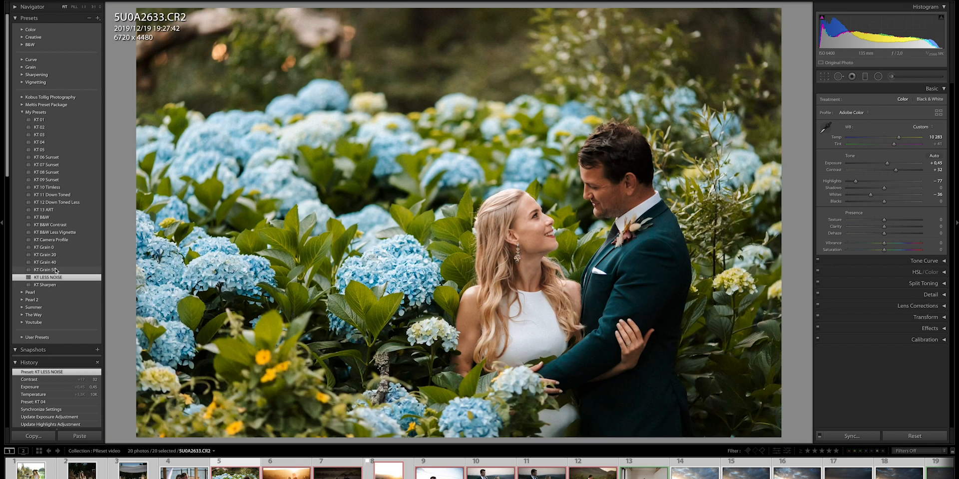
left_click(44, 270)
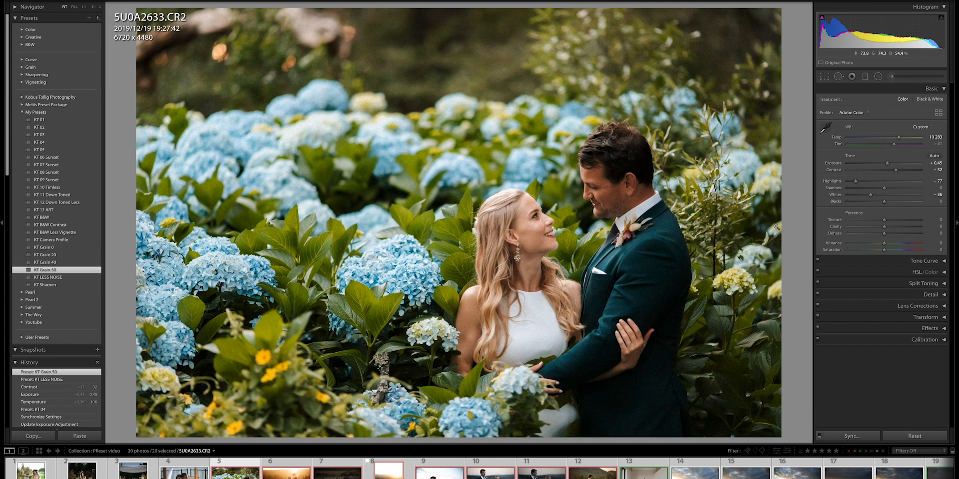